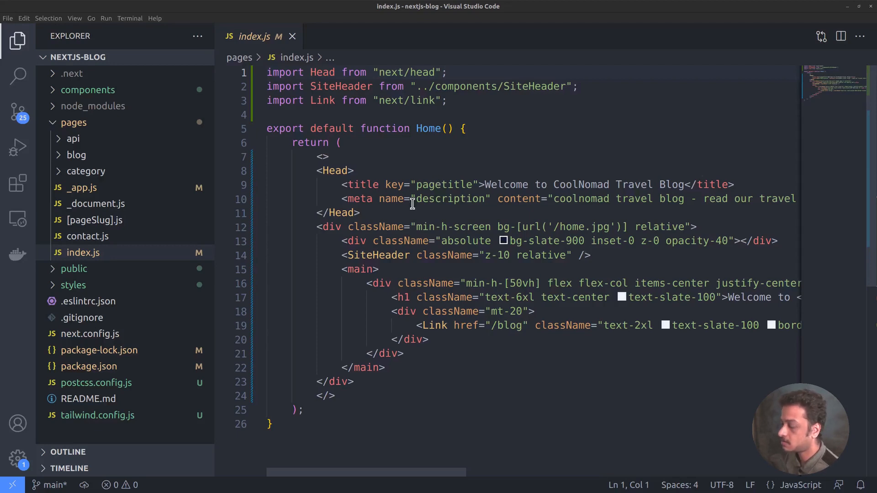
{"action": "mouse_move", "coordinate": [414, 200]}
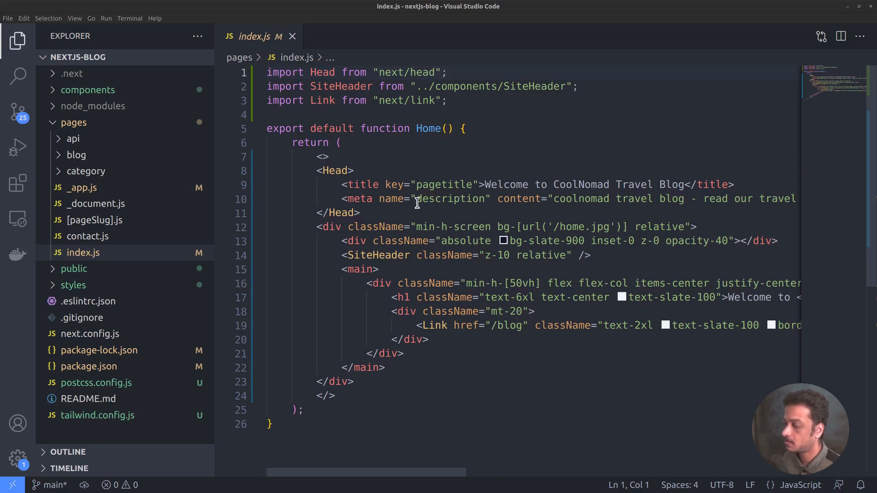
{"action": "mouse_move", "coordinate": [373, 199]}
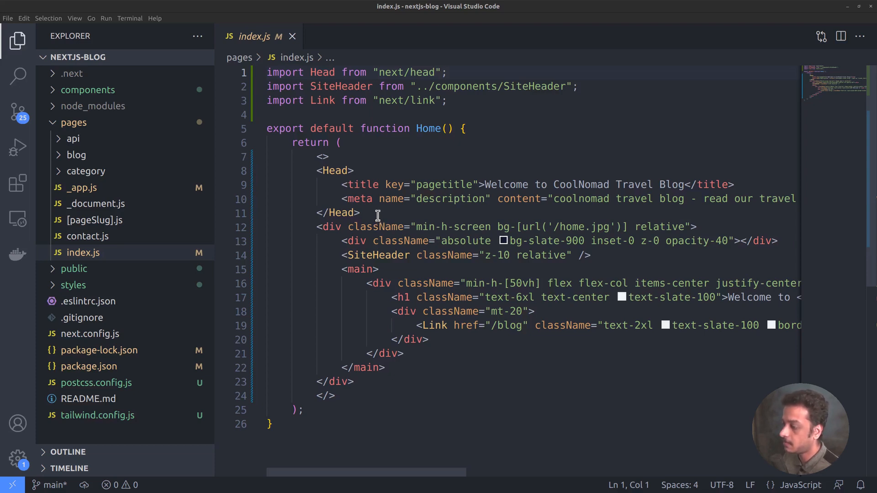
{"action": "mouse_move", "coordinate": [373, 223]}
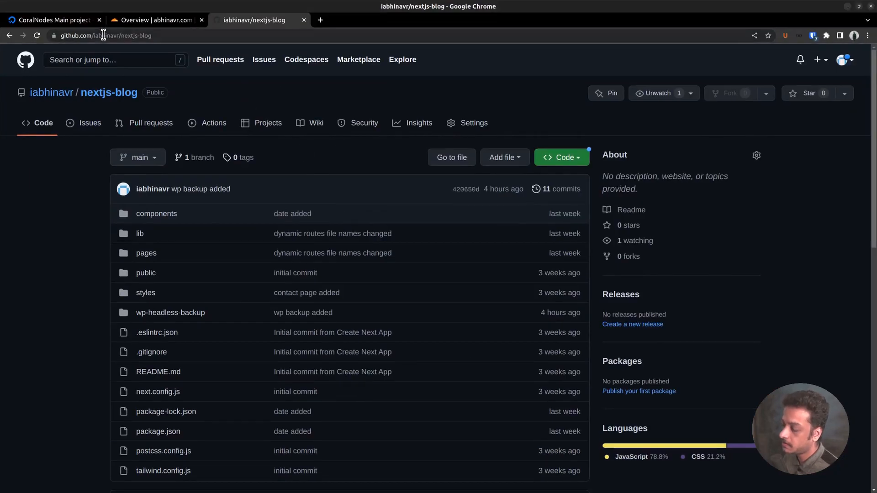
Step: Switch to the DigitalOcean CoralNodes Main project resources overview
{"action": "left_click", "coordinate": [51, 20]}
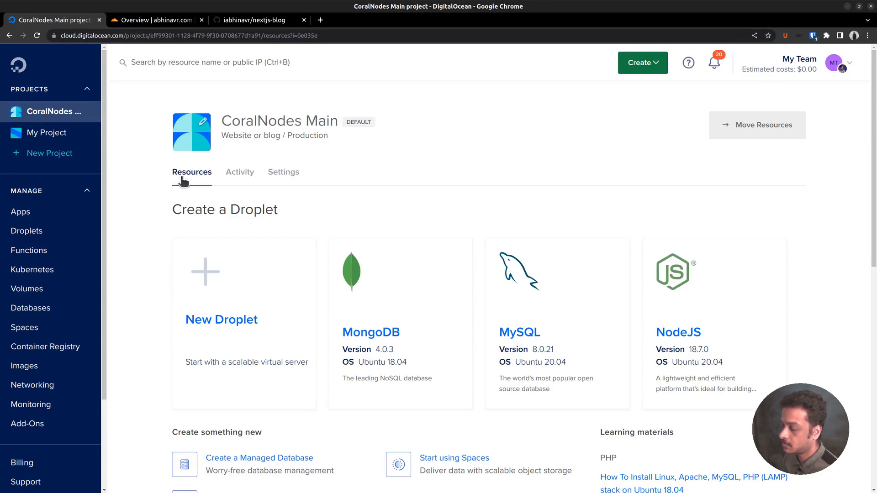
{"action": "mouse_move", "coordinate": [186, 193]}
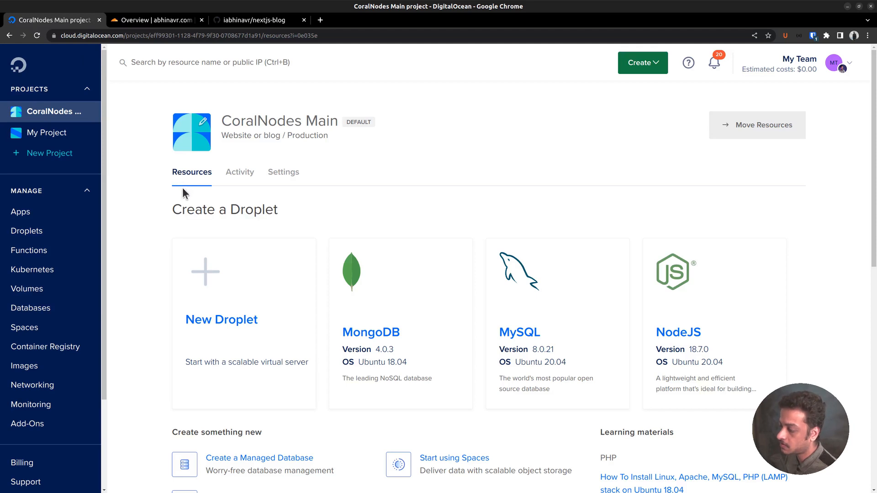
{"action": "mouse_move", "coordinate": [95, 240]}
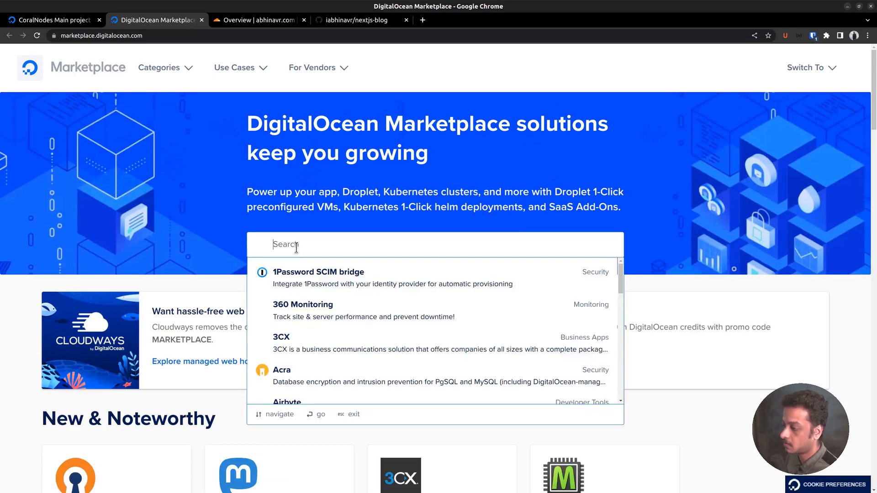
Step: Find the WordPress 1-Click app in the Marketplace and start creating a WordPress droplet
{"action": "type", "text": "wordpress"}
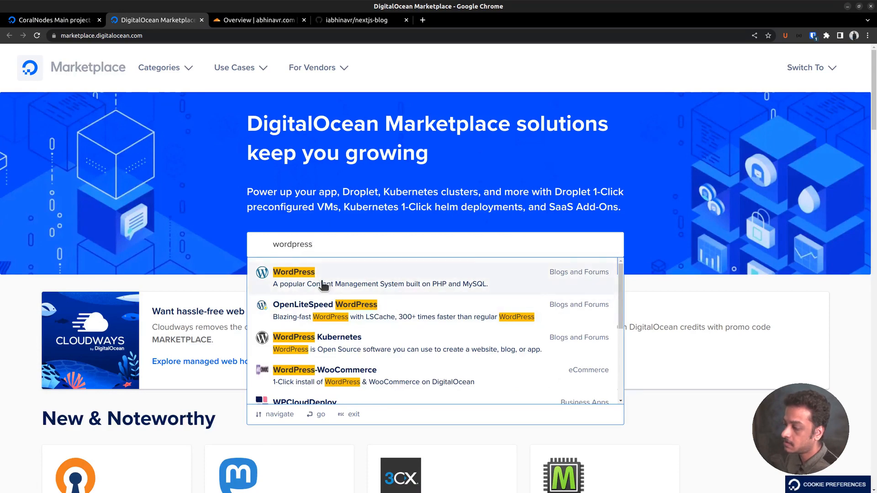
{"action": "left_click", "coordinate": [293, 278]}
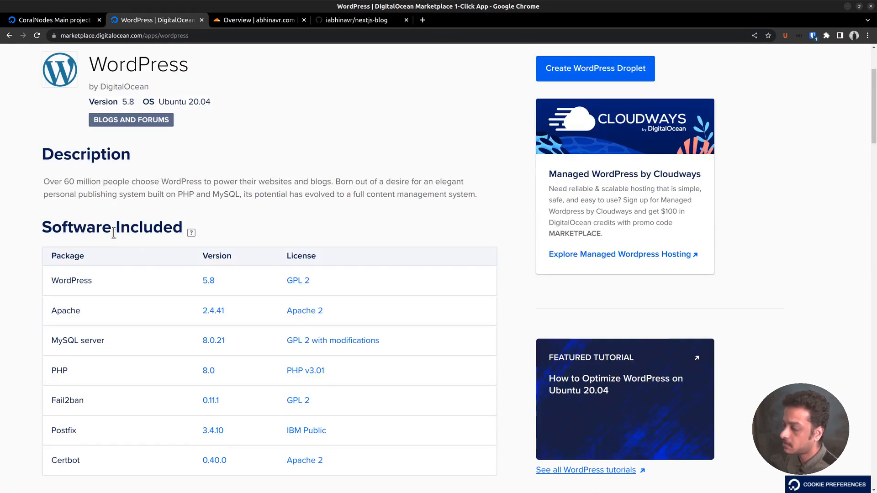
{"action": "mouse_move", "coordinate": [116, 238]}
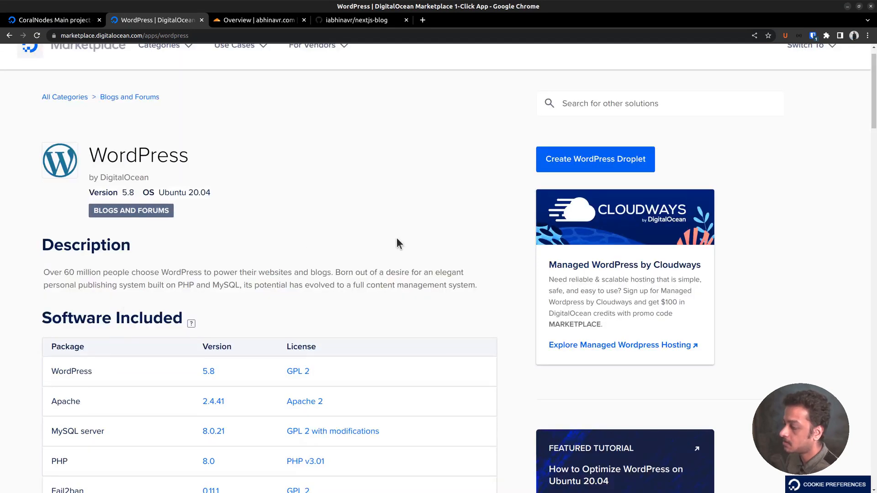
{"action": "left_click", "coordinate": [594, 159]}
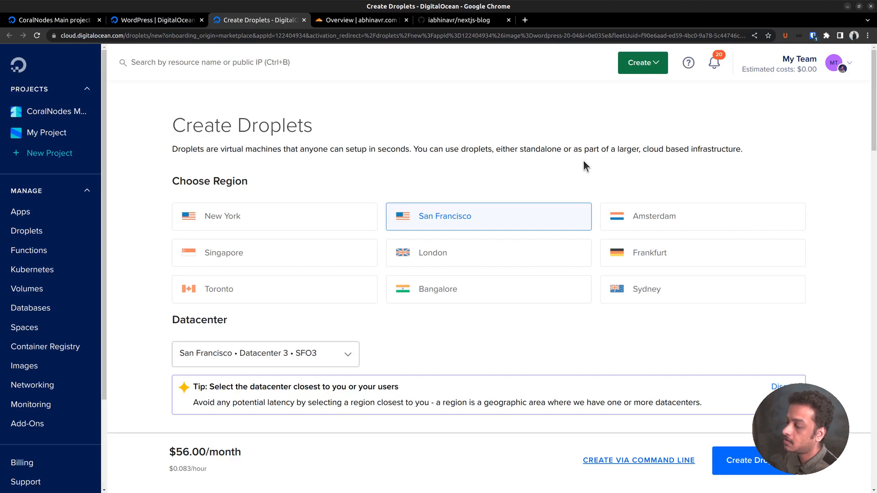
Step: Choose the Regular CPU with SSD option and reveal the cheapest basic plans
{"action": "scroll", "scroll_direction": "down", "scroll_amount": 3}
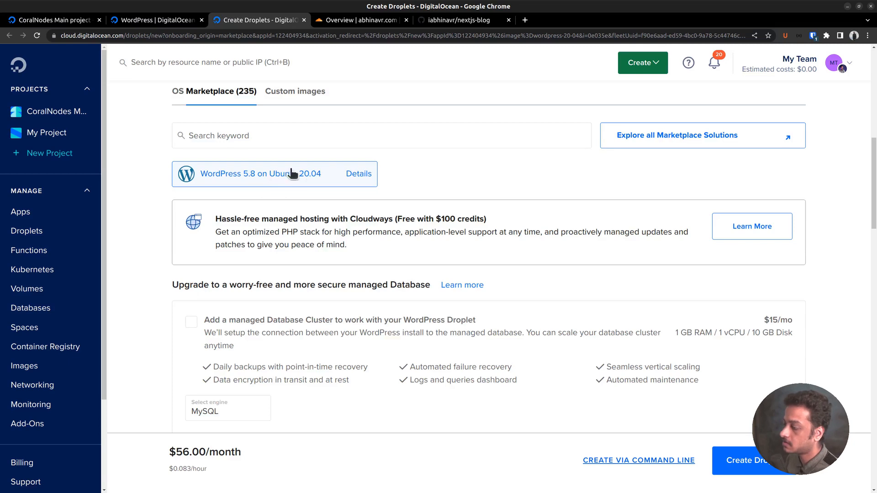
{"action": "mouse_move", "coordinate": [343, 183]}
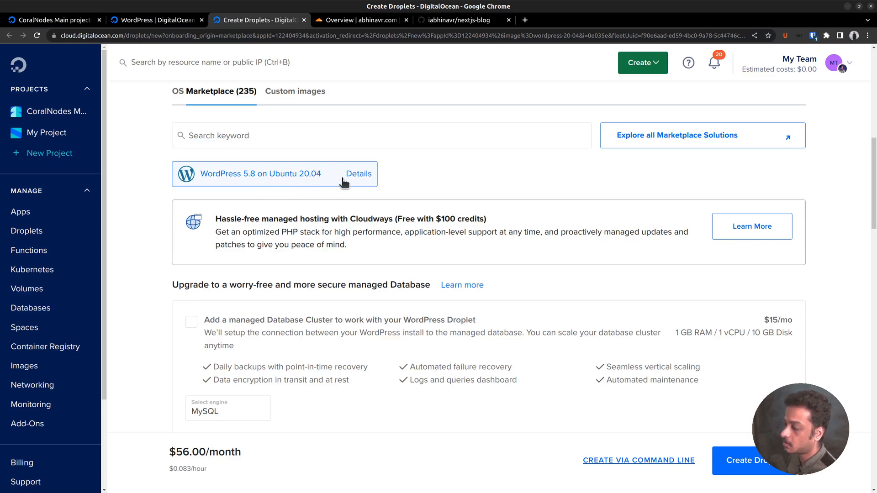
{"action": "scroll", "scroll_direction": "down", "scroll_amount": 3}
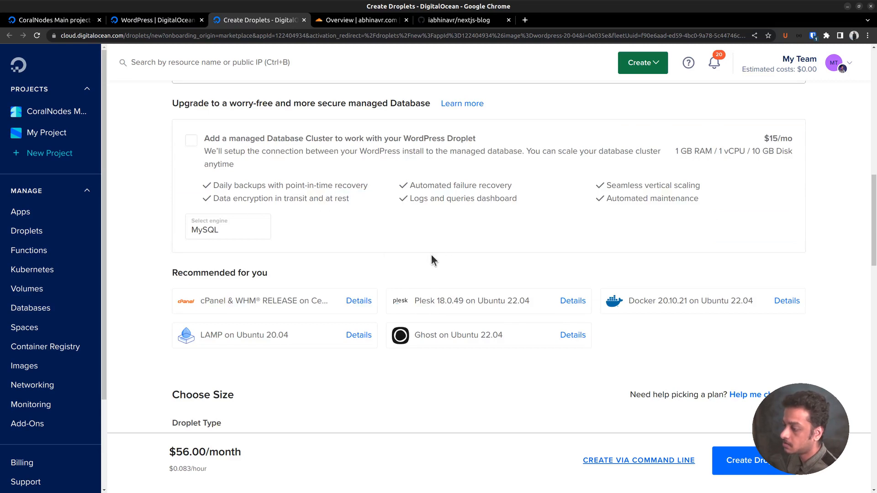
{"action": "scroll", "scroll_direction": "down", "scroll_amount": 3}
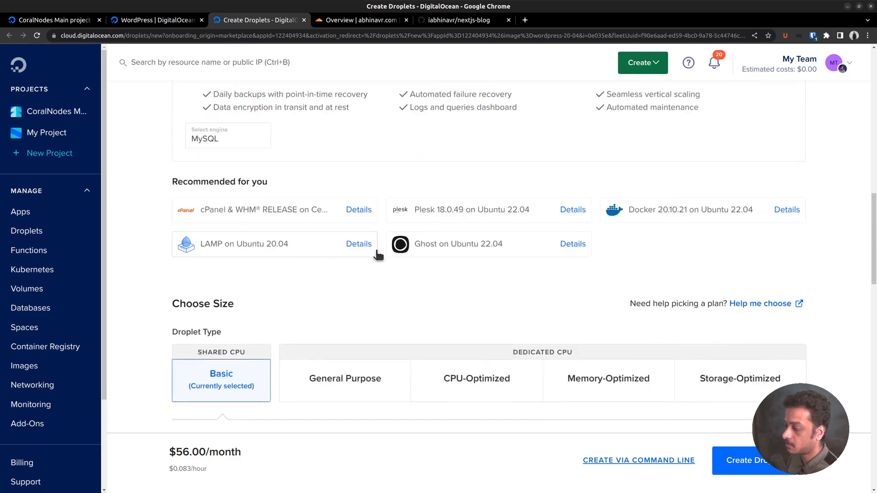
{"action": "scroll", "scroll_direction": "down", "scroll_amount": 3}
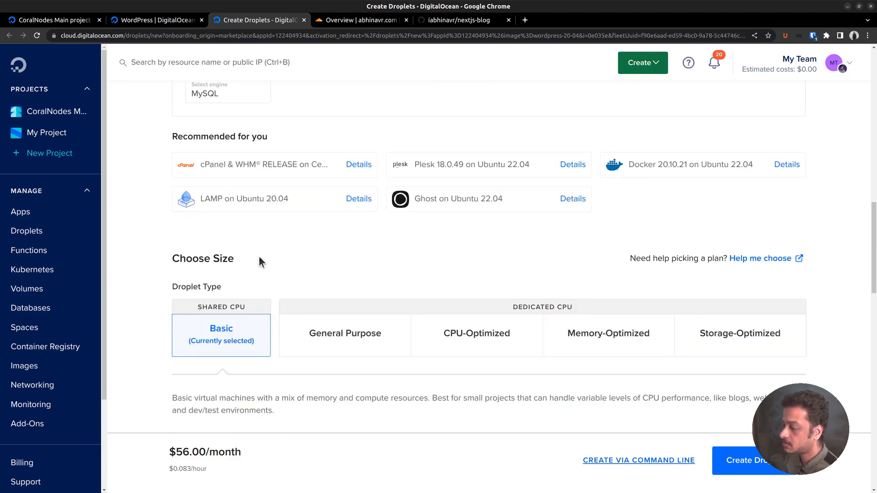
{"action": "scroll", "scroll_direction": "down", "scroll_amount": 3}
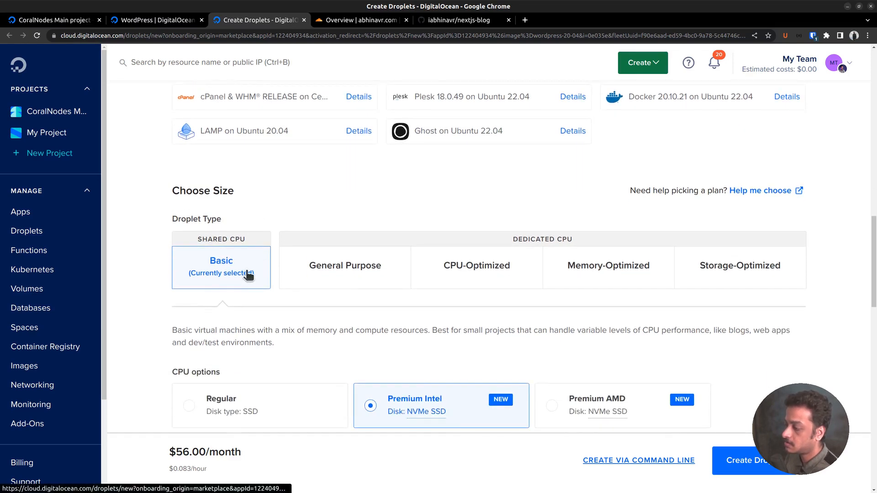
{"action": "scroll", "scroll_direction": "down", "scroll_amount": 3}
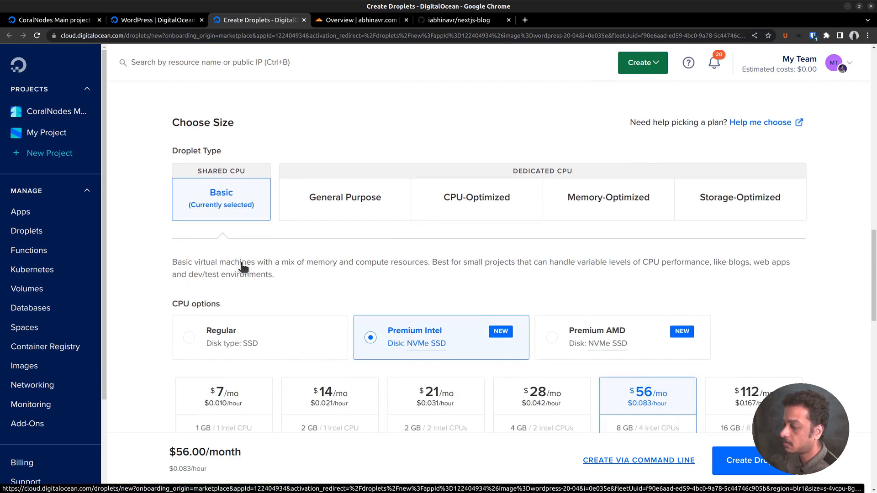
{"action": "scroll", "scroll_direction": "down", "scroll_amount": 3}
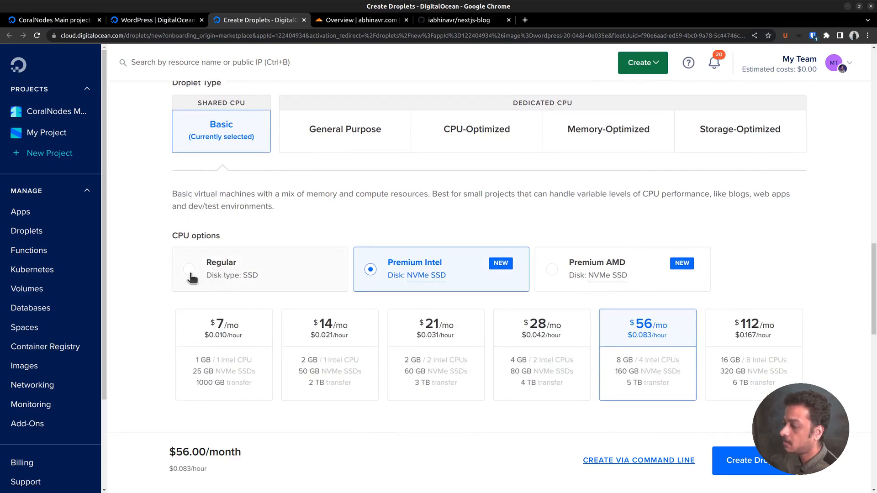
{"action": "left_click", "coordinate": [190, 269]}
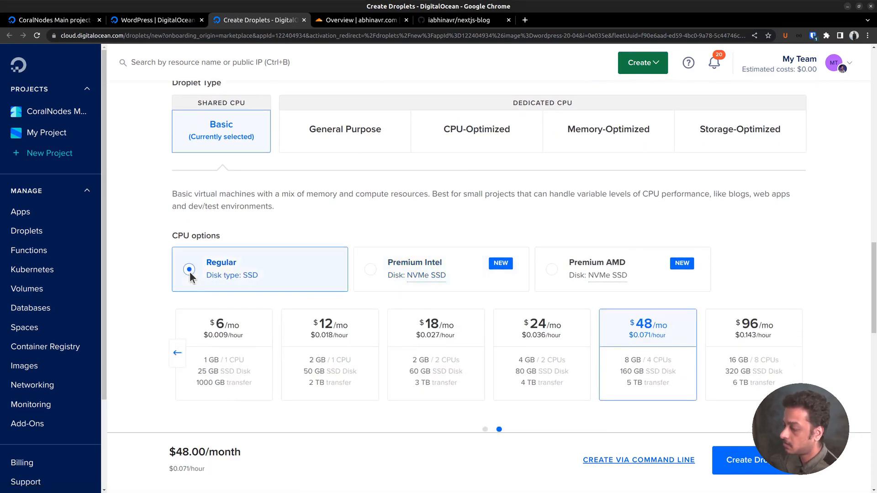
{"action": "scroll", "scroll_direction": "down", "scroll_amount": 3}
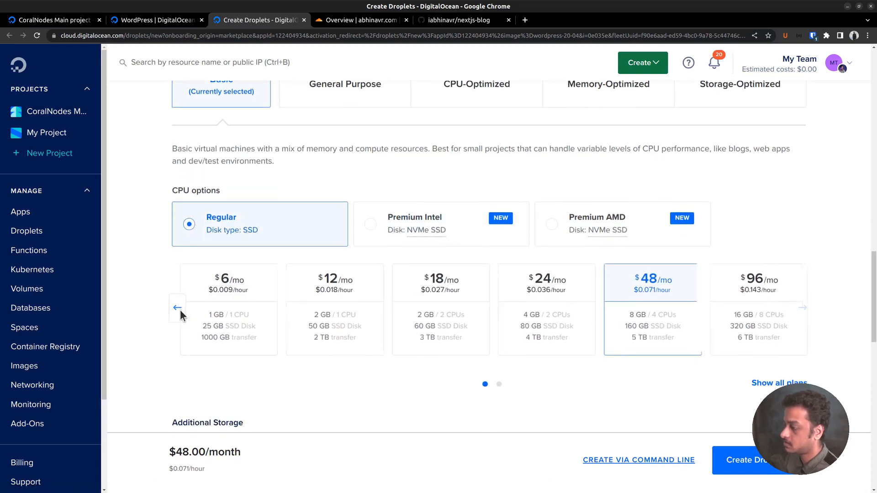
{"action": "left_click", "coordinate": [177, 308]}
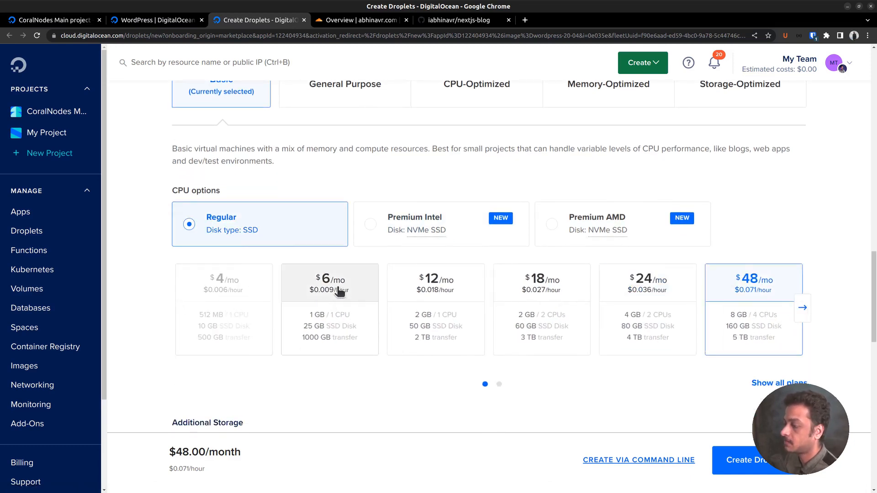
{"action": "mouse_move", "coordinate": [334, 317]}
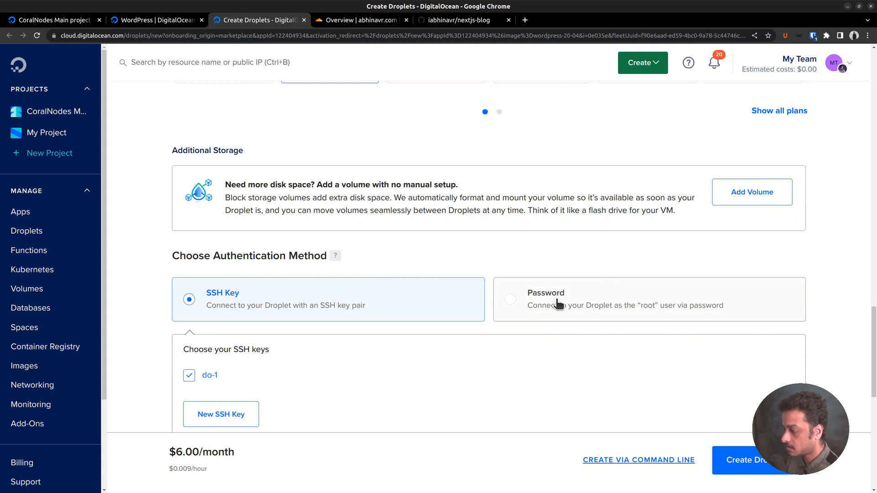
{"action": "mouse_move", "coordinate": [545, 297]}
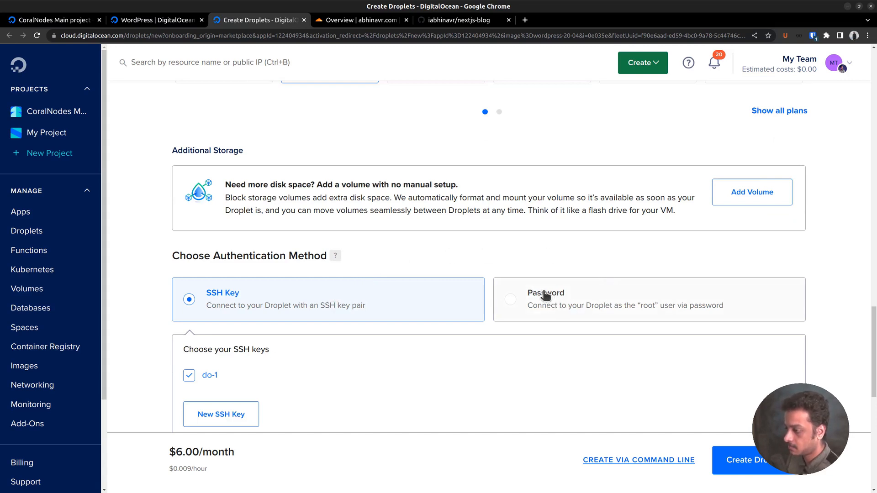
{"action": "mouse_move", "coordinate": [338, 299]}
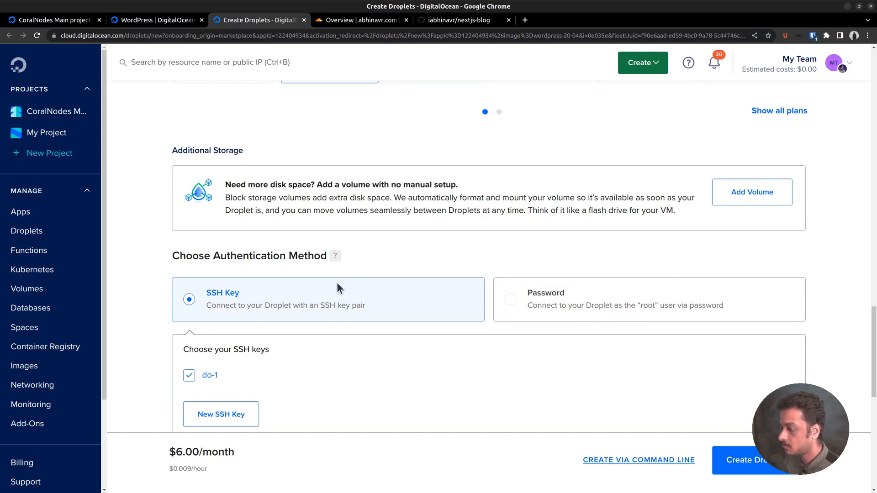
Step: Keep SSH Key authentication with the do-1 key for the $6/month droplet
{"action": "scroll", "scroll_direction": "down", "scroll_amount": 3}
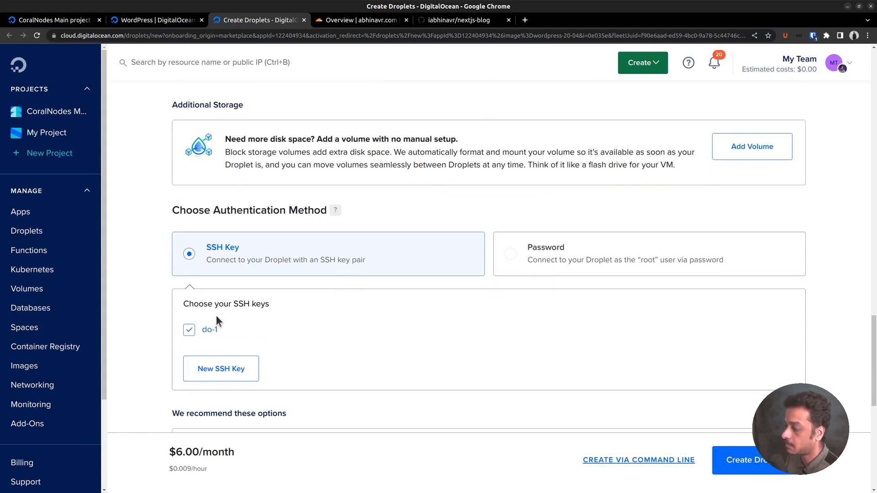
{"action": "mouse_move", "coordinate": [327, 328]}
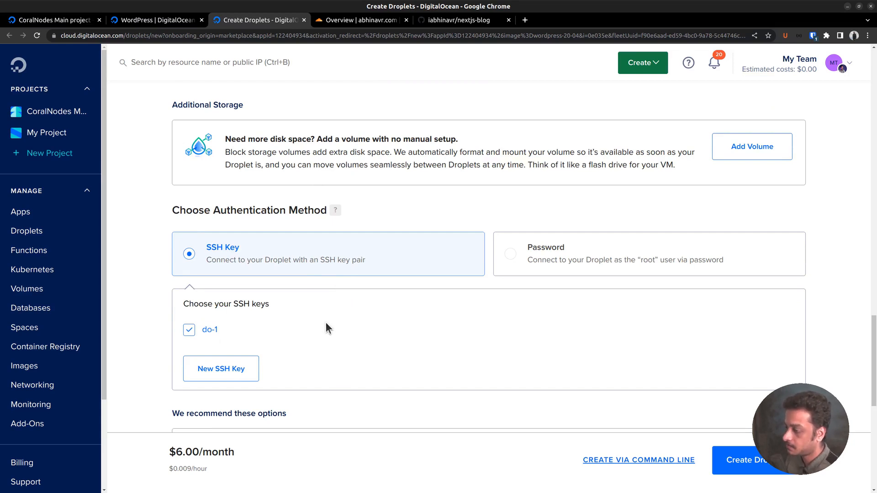
{"action": "mouse_move", "coordinate": [357, 316]}
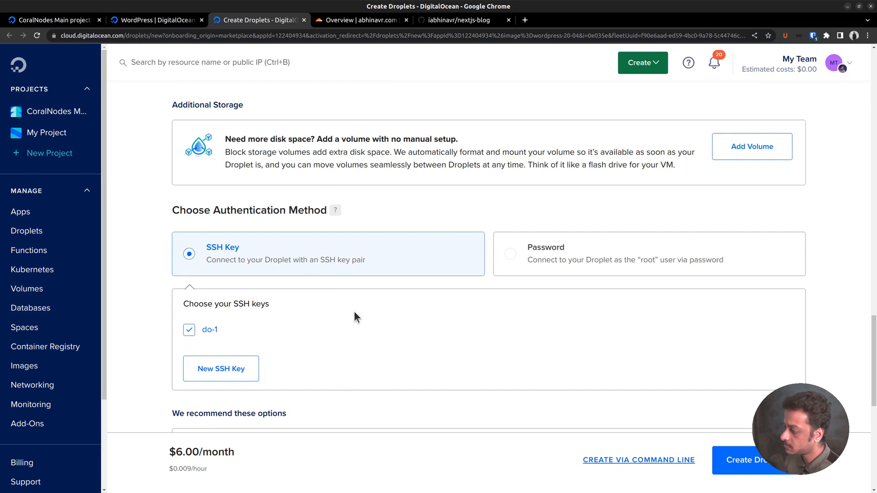
{"action": "mouse_move", "coordinate": [274, 339]}
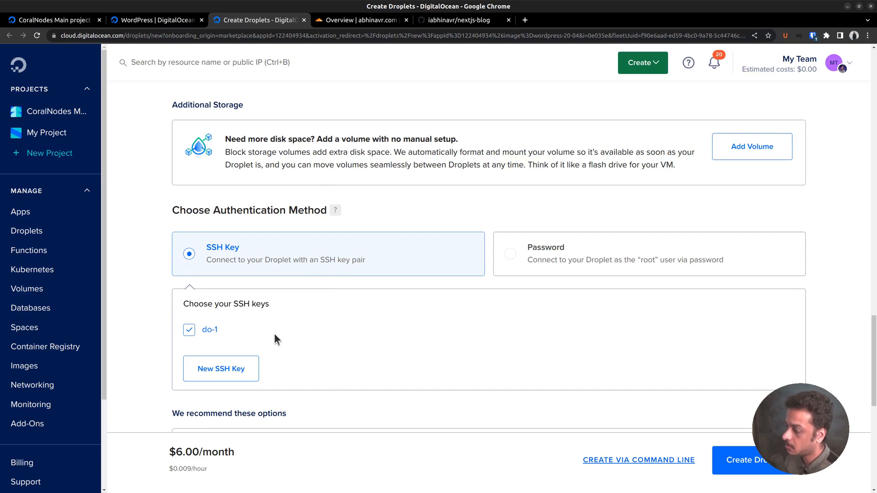
{"action": "mouse_move", "coordinate": [279, 337]}
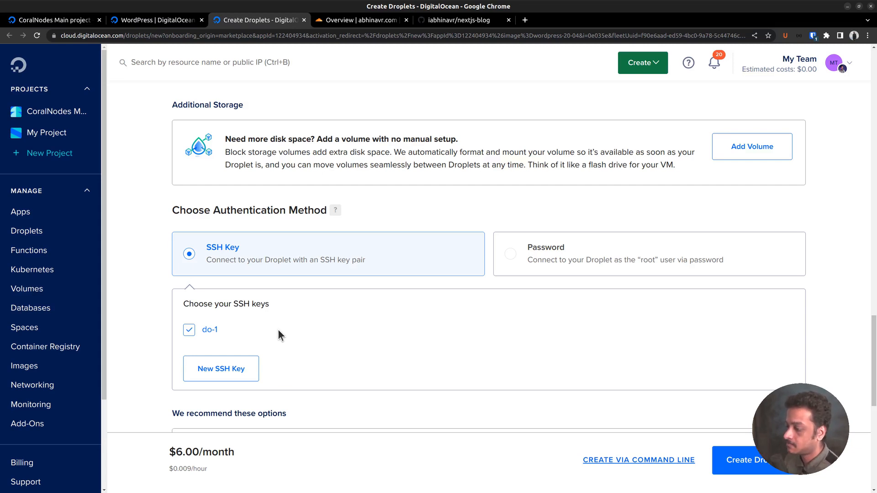
{"action": "scroll", "scroll_direction": "down", "scroll_amount": 3}
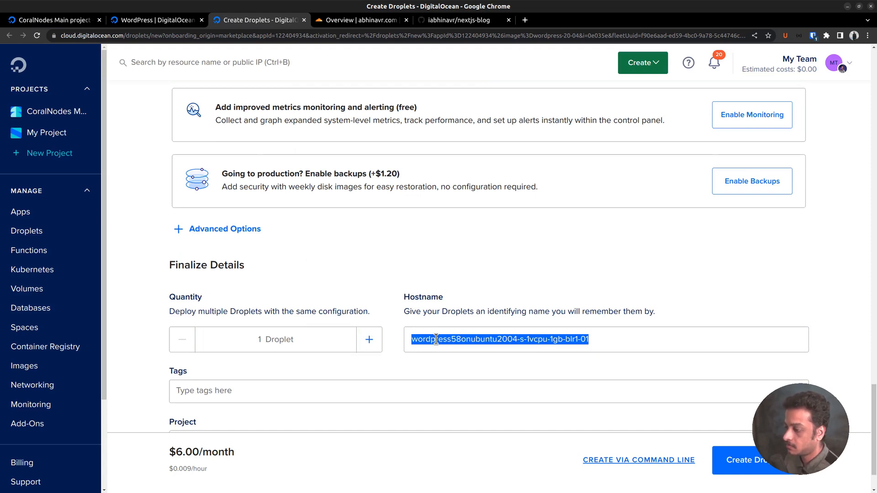
Step: Set the hostname to nextjs-wp-site-1 and create the droplet
{"action": "type", "text": "nextjs-wp-site-1"}
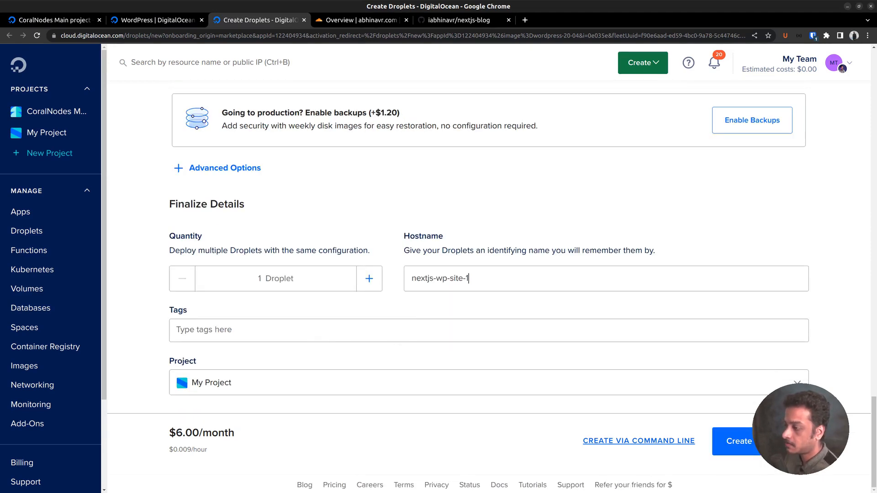
{"action": "left_click", "coordinate": [738, 441]}
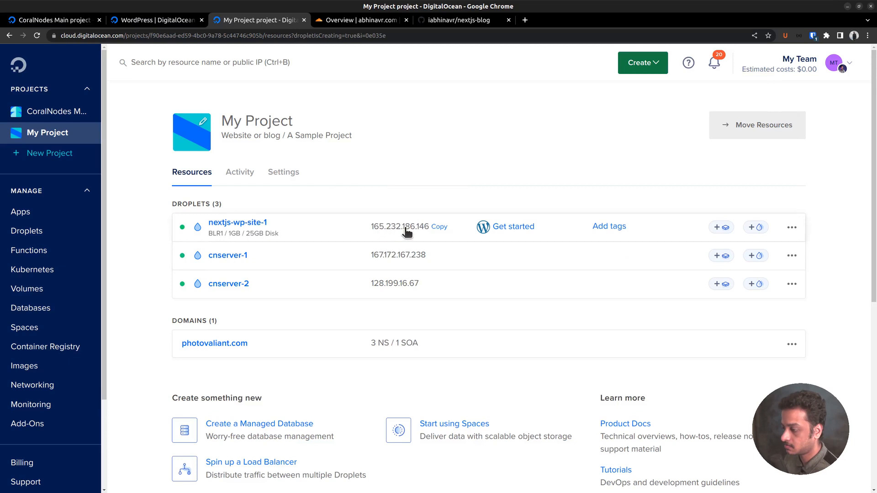
{"action": "mouse_move", "coordinate": [491, 206]}
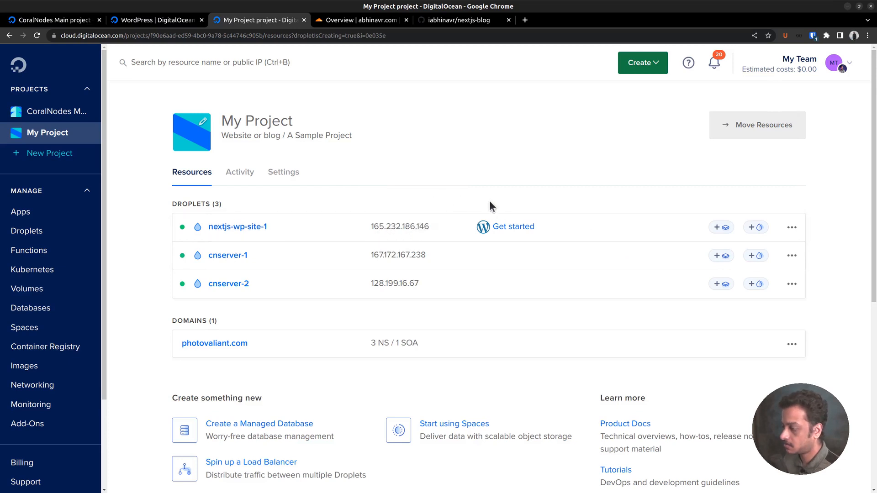
{"action": "mouse_move", "coordinate": [502, 231]}
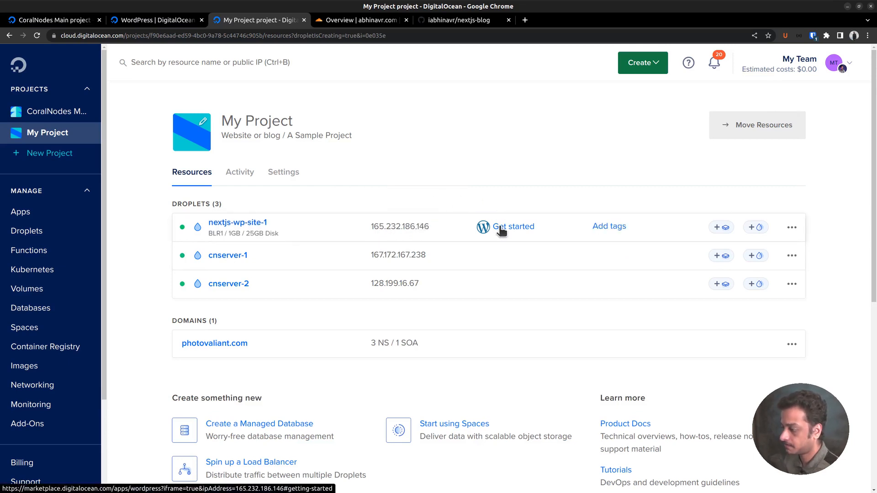
{"action": "mouse_move", "coordinate": [499, 232]}
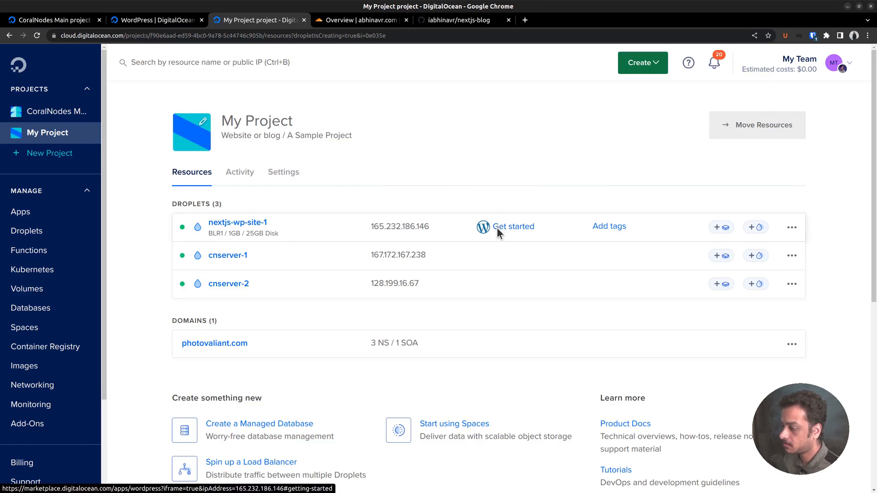
Step: Bring up the Get started instructions for the nextjs-wp-site-1 droplet
{"action": "left_click", "coordinate": [512, 227]}
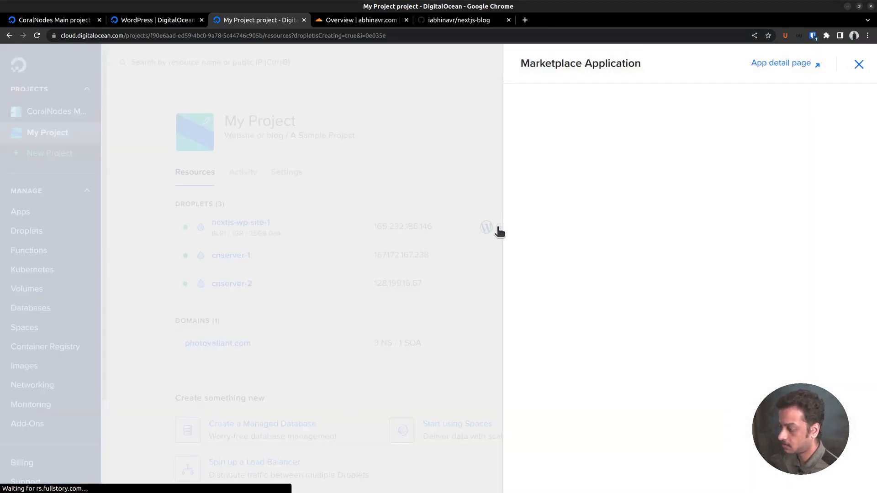
{"action": "left_click", "coordinate": [585, 135]}
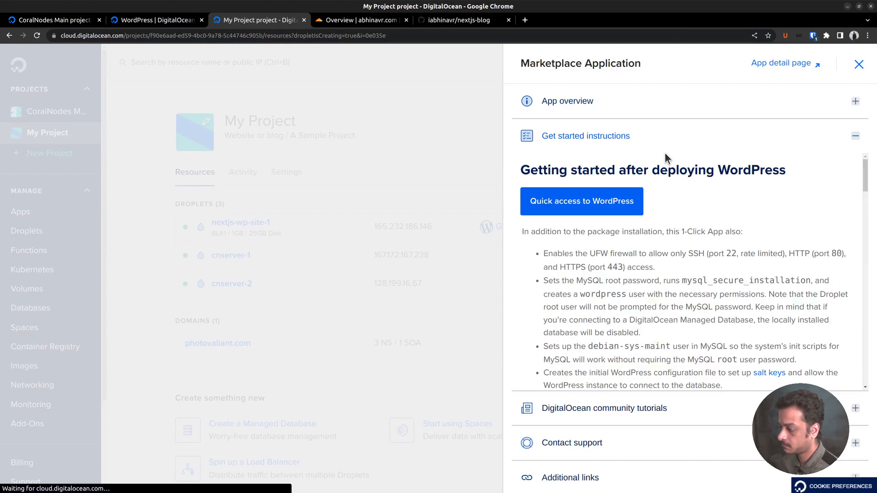
{"action": "mouse_move", "coordinate": [666, 158]}
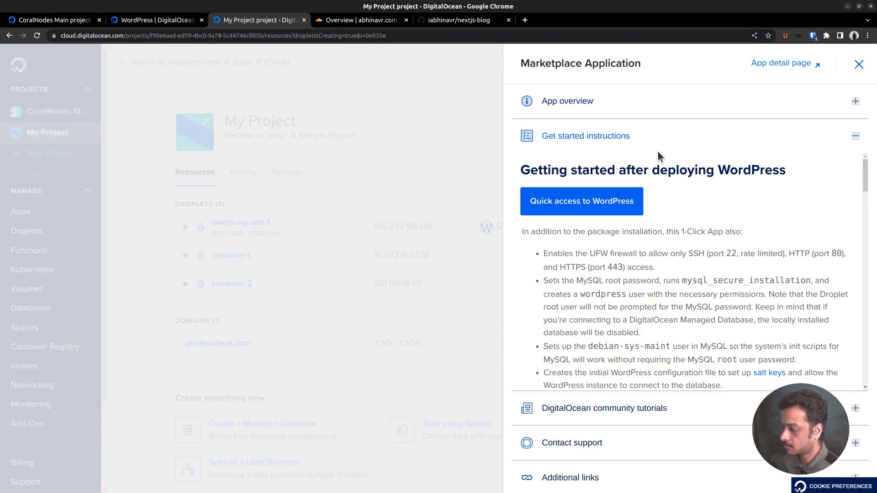
{"action": "scroll", "scroll_direction": "down", "scroll_amount": 3}
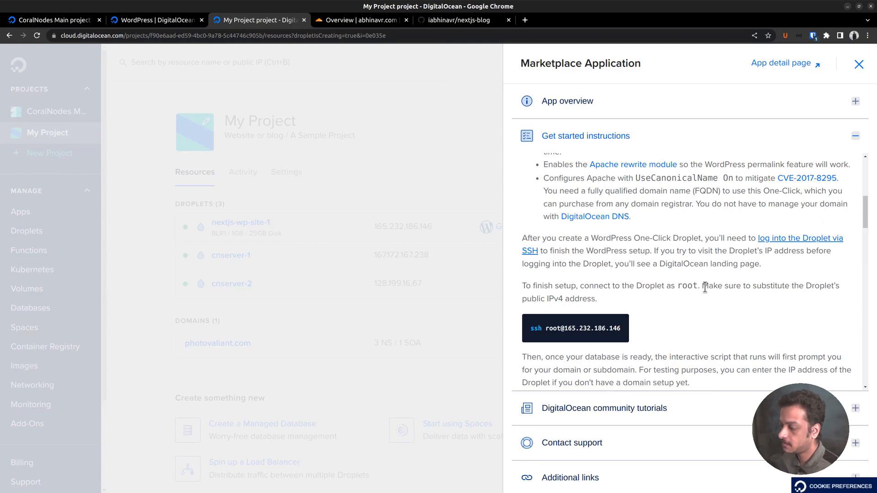
{"action": "mouse_move", "coordinate": [735, 286]}
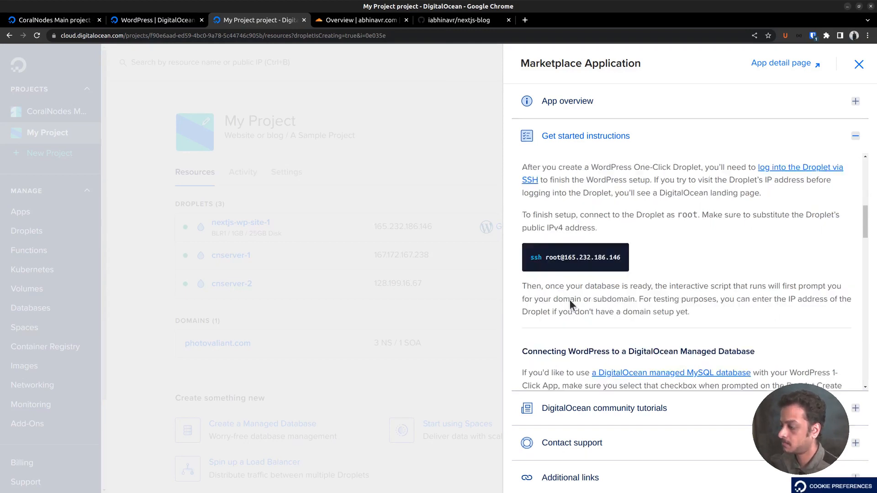
{"action": "scroll", "scroll_direction": "down", "scroll_amount": 3}
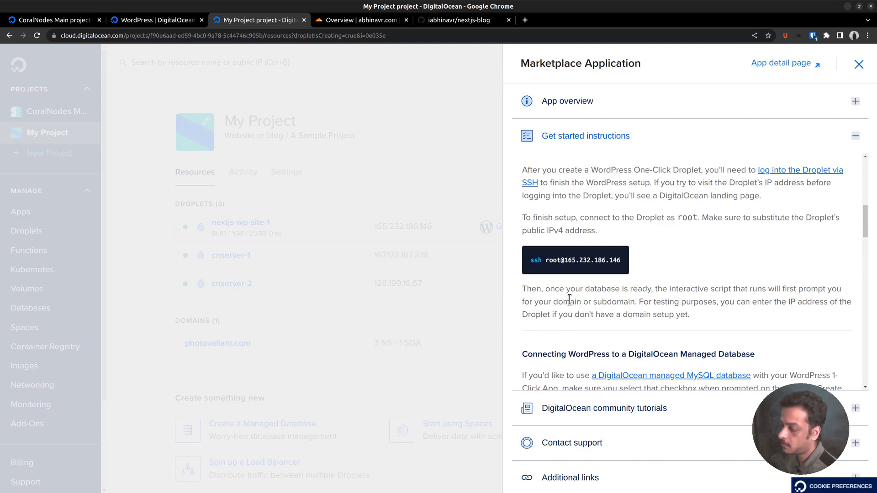
{"action": "mouse_move", "coordinate": [561, 283]}
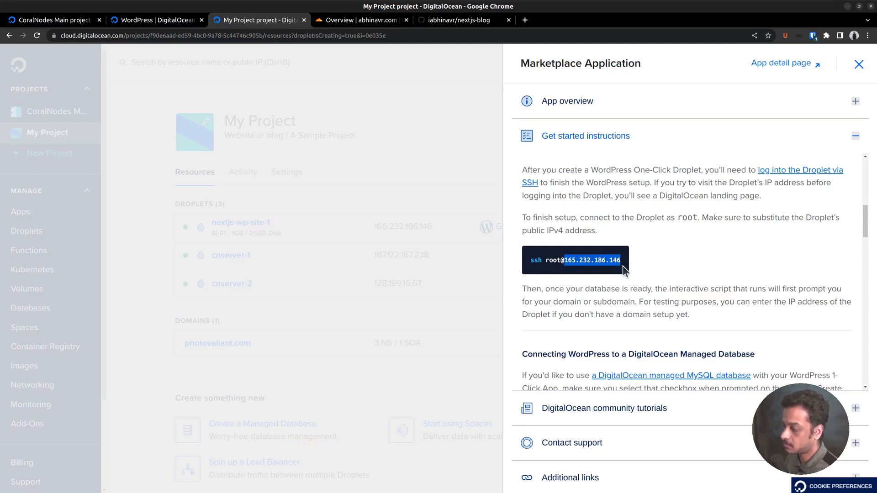
Step: Switch to the Cloudflare overview for abhinavr.com
{"action": "left_click", "coordinate": [362, 19]}
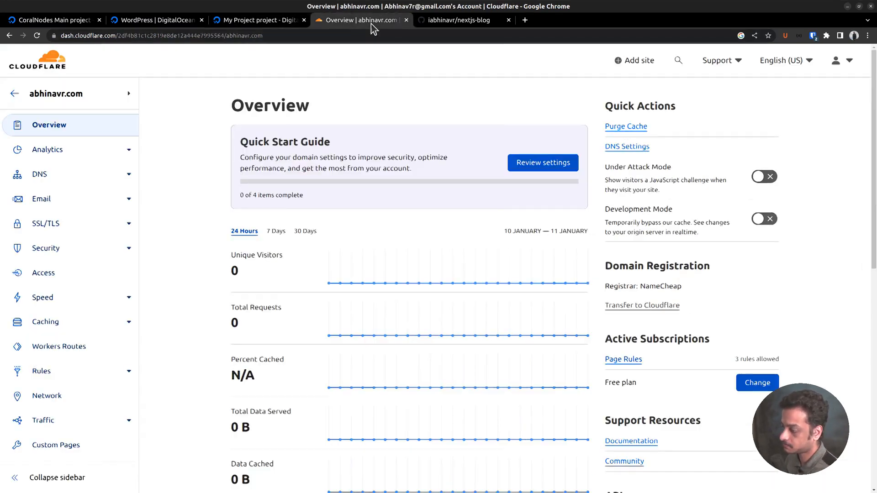
{"action": "mouse_move", "coordinate": [270, 131]}
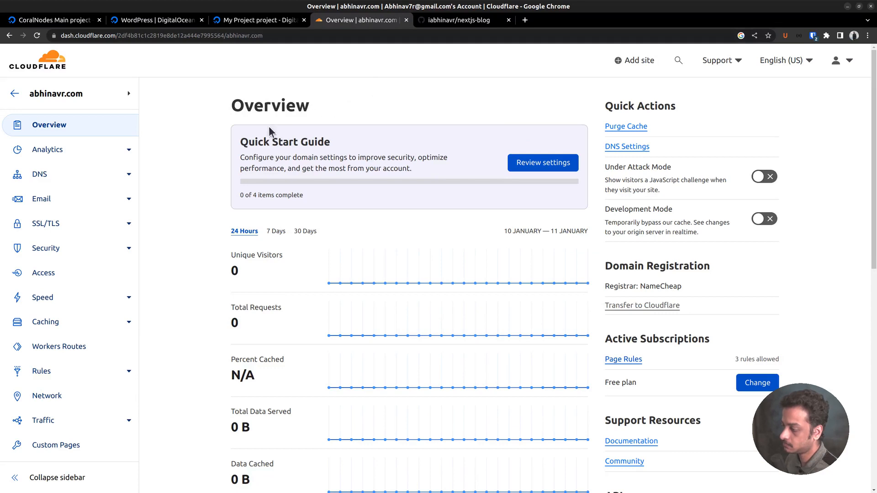
{"action": "mouse_move", "coordinate": [202, 125]}
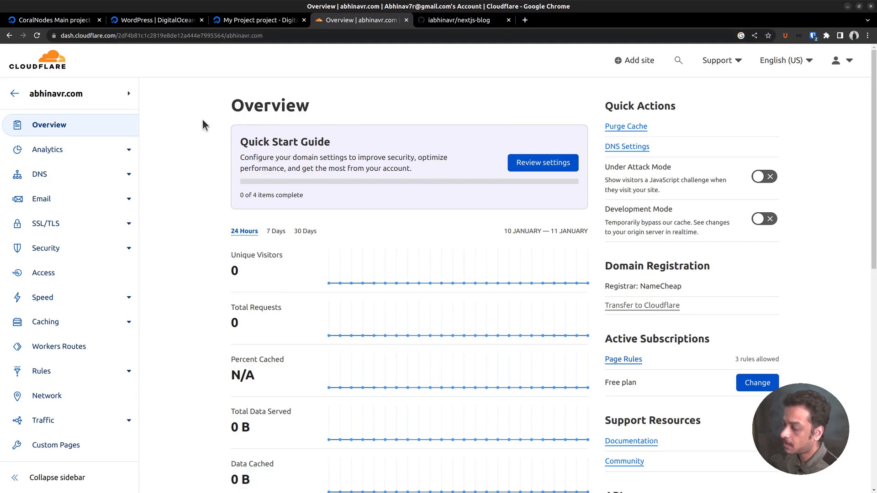
{"action": "mouse_move", "coordinate": [179, 126]}
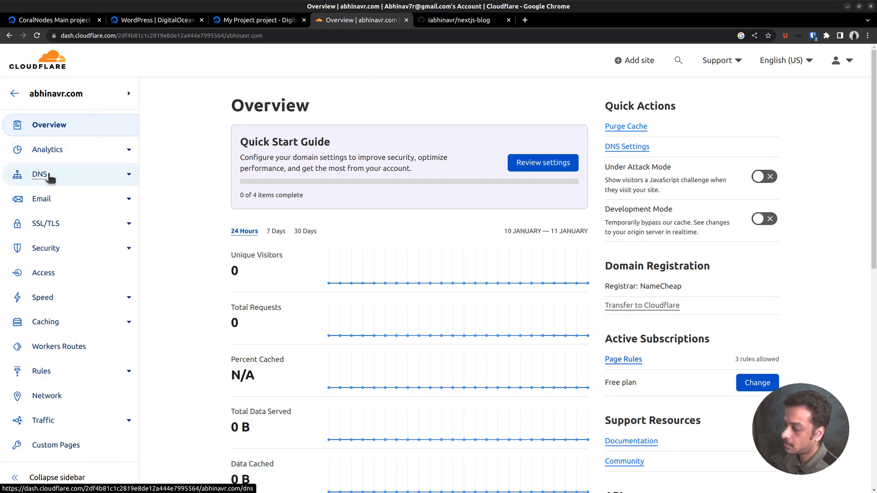
Step: Bring up the DNS records table for abhinavr.com
{"action": "left_click", "coordinate": [39, 174]}
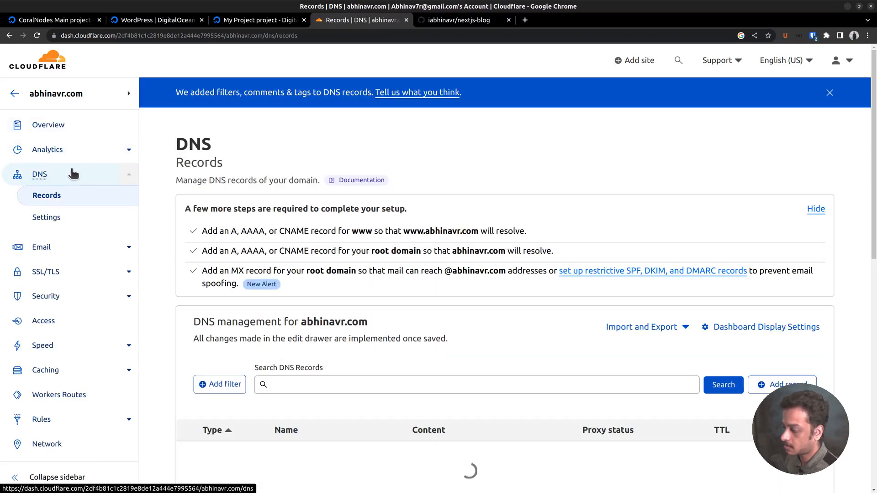
{"action": "scroll", "scroll_direction": "down", "scroll_amount": 3}
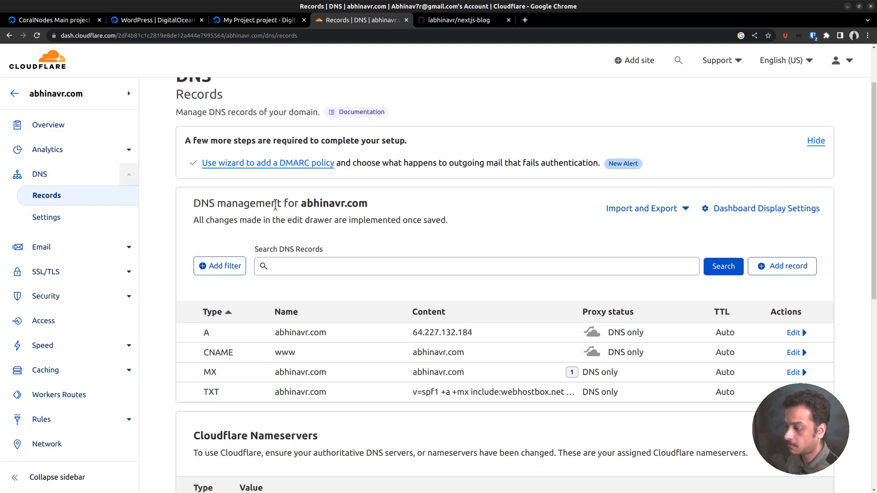
{"action": "left_click", "coordinate": [475, 266]}
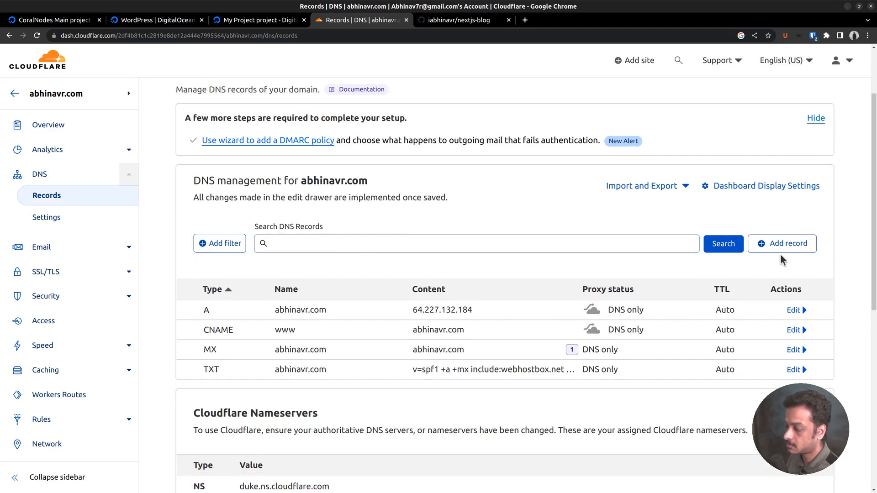
Step: Add a DNS-only A record 'wp' pointing to 165.232.186.146 and save it
{"action": "left_click", "coordinate": [781, 243]}
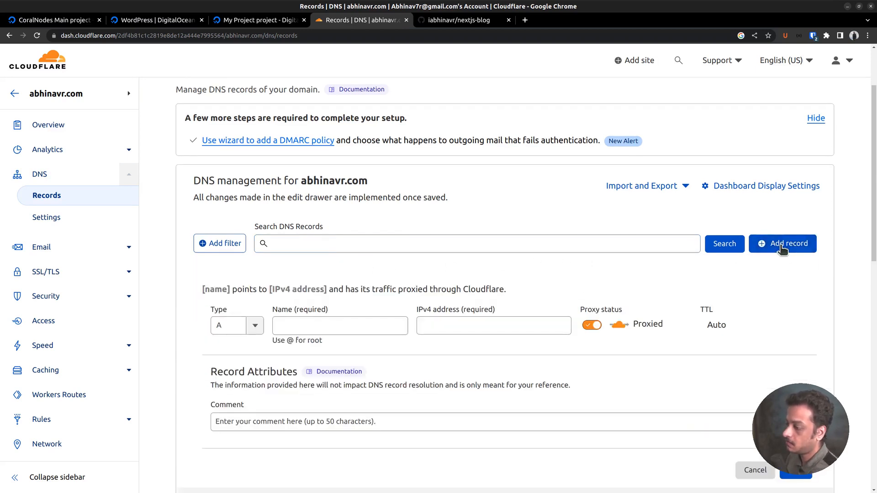
{"action": "left_click", "coordinate": [339, 325]}
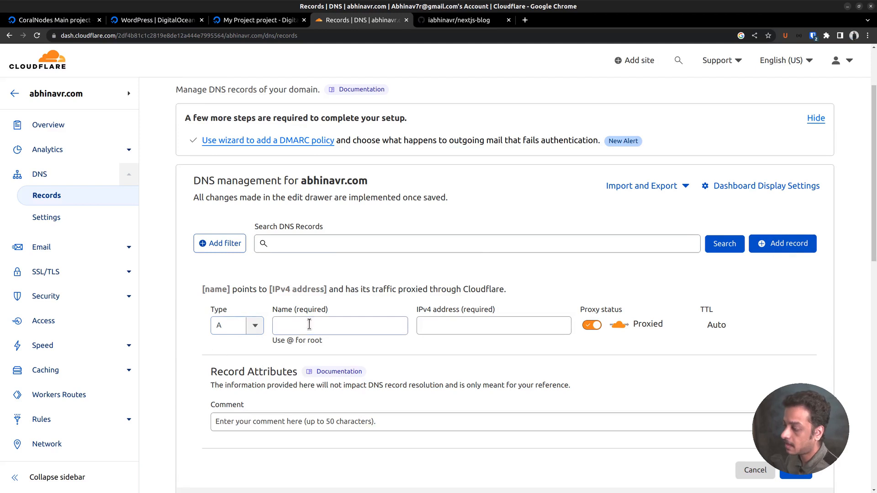
{"action": "type", "text": "wp"}
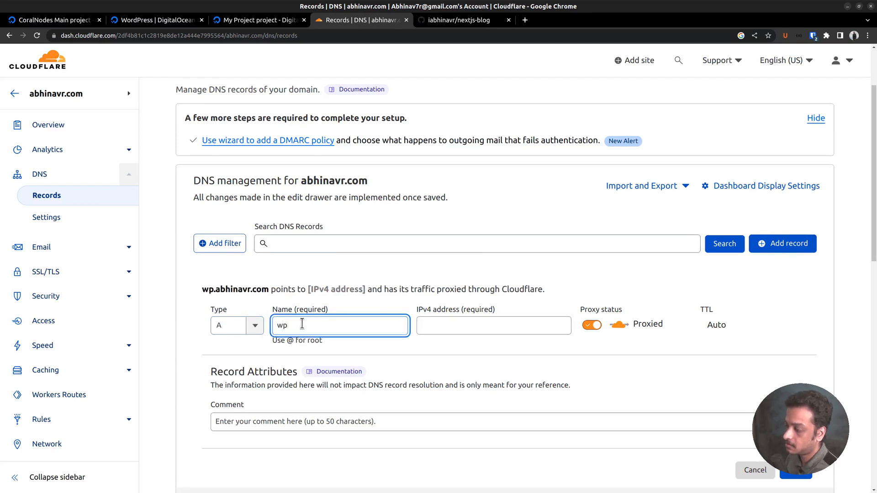
{"action": "left_click", "coordinate": [493, 325]}
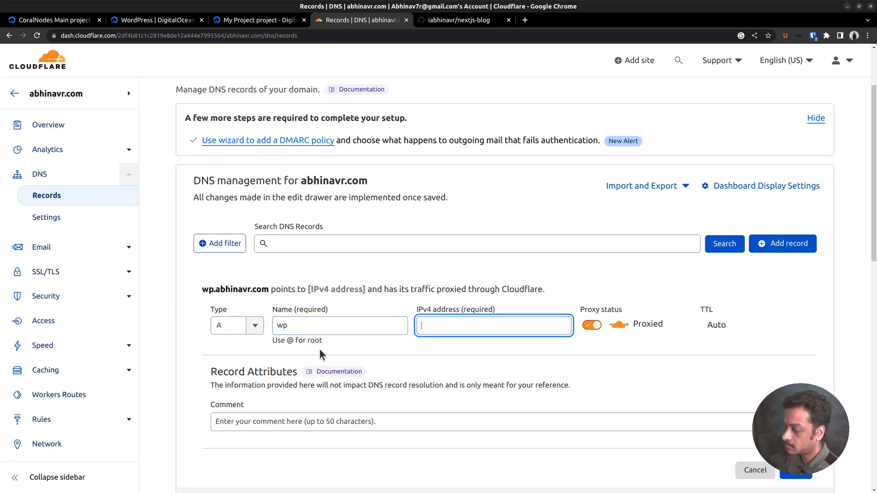
{"action": "type", "text": "165.232.186.146"}
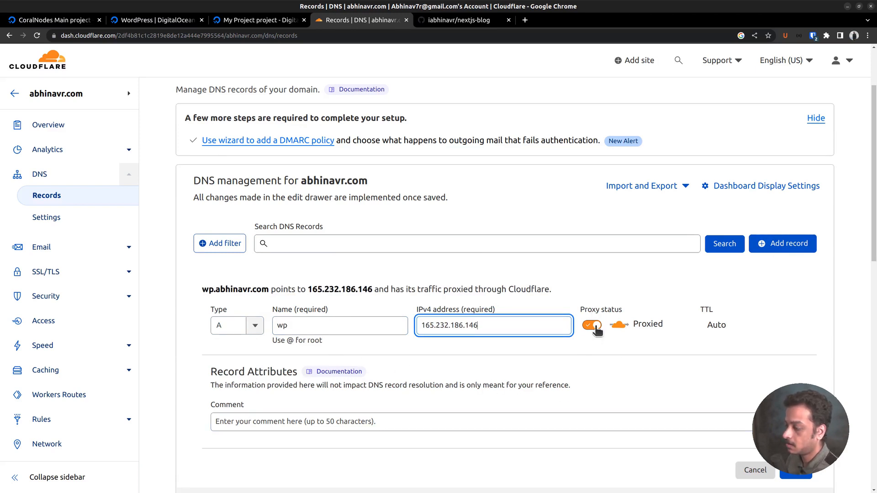
{"action": "left_click", "coordinate": [591, 325]}
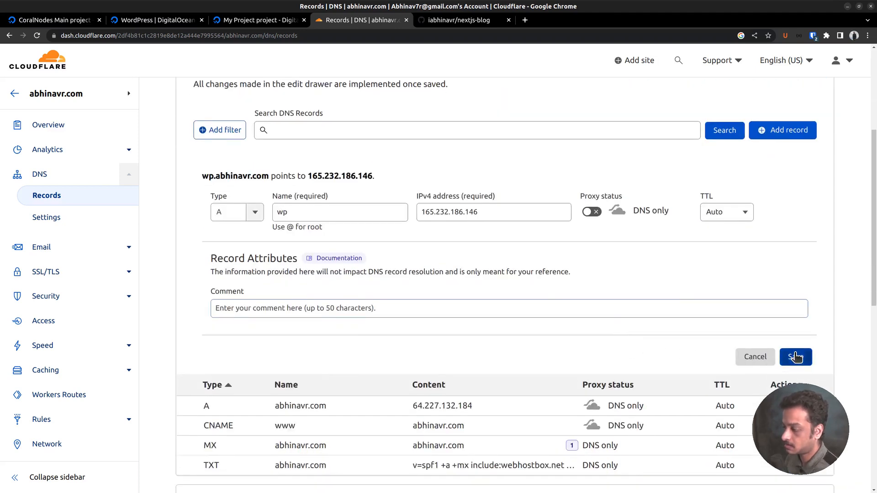
{"action": "left_click", "coordinate": [795, 357]}
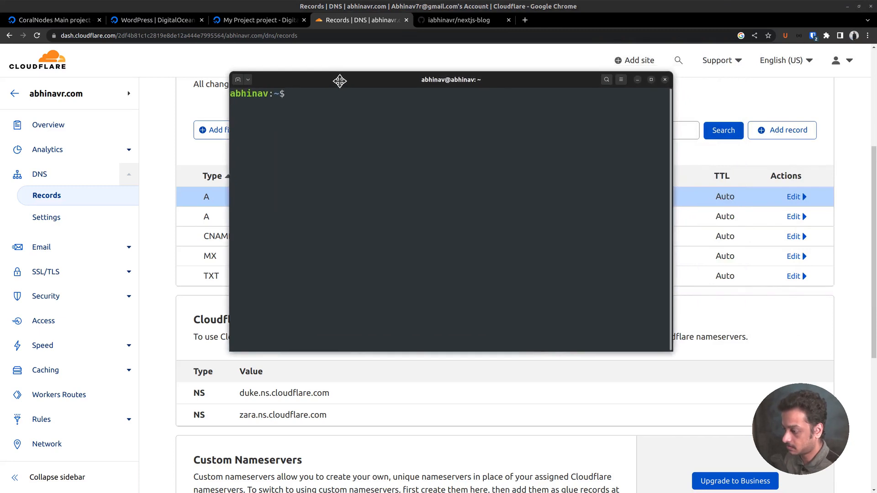
{"action": "left_click", "coordinate": [258, 21]}
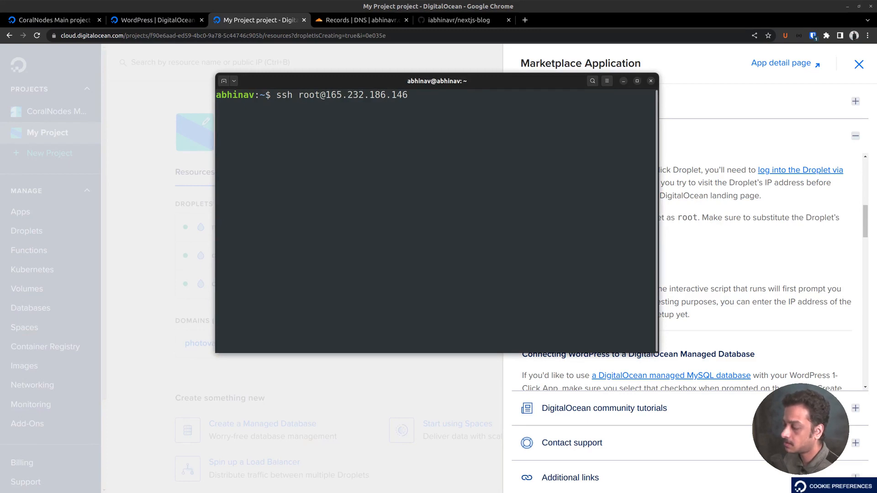
{"action": "type", "text": "-i ~/"}
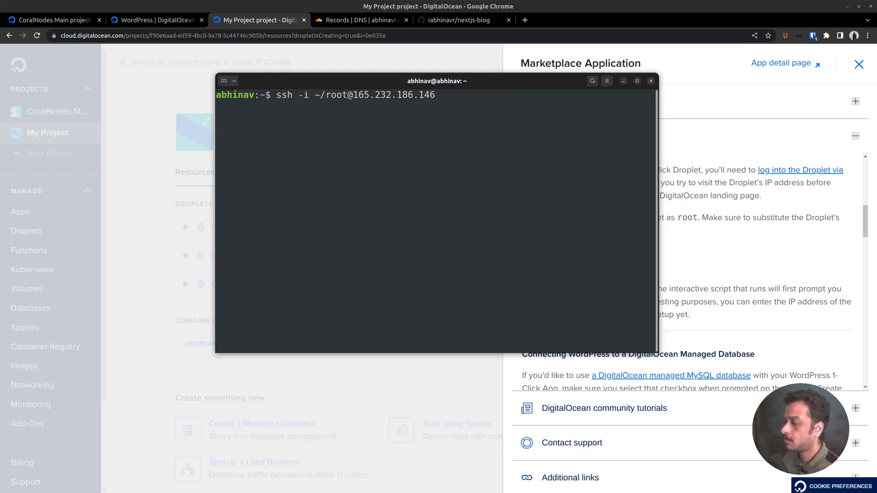
{"action": "type", "text": ".ssh"}
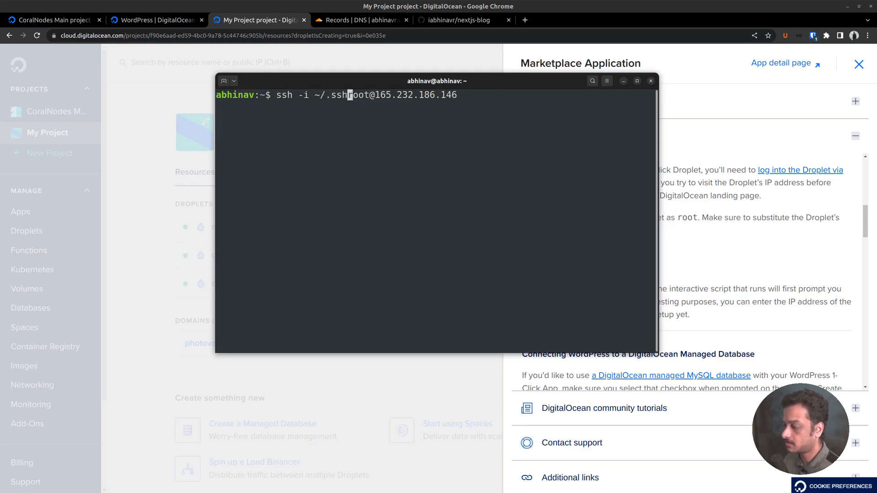
{"action": "type", "text": "/host-keys/"}
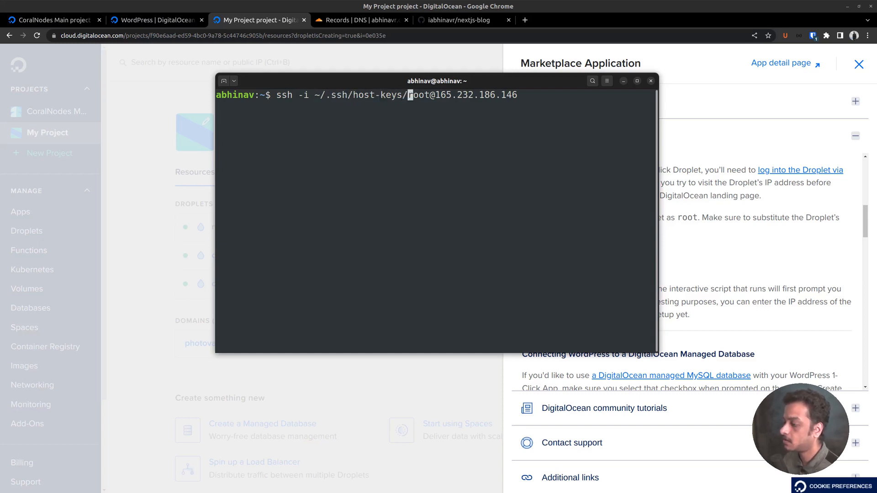
{"action": "type", "text": "do-1"}
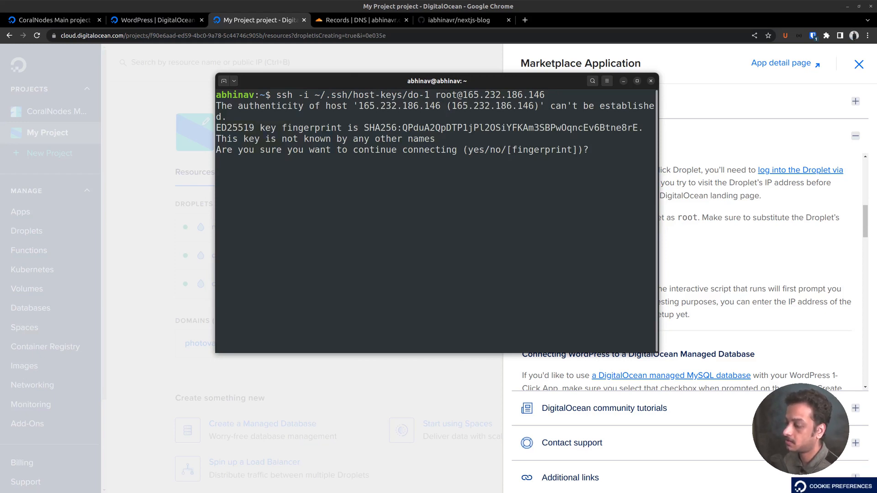
{"action": "type", "text": "yes"}
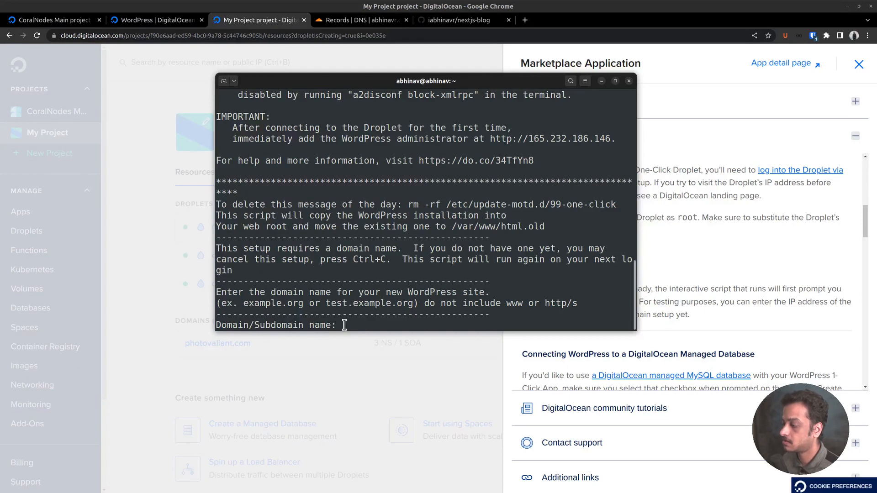
Step: Give the setup script domain wp.abhinavr.com, the admin email, username abhinav_cn, blog title WordPress Test, and confirm with Y
{"action": "type", "text": "wp"}
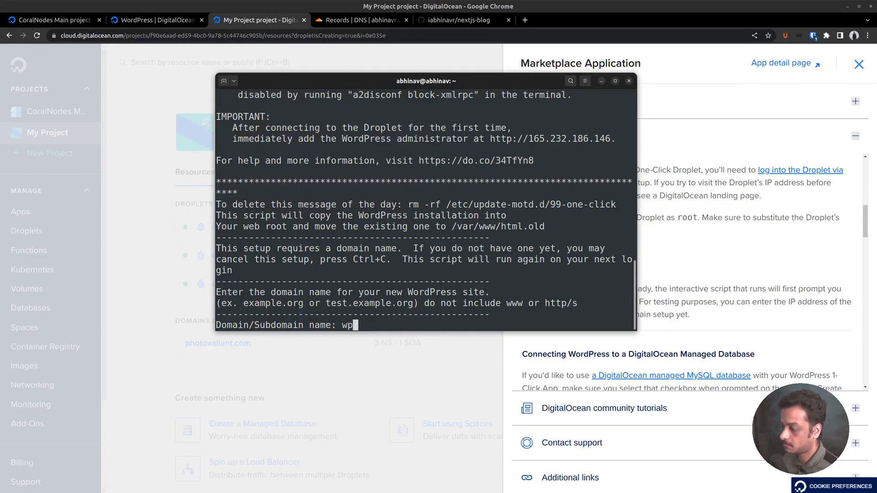
{"action": "type", "text": ".abhinavr.com"}
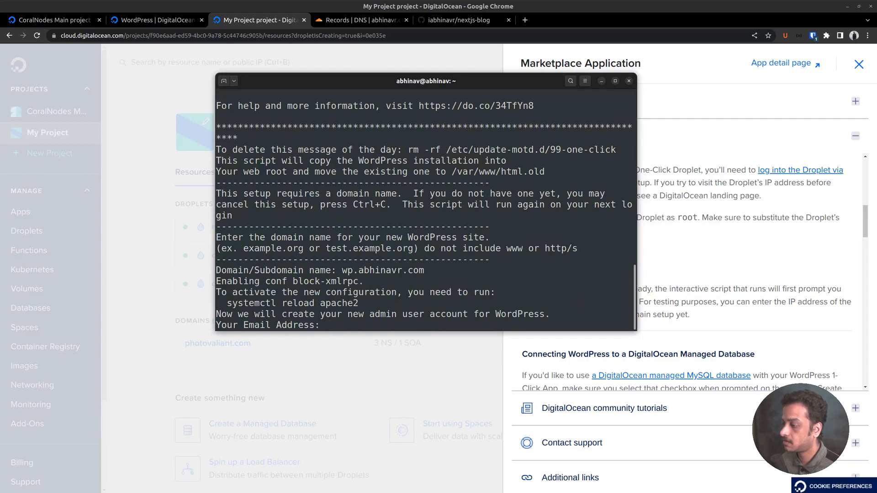
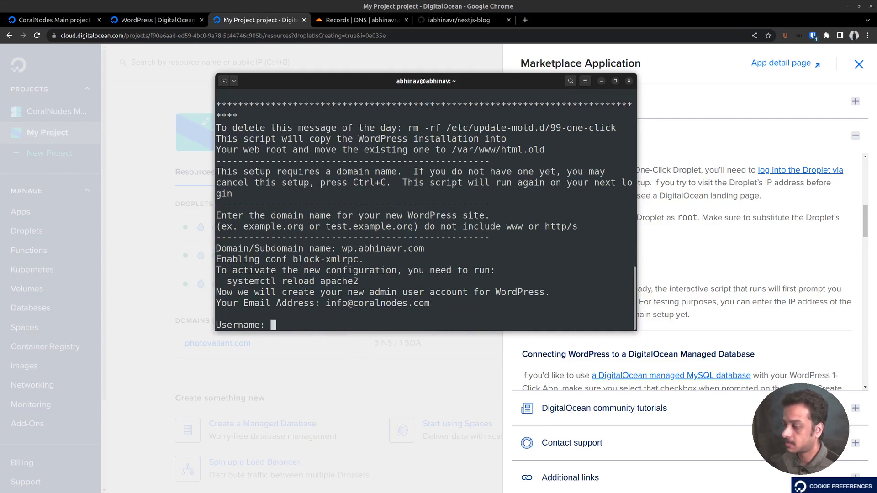
{"action": "type", "text": "abhinav_cn"}
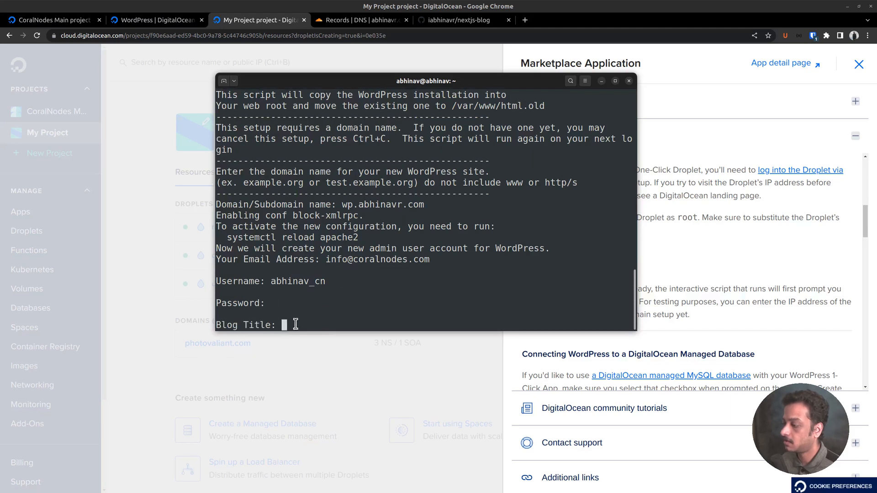
{"action": "type", "text": "WordPress Test"}
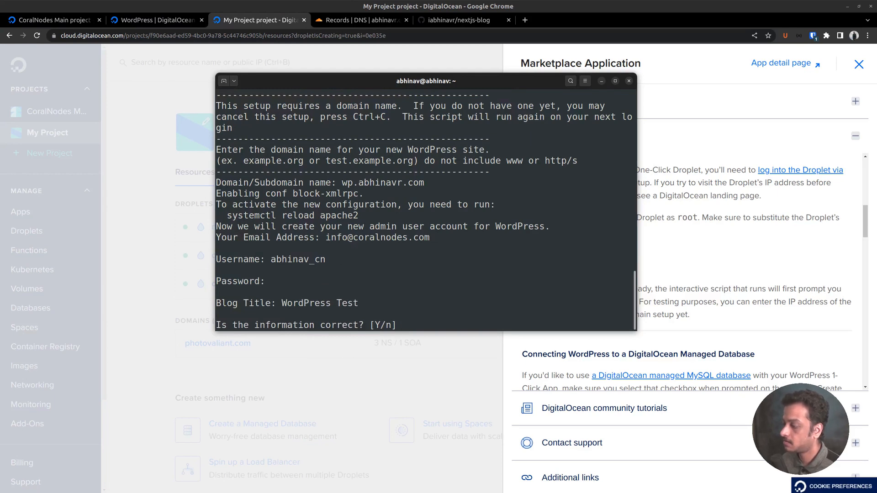
{"action": "type", "text": "Y"}
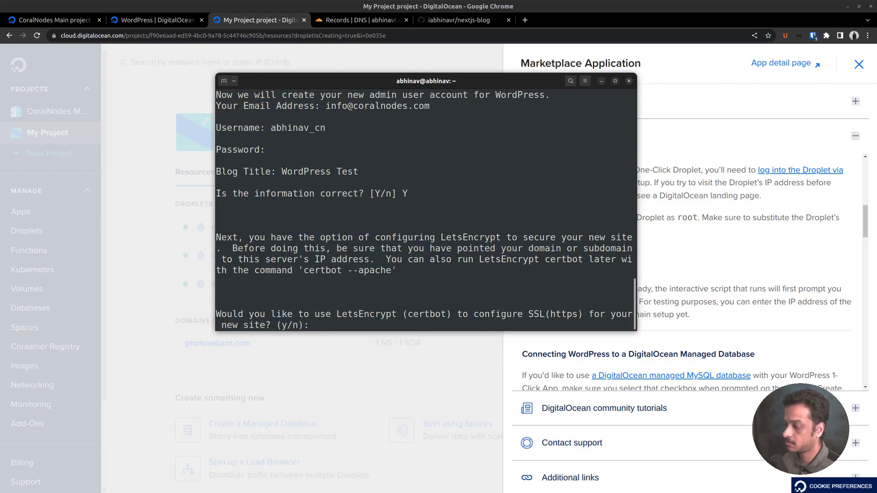
Step: Answer y to LetsEncrypt, supply the email, agree with A and choose domain 1 for the certificate
{"action": "type", "text": "y"}
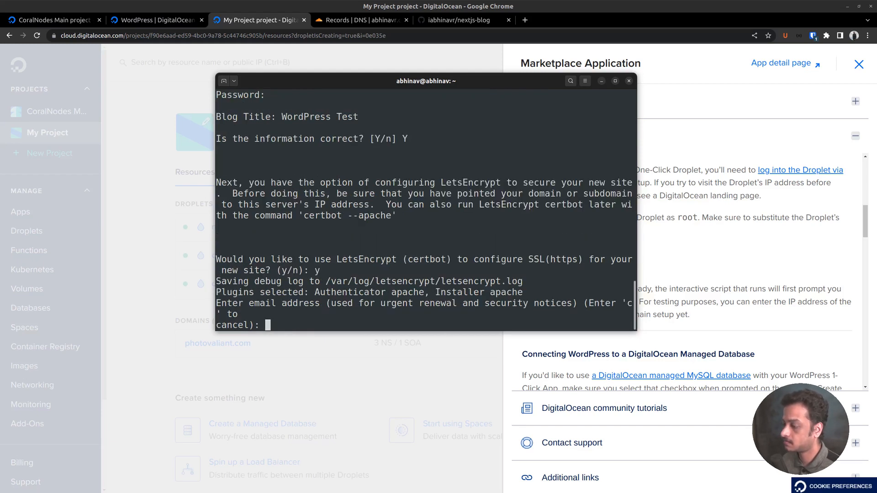
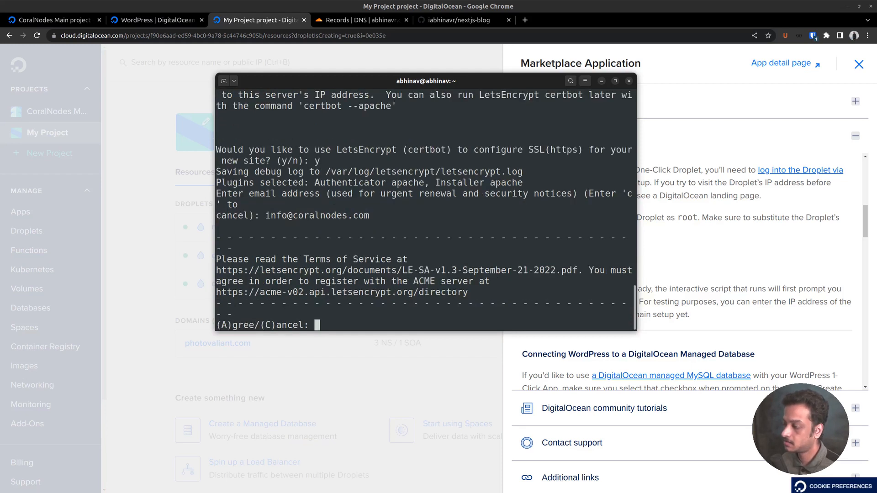
{"action": "type", "text": "A"}
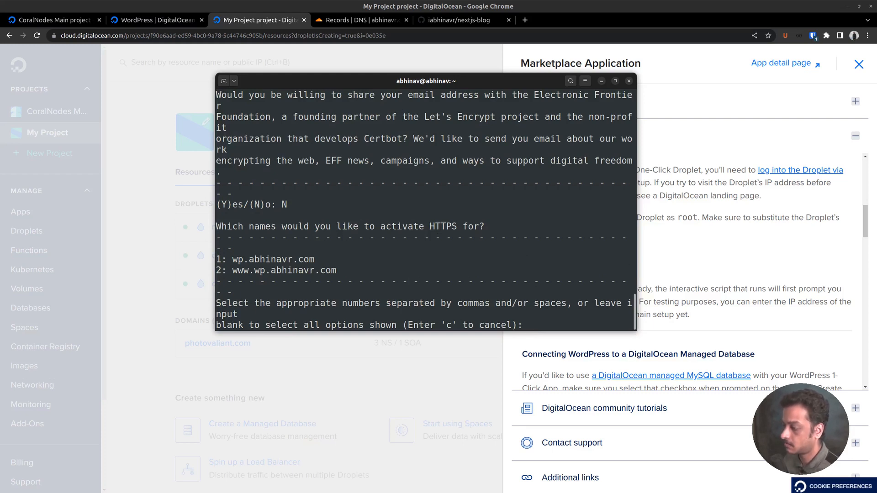
{"action": "type", "text": "1"}
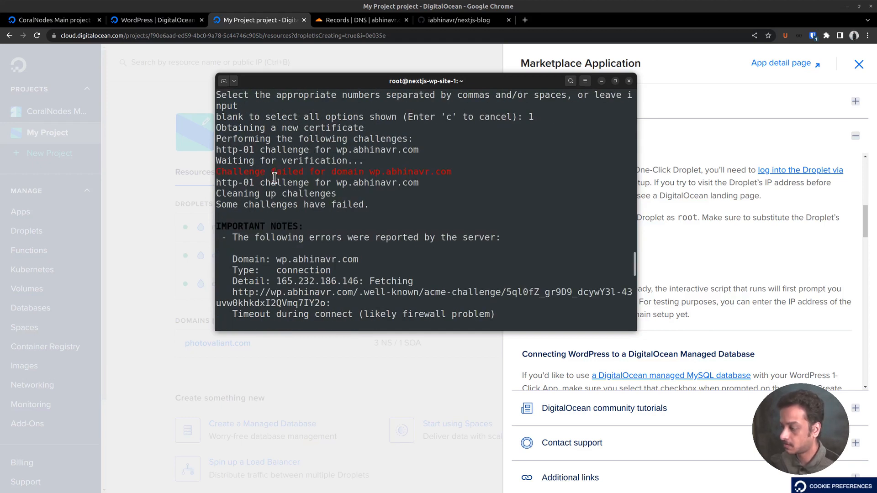
{"action": "mouse_move", "coordinate": [453, 180]}
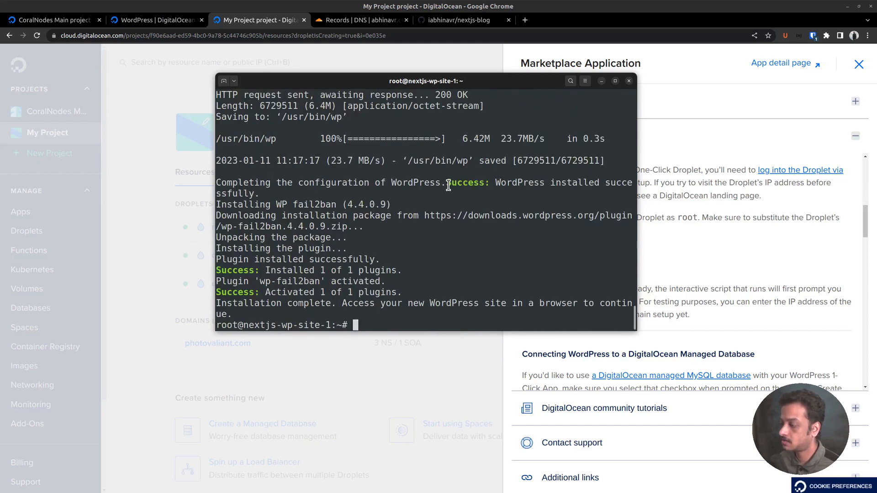
{"action": "mouse_move", "coordinate": [440, 97]}
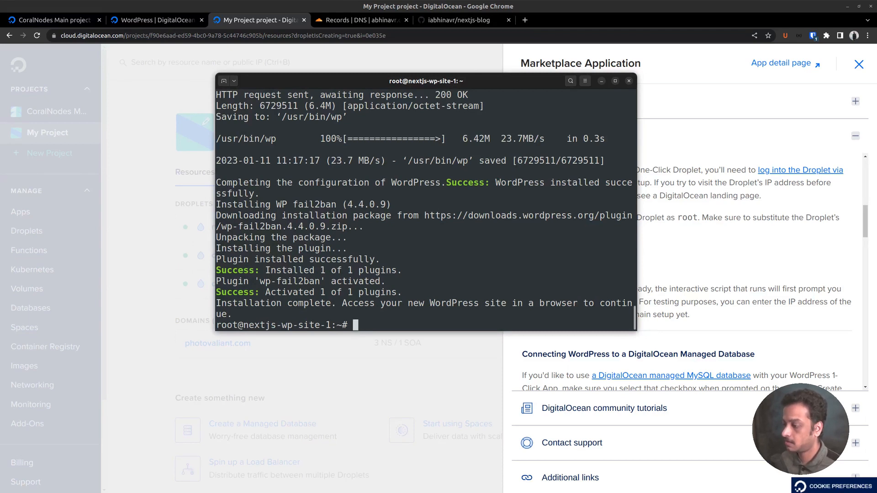
Step: Check certbot is installed with which certbot, then run sudo certbot --apache
{"action": "type", "text": "which"}
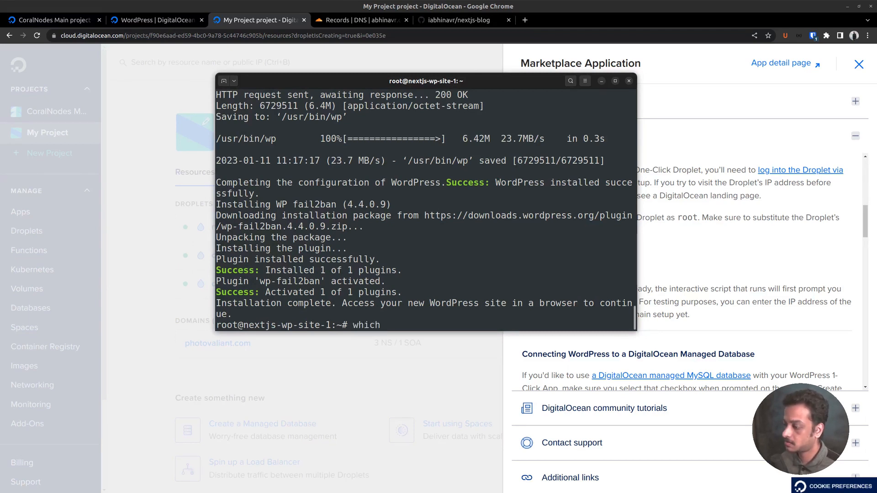
{"action": "type", "text": "certbot"}
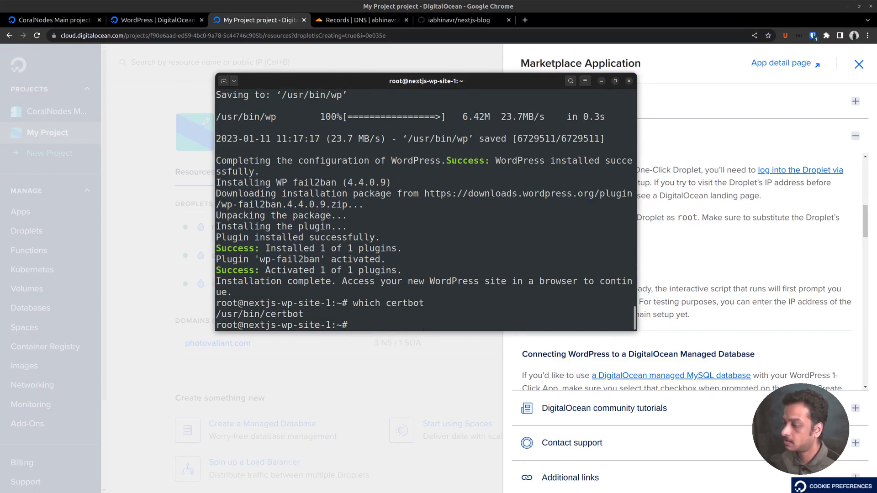
{"action": "type", "text": "sudo"}
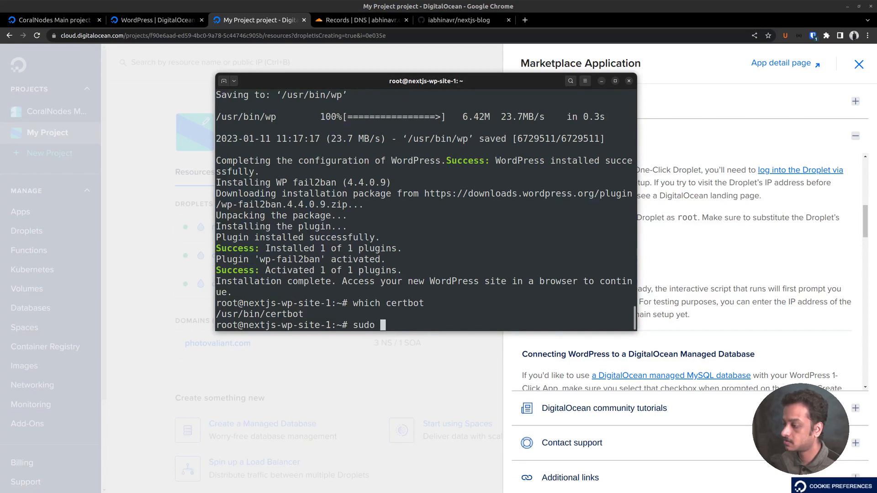
{"action": "type", "text": "cer"}
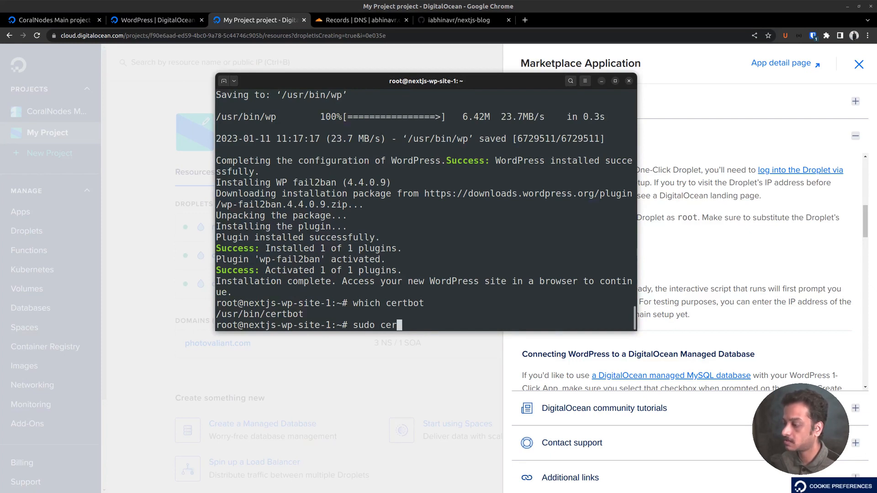
{"action": "type", "text": "bot"}
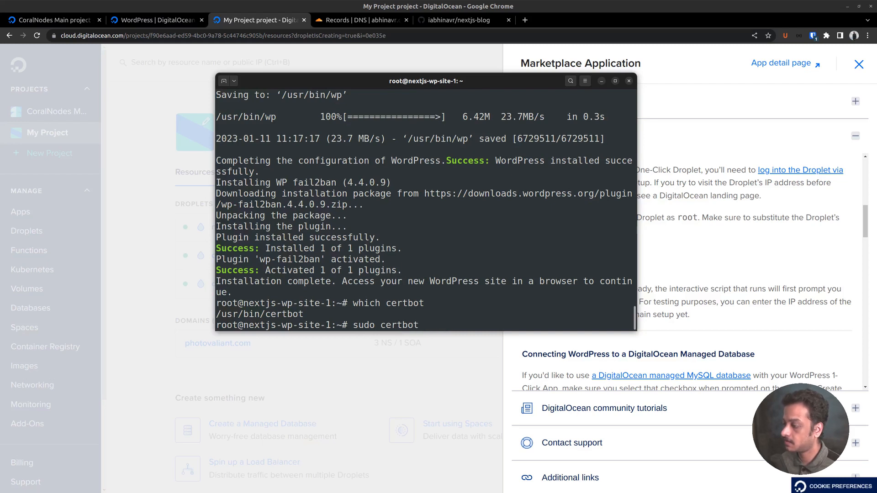
{"action": "key", "text": "enter"}
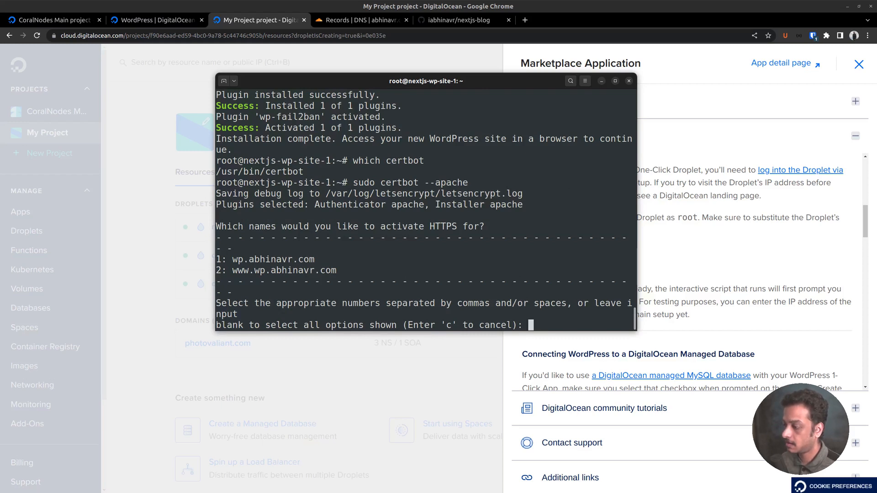
Step: Select domain 1 and option 2 to redirect all HTTP traffic to HTTPS
{"action": "type", "text": "1"}
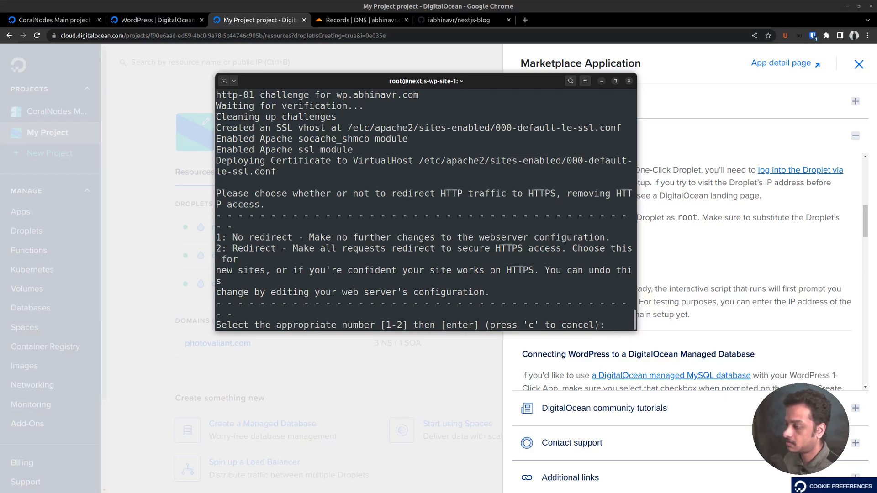
{"action": "type", "text": "2"}
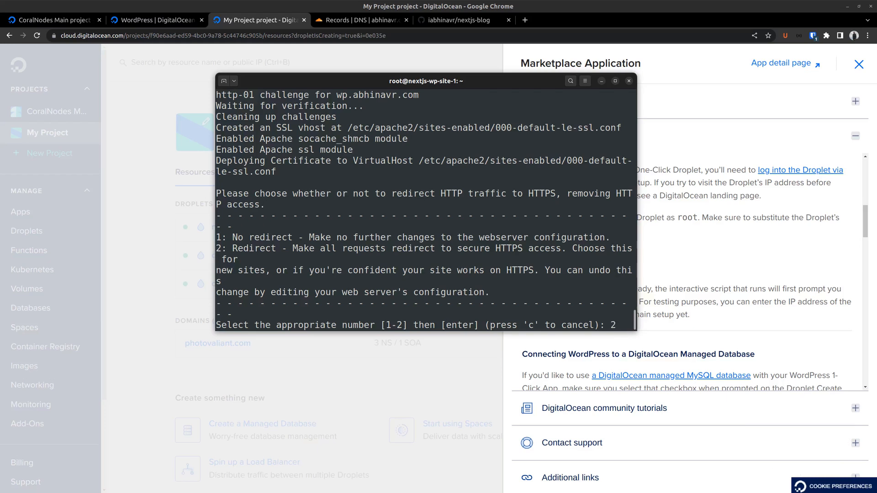
{"action": "key", "text": "enter"}
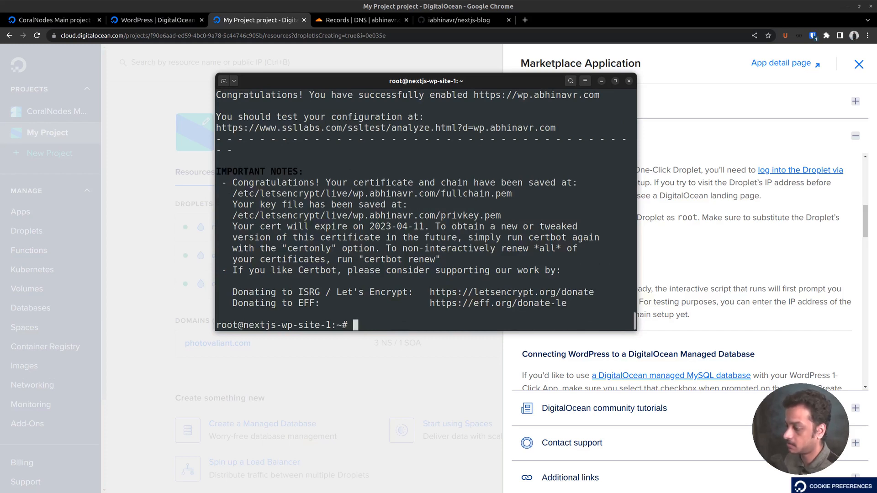
{"action": "mouse_move", "coordinate": [515, 42]}
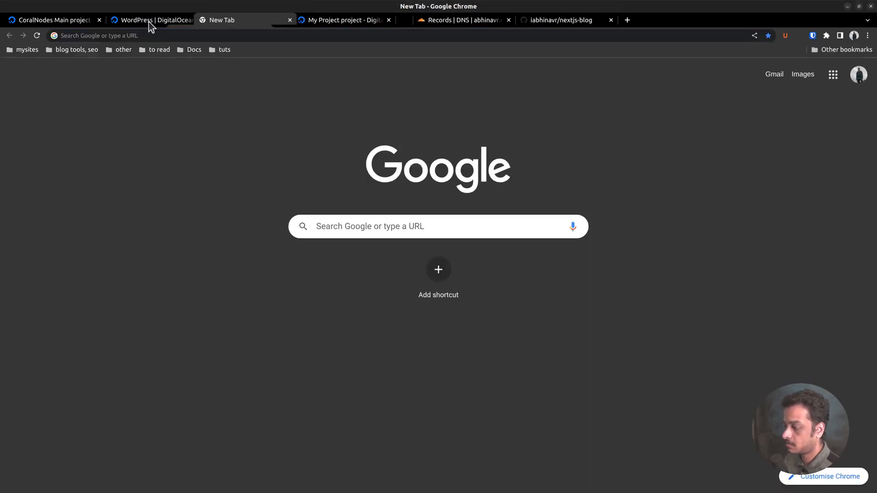
{"action": "type", "text": "https://wp.abhinavr.com"}
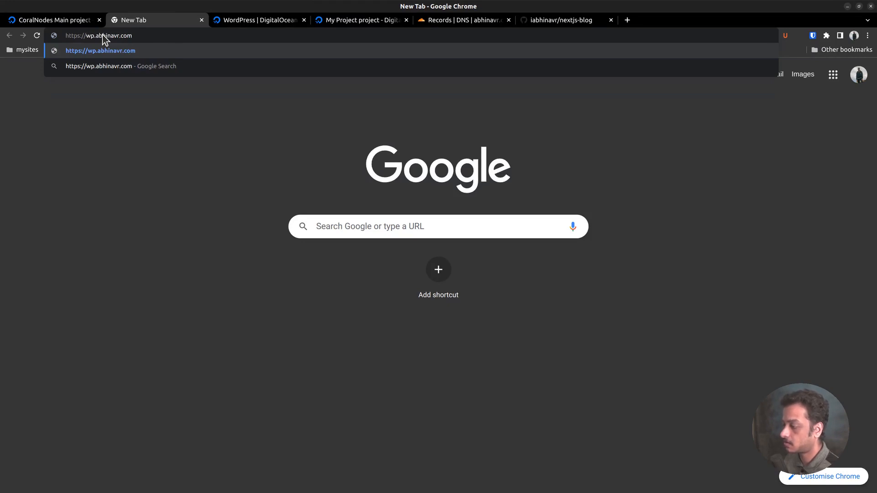
{"action": "type", "text": "/wp-admin%2F&reauth=1"}
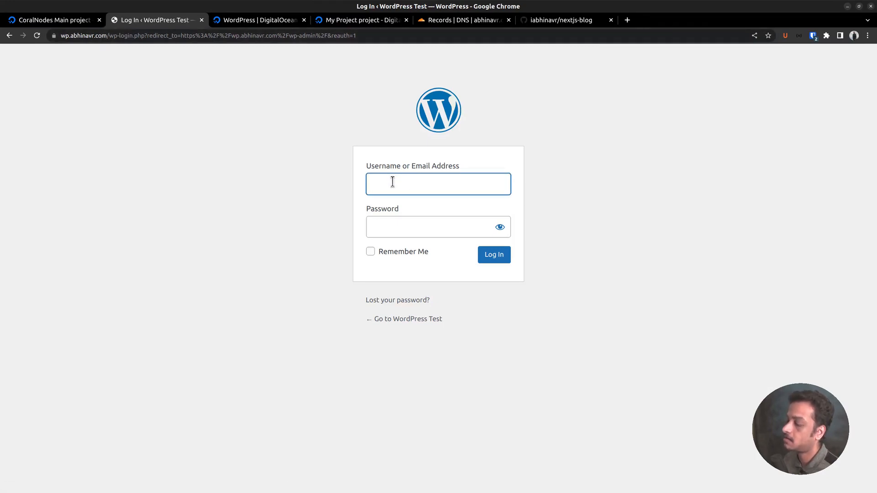
{"action": "left_click", "coordinate": [493, 255]}
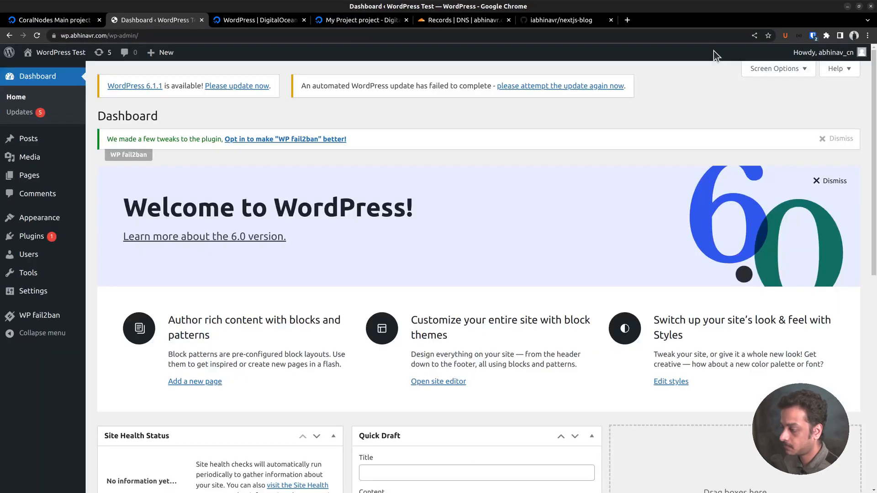
{"action": "mouse_move", "coordinate": [417, 106]}
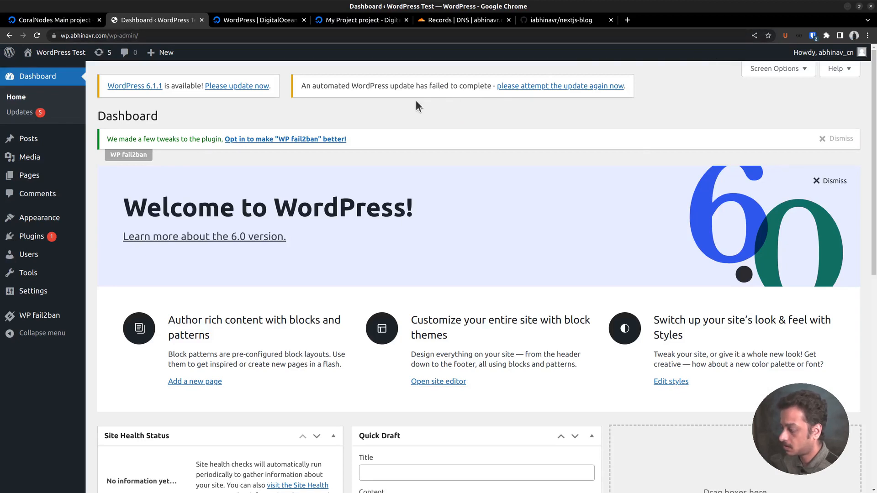
{"action": "mouse_move", "coordinate": [204, 100]}
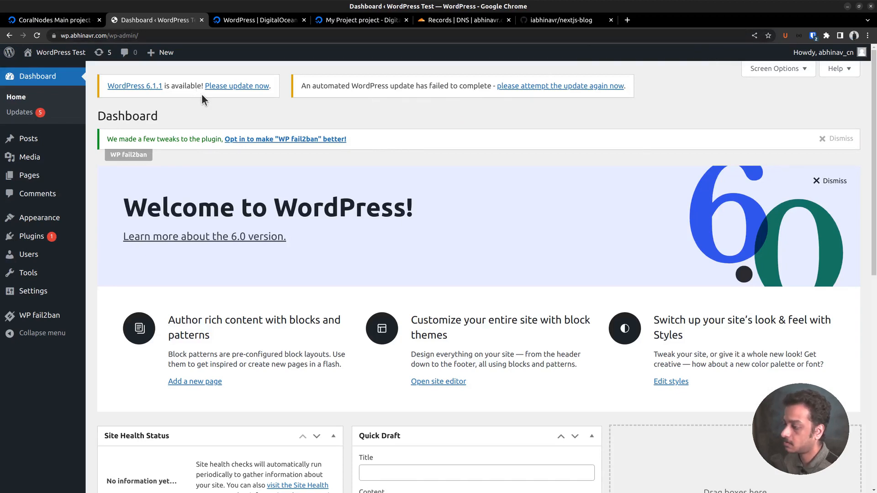
Step: From the dashboard notice, update WordPress core from 6.0 to version 6.1.1
{"action": "left_click", "coordinate": [235, 86]}
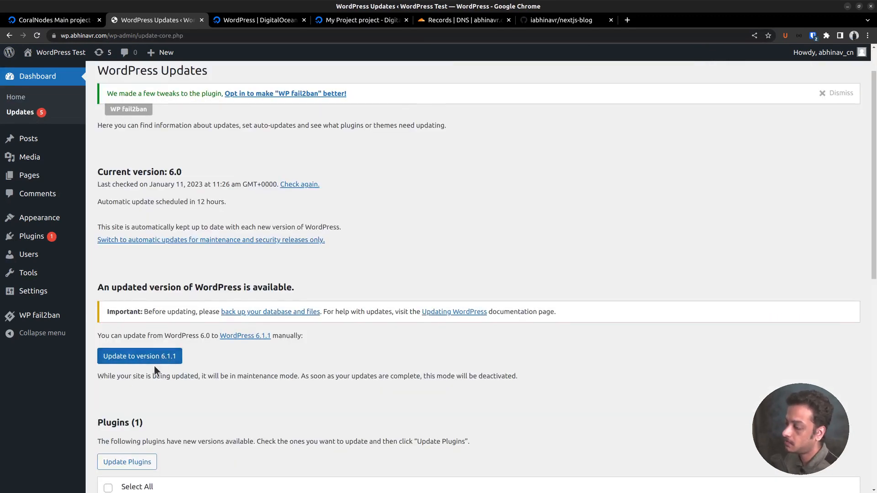
{"action": "left_click", "coordinate": [138, 356]}
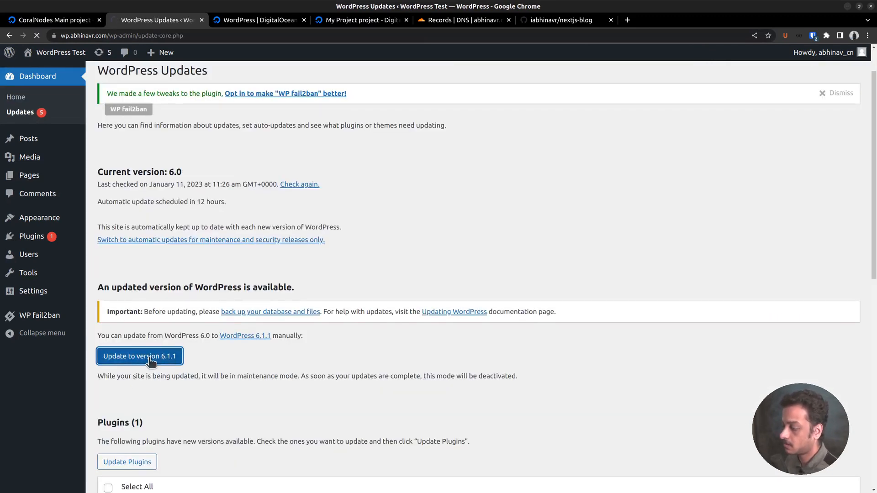
{"action": "scroll", "scroll_direction": "down", "scroll_amount": 3}
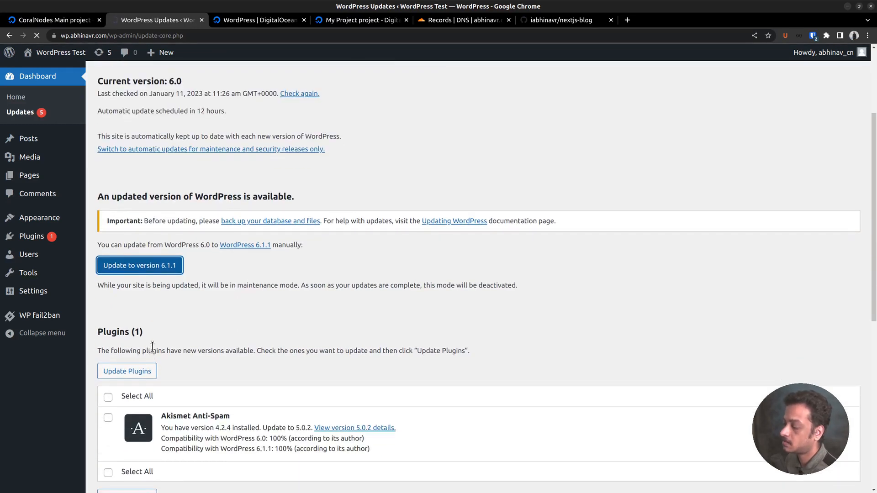
{"action": "left_click", "coordinate": [139, 265]}
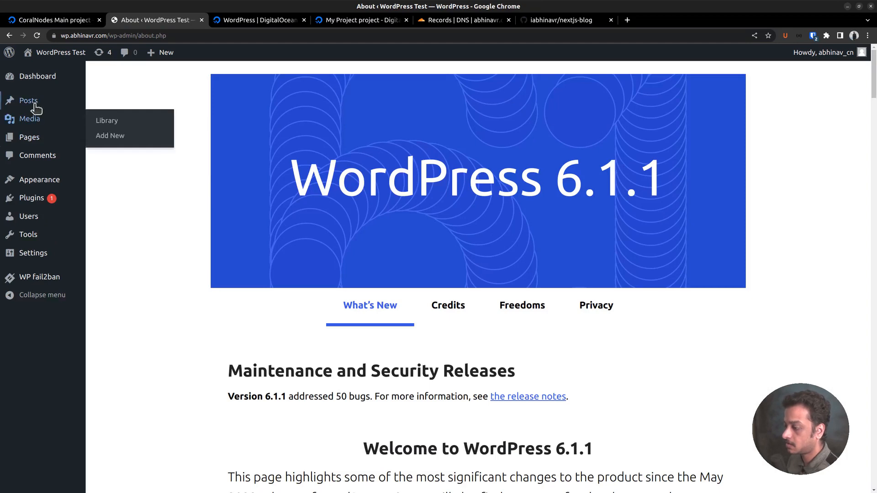
Step: Show Posts > All Posts, listing the single Hello world! post
{"action": "left_click", "coordinate": [29, 101]}
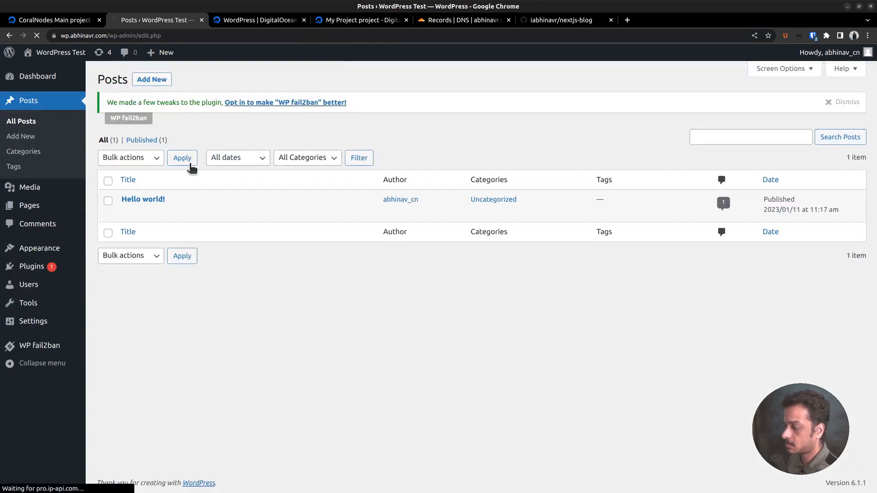
{"action": "mouse_move", "coordinate": [143, 199]}
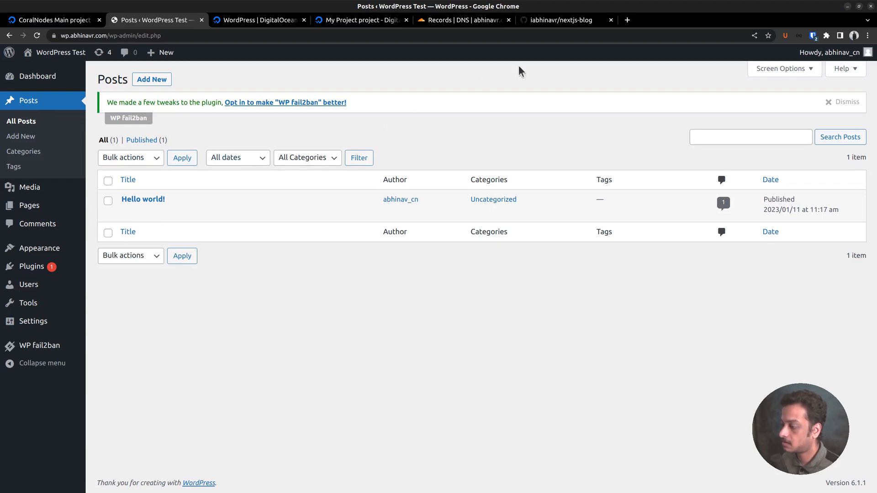
Step: View the wp-headless-backup folder of the nextjs-blog repository on GitHub
{"action": "left_click", "coordinate": [560, 20]}
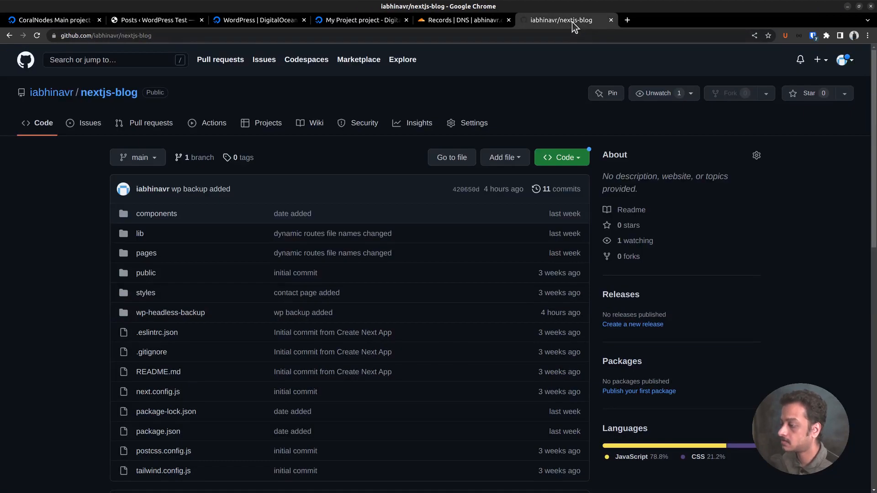
{"action": "mouse_move", "coordinate": [472, 123]}
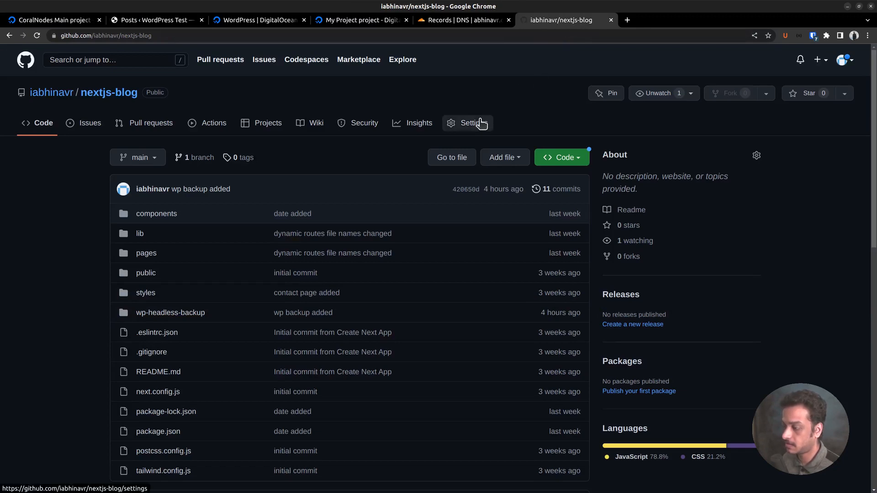
{"action": "mouse_move", "coordinate": [188, 254]}
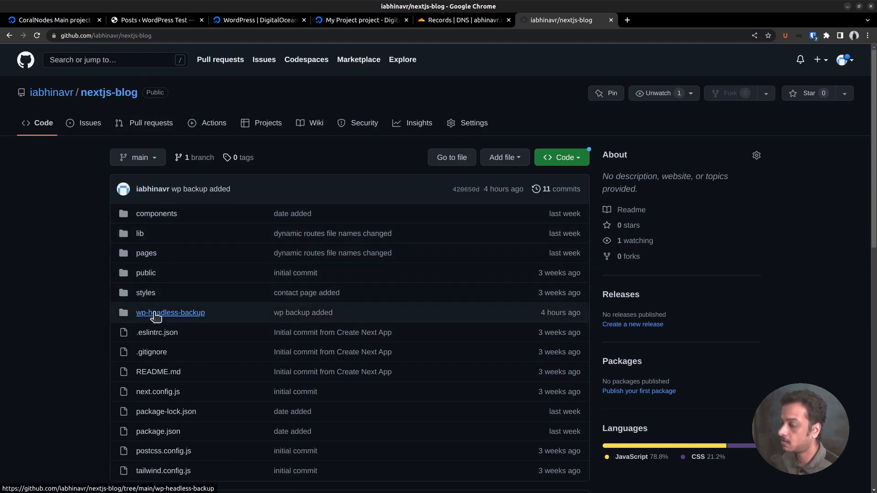
{"action": "left_click", "coordinate": [170, 313]}
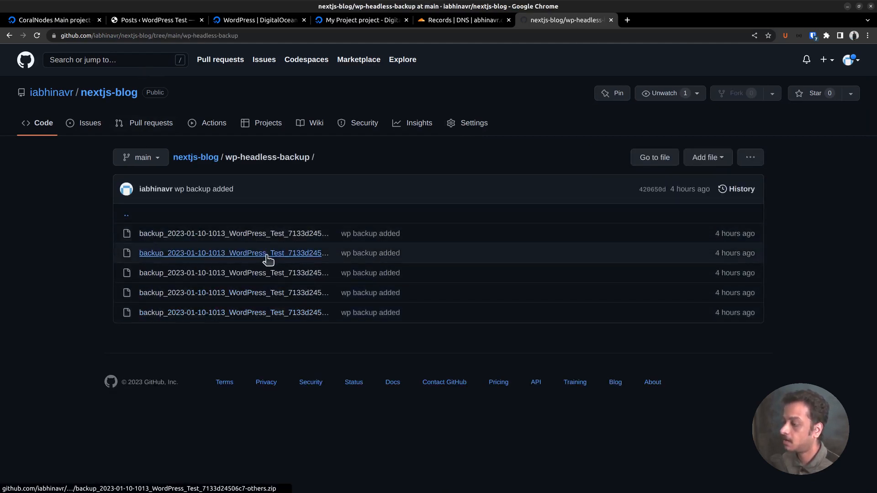
{"action": "mouse_move", "coordinate": [271, 270]}
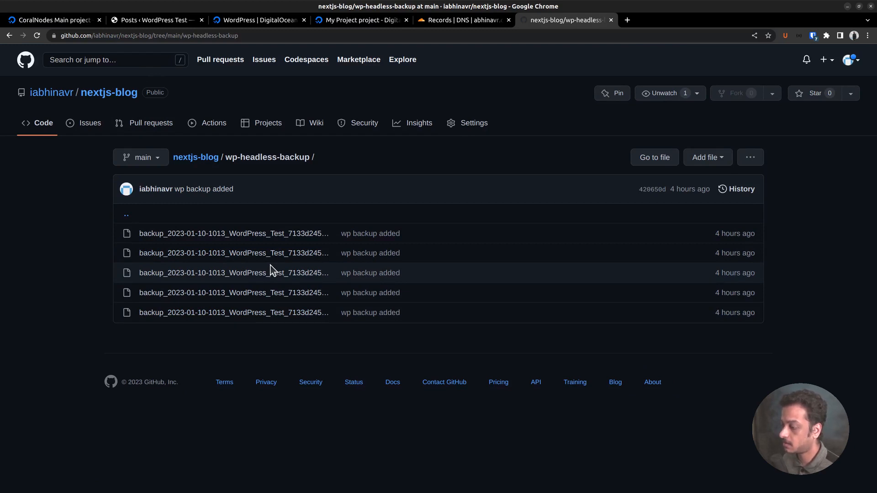
{"action": "mouse_move", "coordinate": [282, 272]}
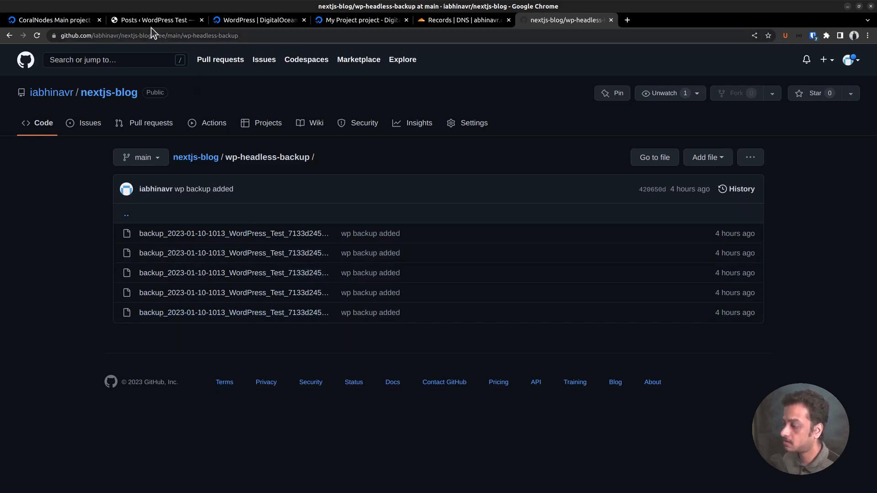
{"action": "mouse_move", "coordinate": [156, 19]}
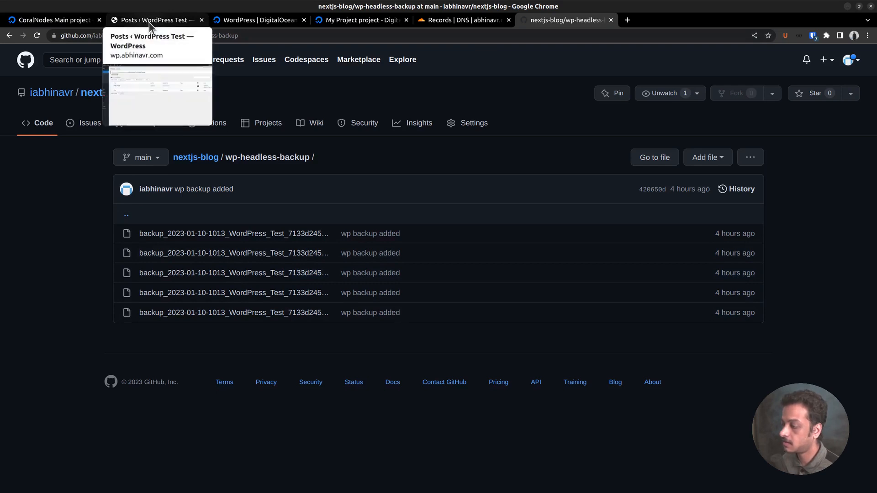
{"action": "mouse_move", "coordinate": [279, 223]}
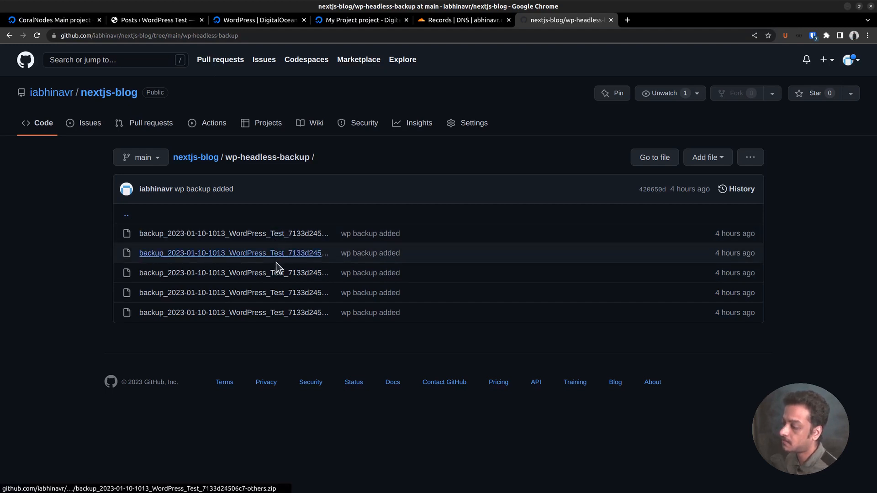
{"action": "mouse_move", "coordinate": [280, 286]}
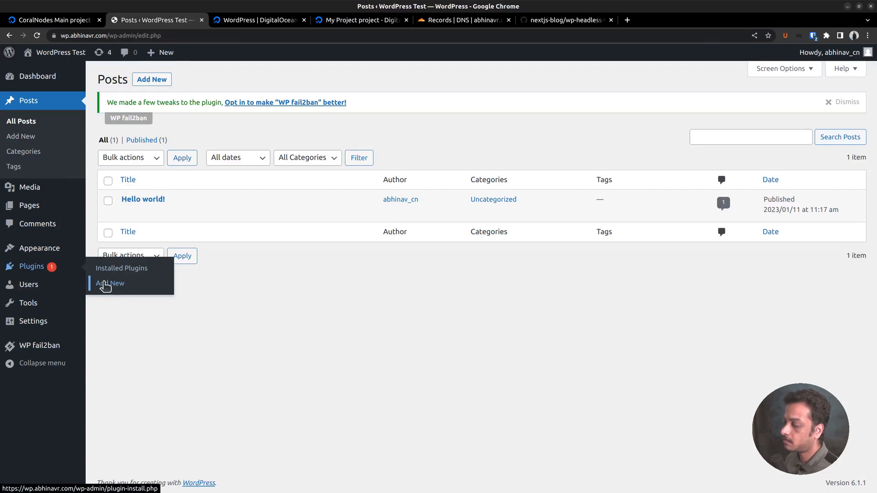
Step: Search the plugin directory for UpdraftPlus from Plugins > Add New
{"action": "left_click", "coordinate": [109, 283]}
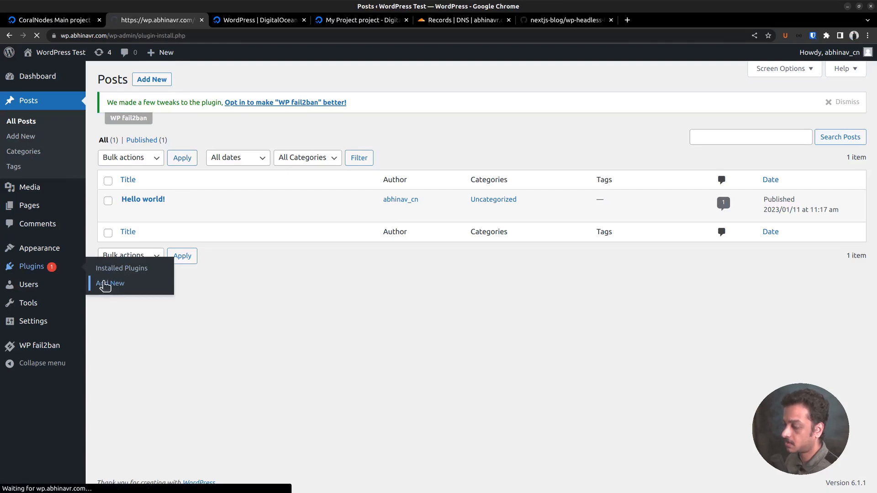
{"action": "left_click", "coordinate": [110, 283]}
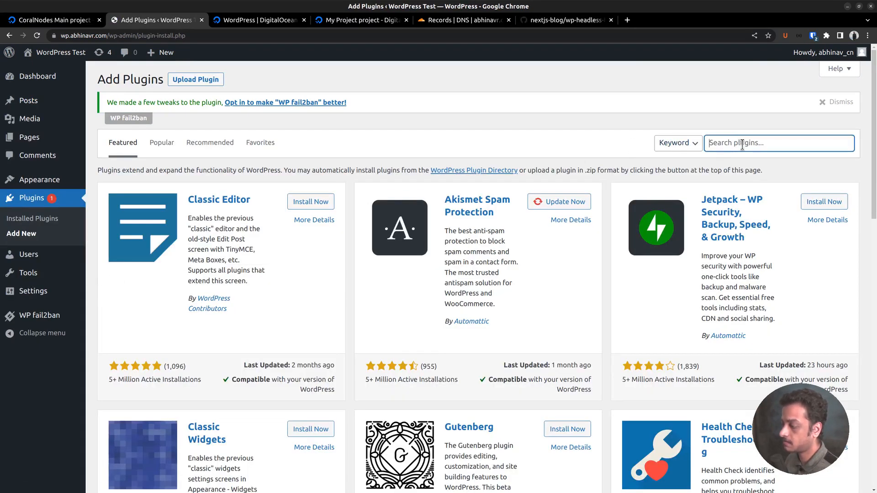
{"action": "type", "text": "up"}
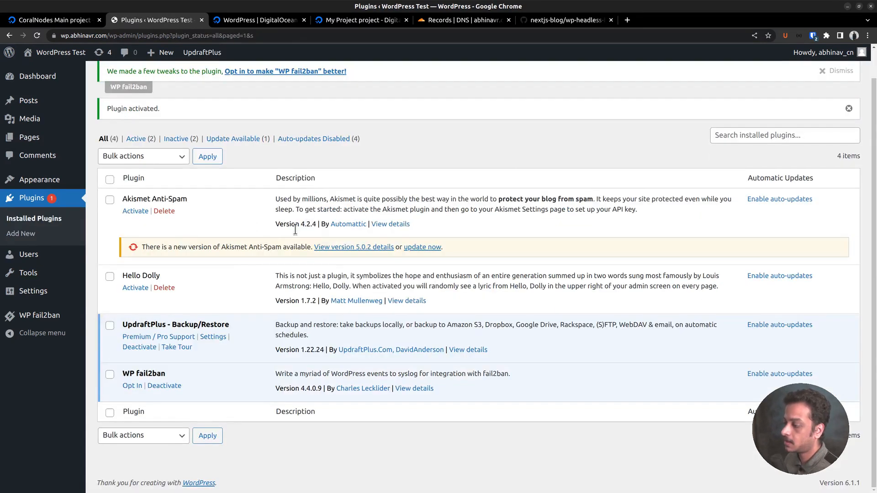
{"action": "mouse_move", "coordinate": [33, 290]}
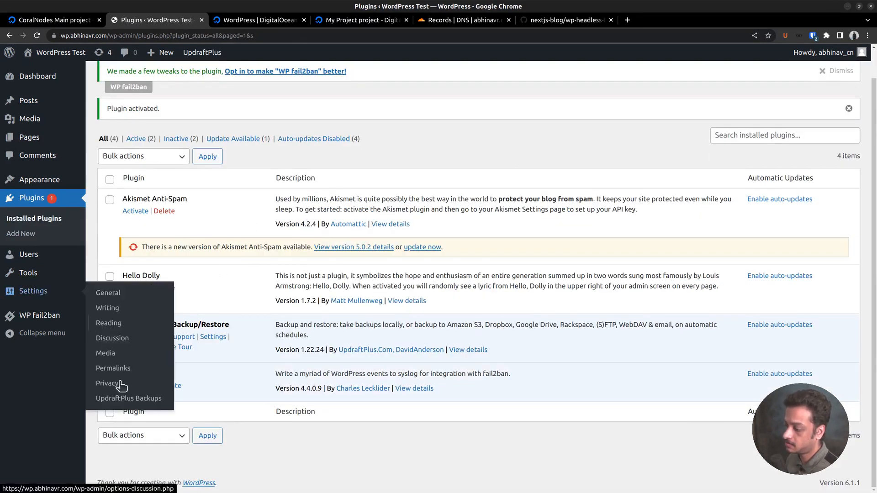
Step: Go to Settings > UpdraftPlus Backups and reveal the Upload backup files area
{"action": "left_click", "coordinate": [128, 398]}
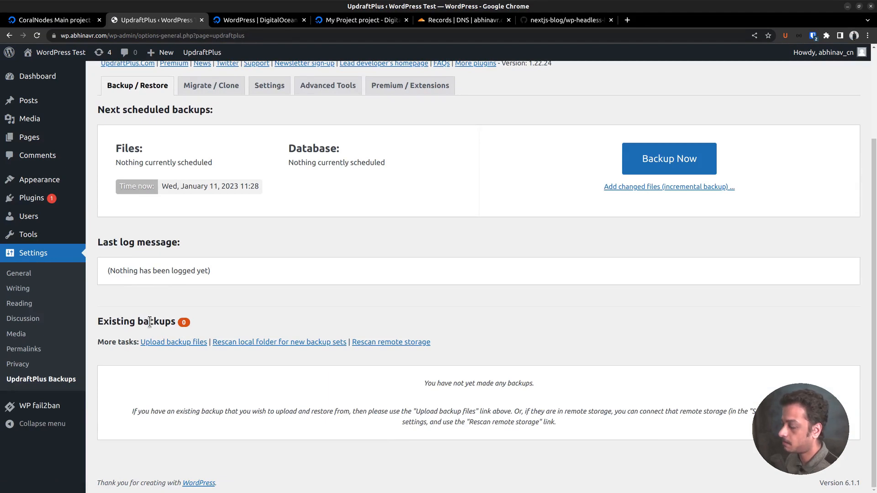
{"action": "mouse_move", "coordinate": [186, 365]}
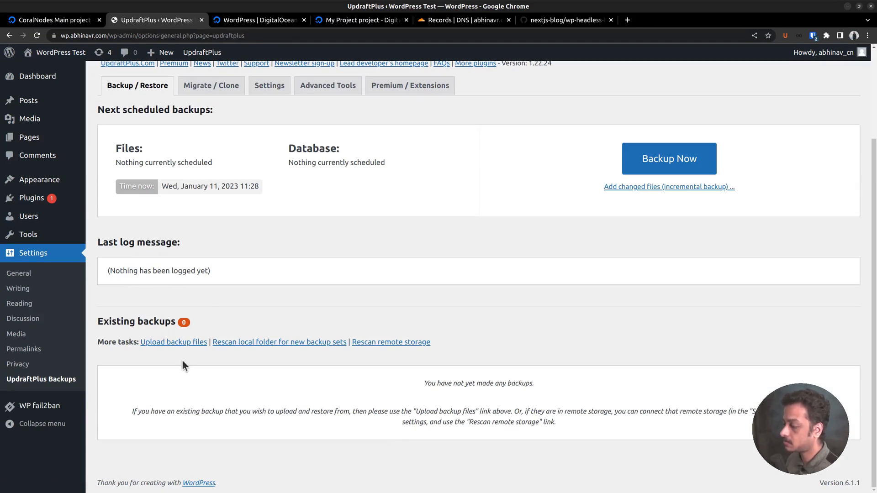
{"action": "left_click", "coordinate": [173, 341]}
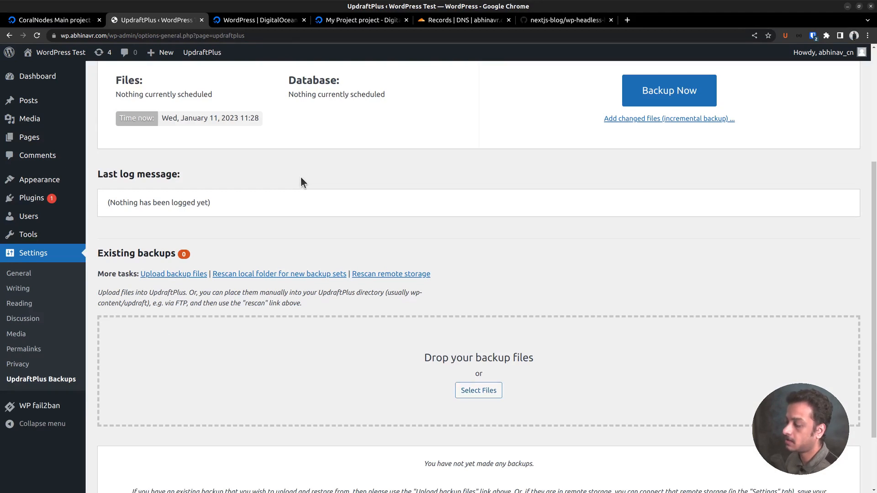
{"action": "mouse_move", "coordinate": [263, 330]}
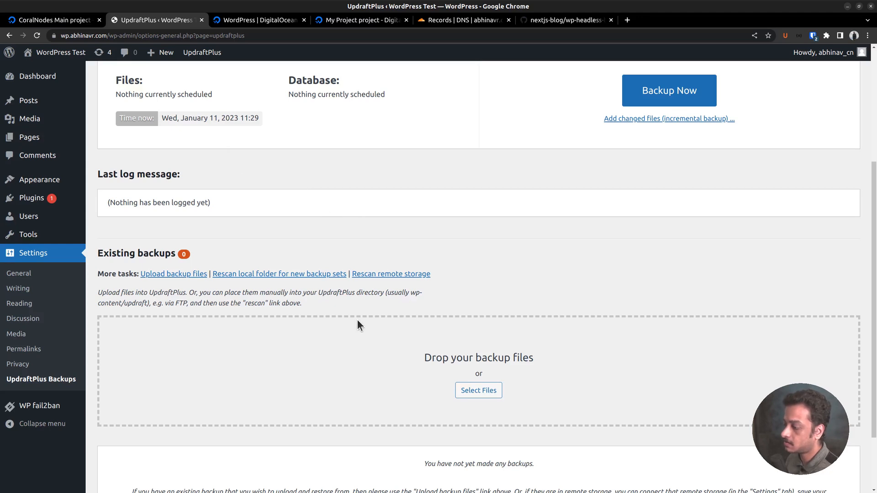
{"action": "mouse_move", "coordinate": [359, 325]}
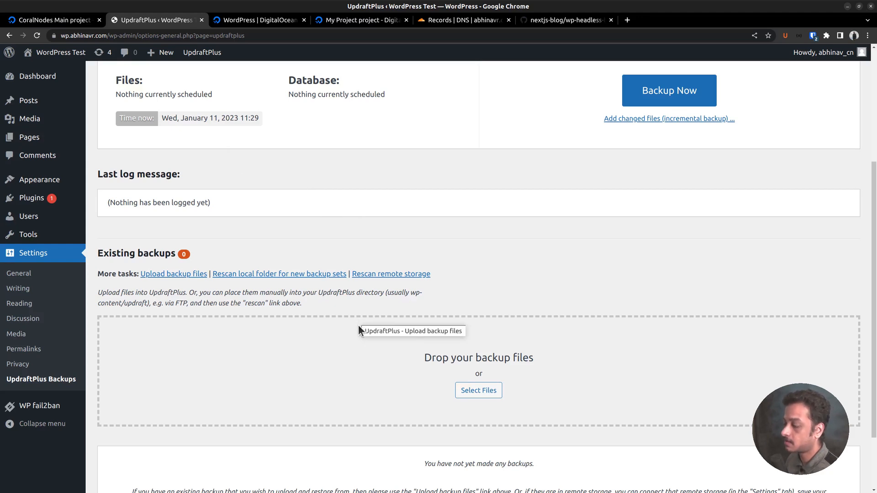
{"action": "mouse_move", "coordinate": [248, 70]}
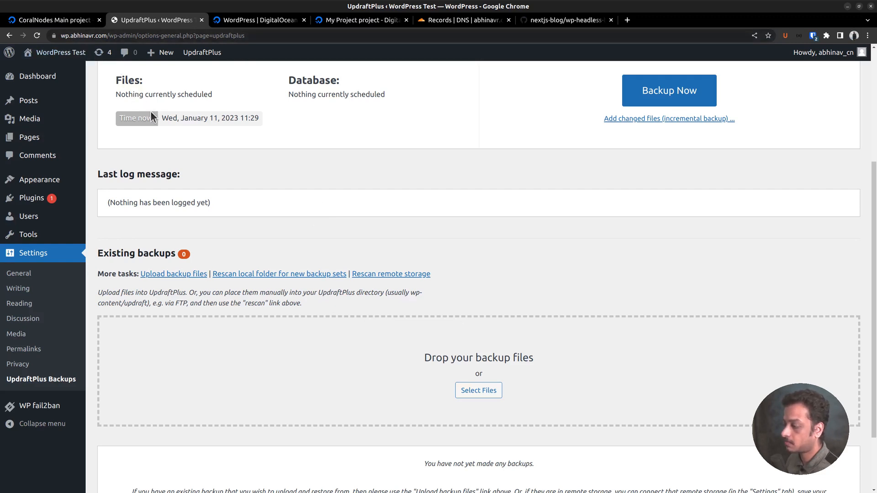
{"action": "mouse_move", "coordinate": [202, 157]}
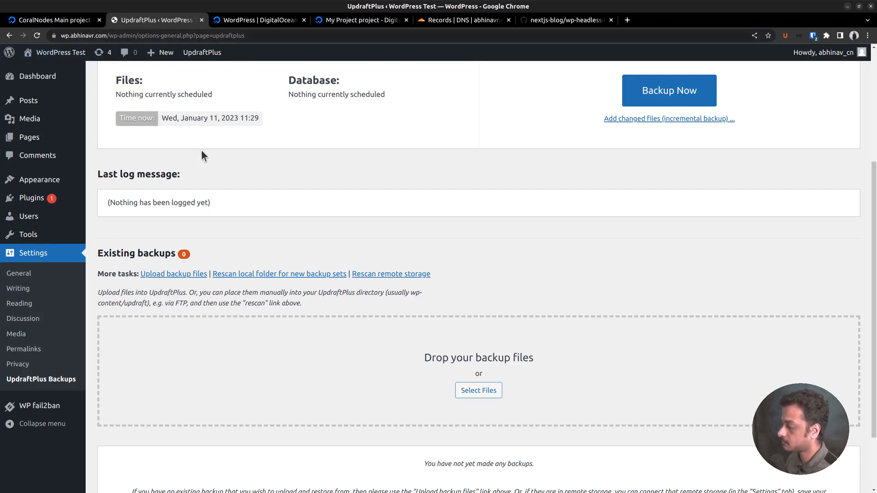
{"action": "mouse_move", "coordinate": [255, 180]}
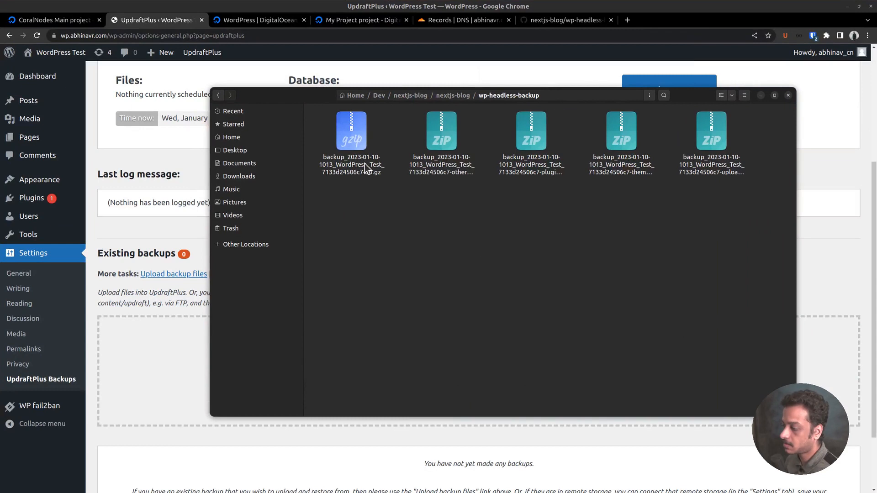
Step: Extract the db.gz backup here and open the extracted db dump in Visual Studio Code
{"action": "right_click", "coordinate": [350, 131]}
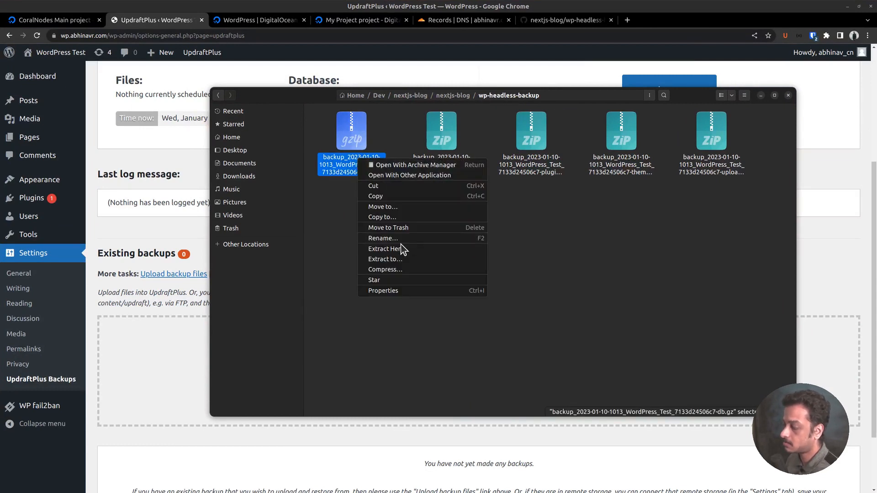
{"action": "left_click", "coordinate": [409, 176]}
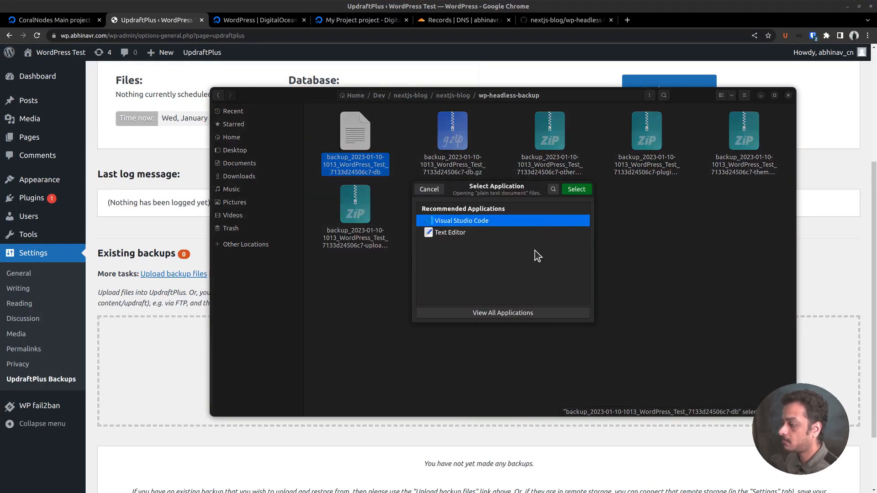
{"action": "left_click", "coordinate": [576, 189]}
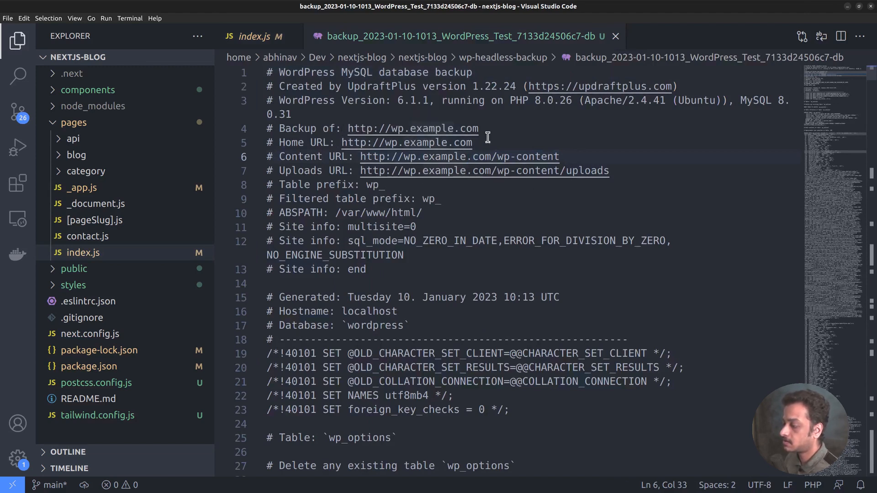
{"action": "double_click", "coordinate": [360, 129]}
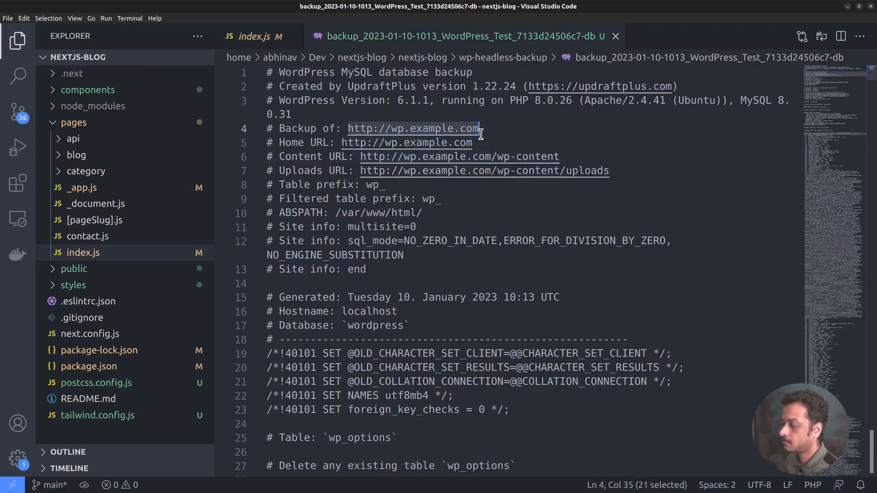
{"action": "key", "text": "Ctrl+f"}
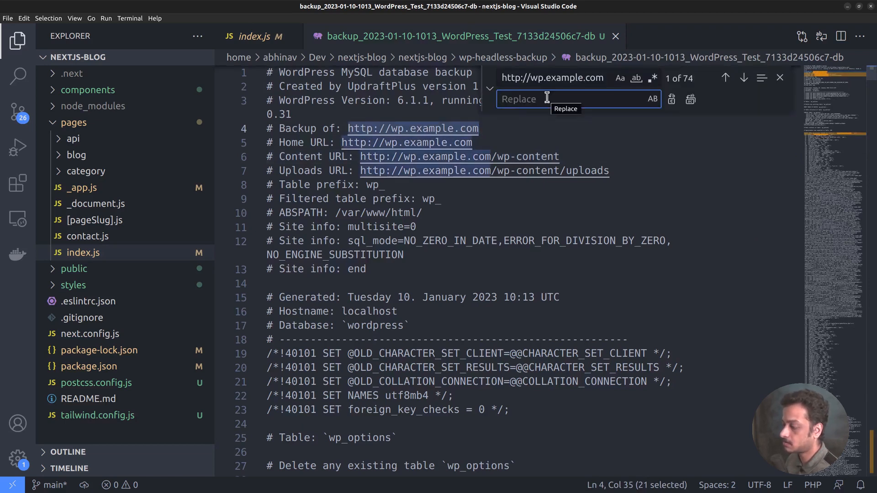
{"action": "type", "text": "https://wp"}
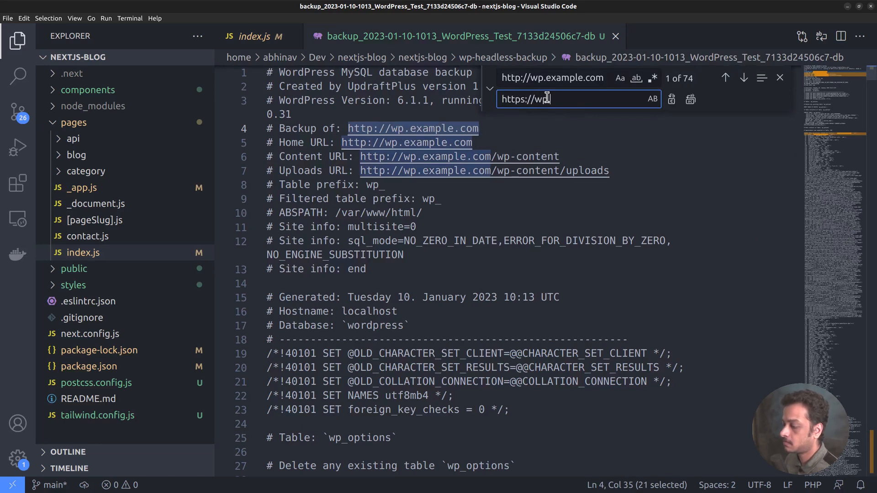
{"action": "type", "text": "abhinavr.com"}
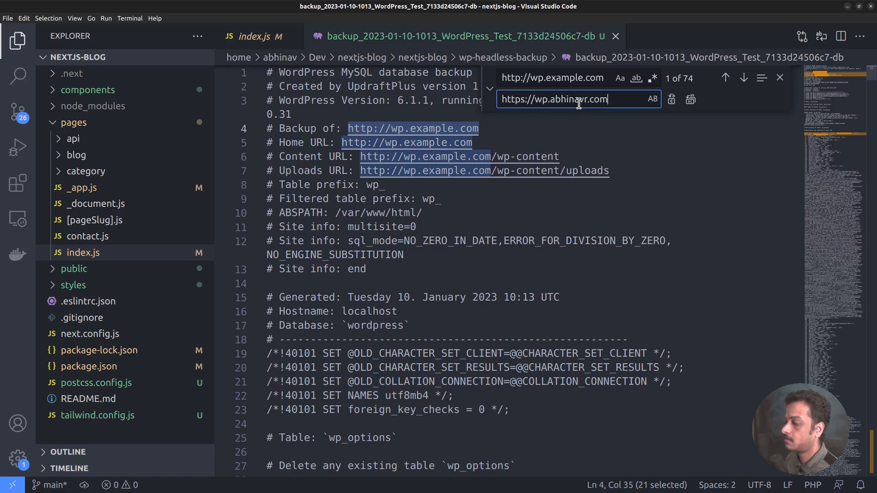
{"action": "left_click", "coordinate": [691, 99]}
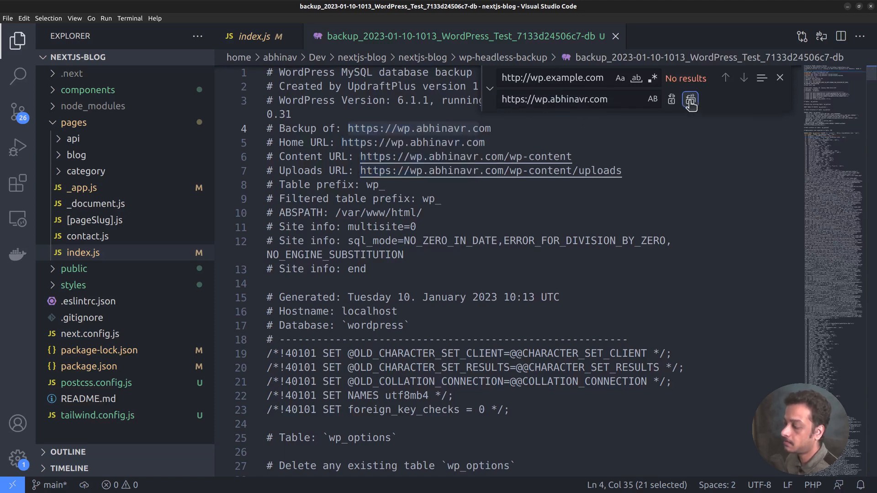
{"action": "left_click", "coordinate": [691, 99]}
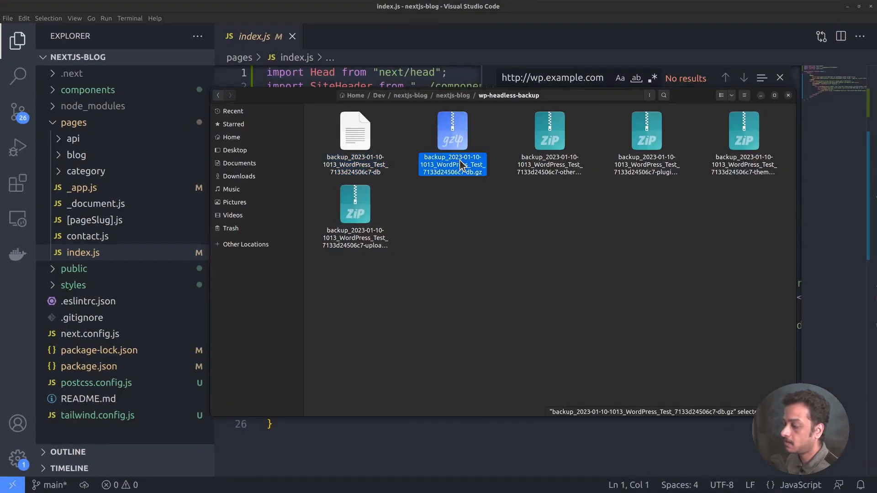
Step: Delete the original db.gz archive and open a terminal in the wp-headless-backup folder
{"action": "key", "text": "Delete"}
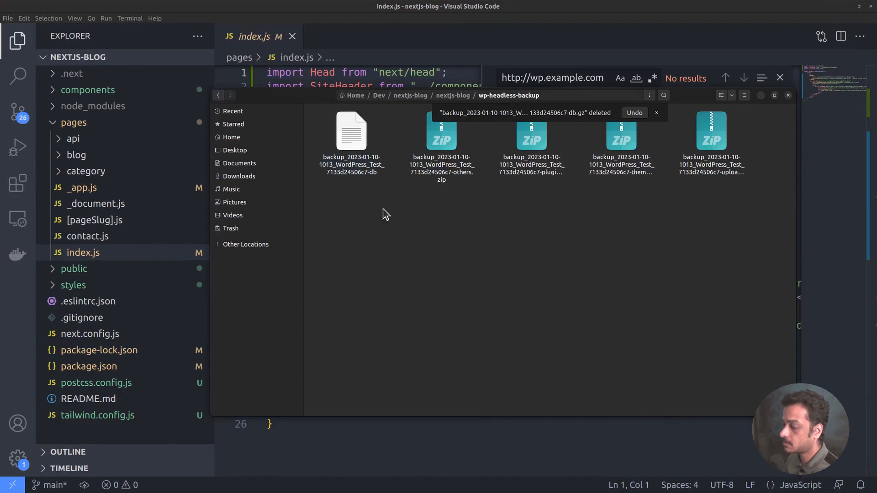
{"action": "right_click", "coordinate": [384, 213]}
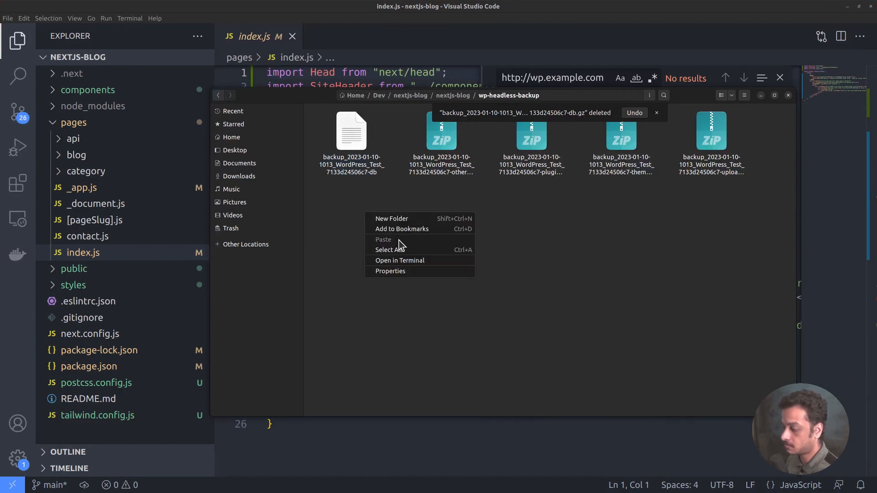
{"action": "left_click", "coordinate": [399, 261]}
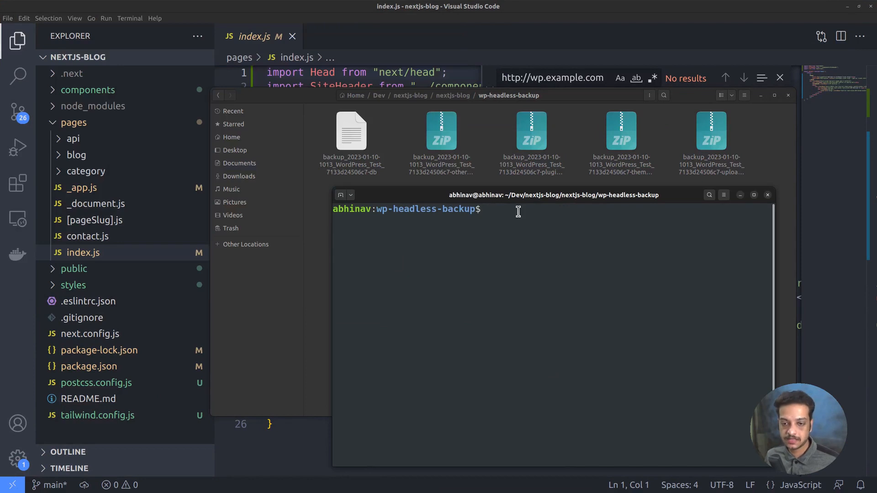
{"action": "type", "text": "w"}
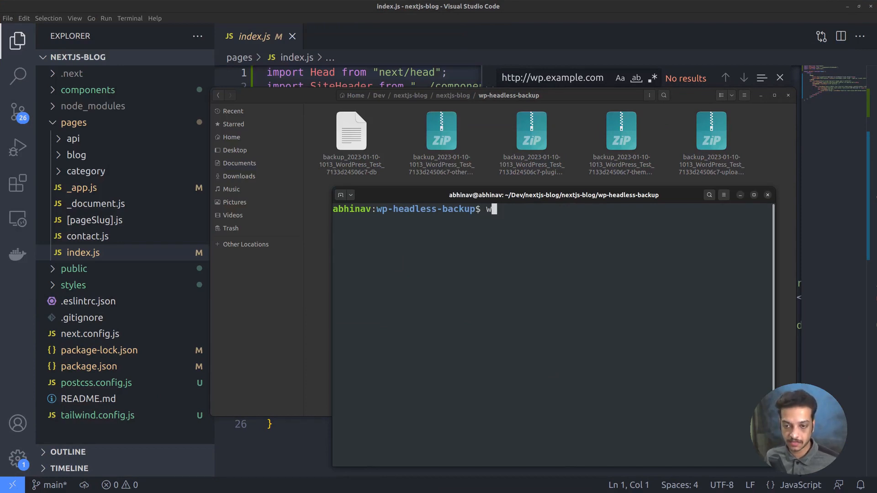
{"action": "type", "text": "hich gzip"}
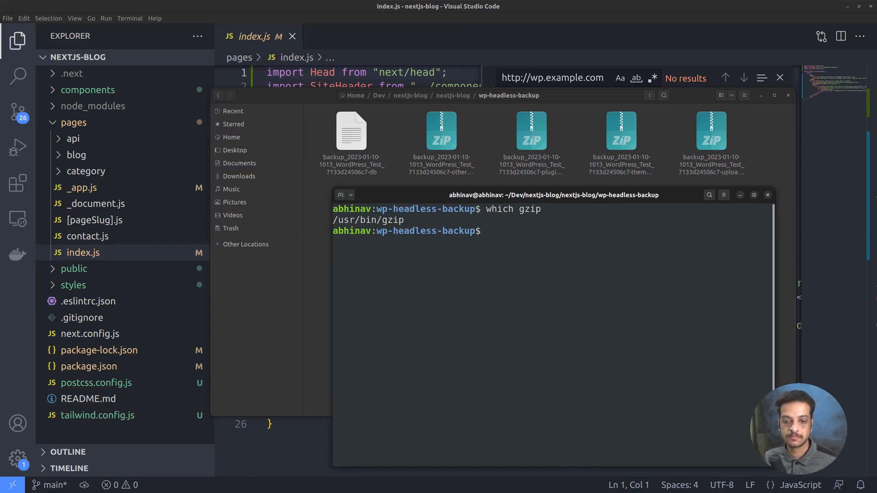
{"action": "type", "text": "gzip"}
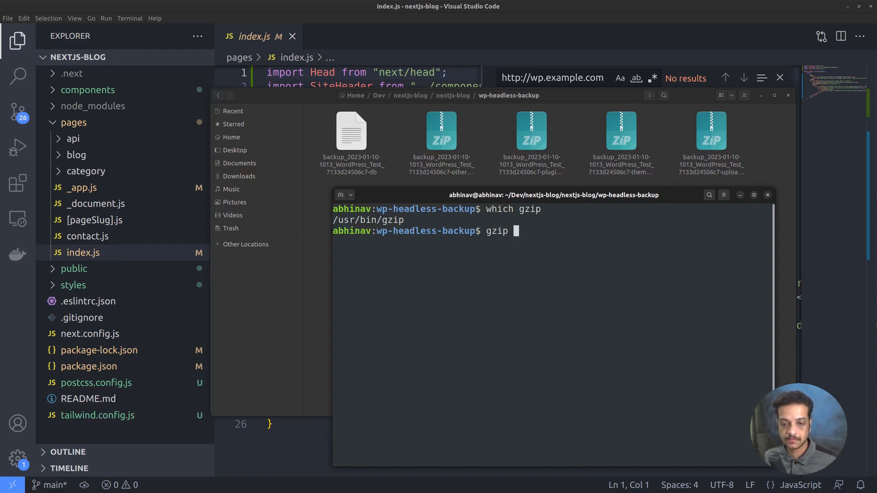
{"action": "type", "text": "backup_2023-01-10-1013_WordPress_Test_7133d24506c7-"}
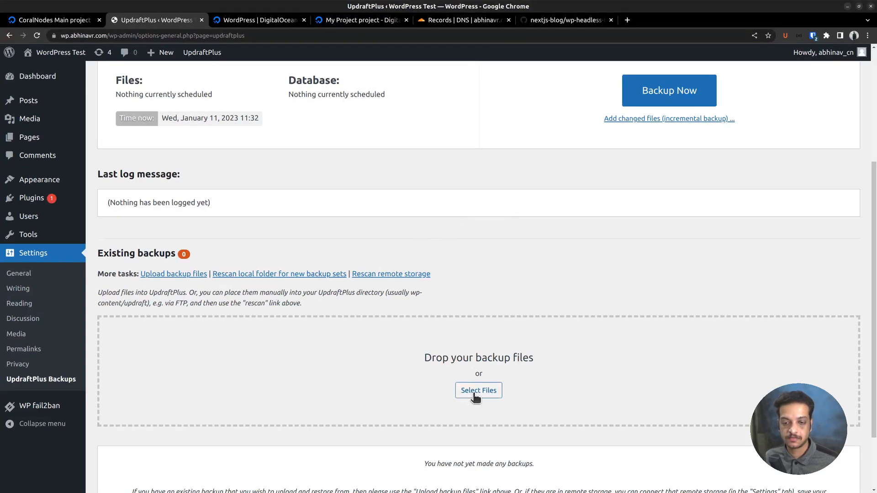
Step: Select all five backup archives from wp-headless-backup for upload into UpdraftPlus
{"action": "left_click", "coordinate": [478, 389]}
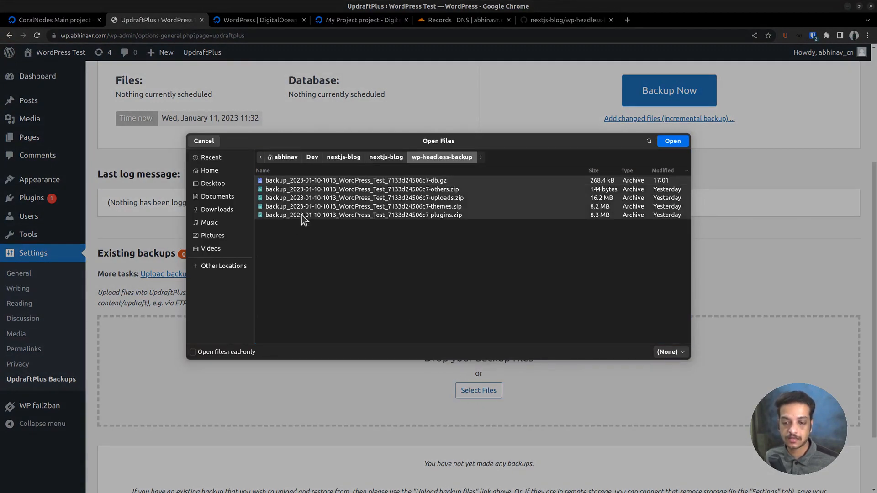
{"action": "left_click", "coordinate": [671, 140]}
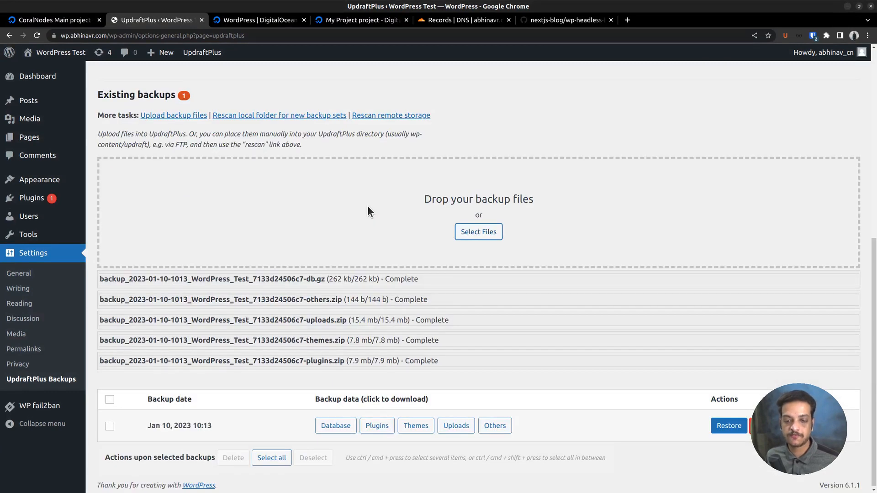
{"action": "mouse_move", "coordinate": [369, 211]}
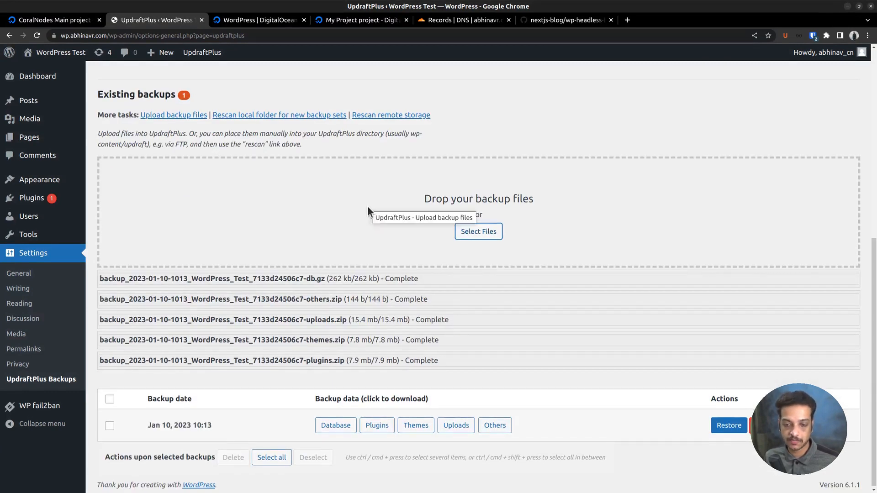
Step: Tick the Jan 10, 2023 10:13 backup set in the UpdraftPlus list
{"action": "left_click", "coordinate": [110, 425]}
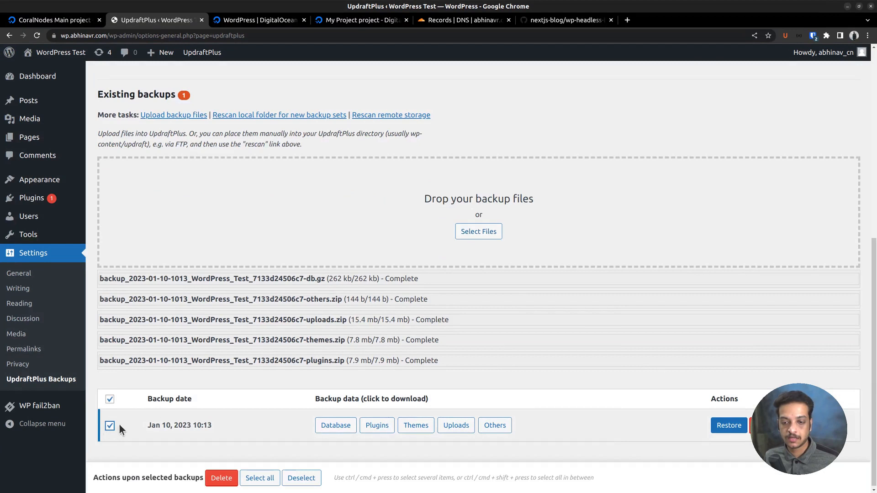
Step: Restore Plugins, Themes, Uploads, Others and Database from the Jan 10 backup and return to UpdraftPlus
{"action": "left_click", "coordinate": [729, 425]}
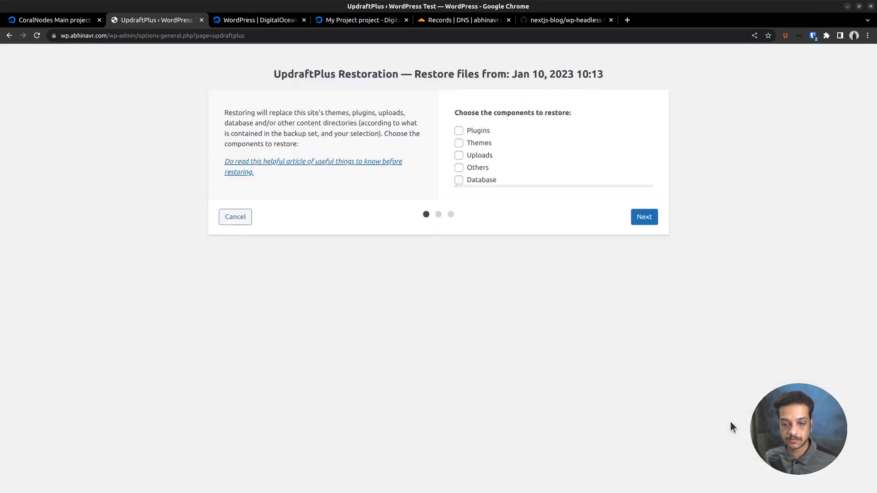
{"action": "mouse_move", "coordinate": [461, 135]}
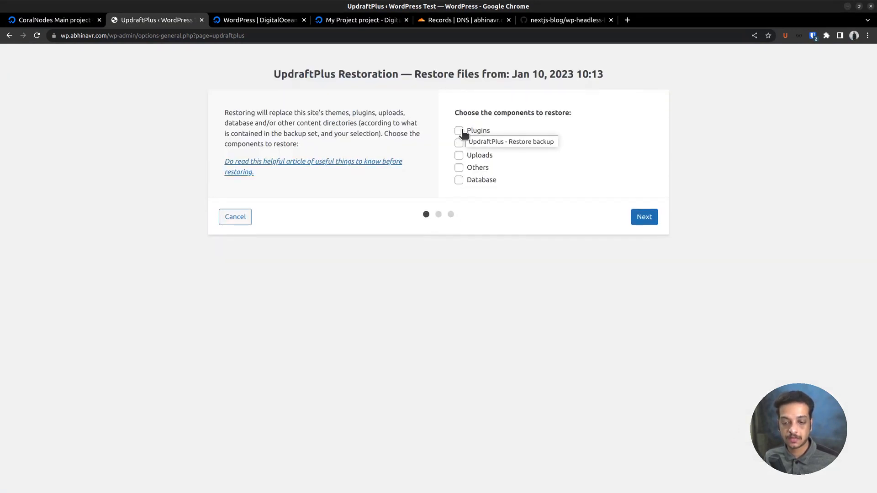
{"action": "left_click", "coordinate": [459, 142]}
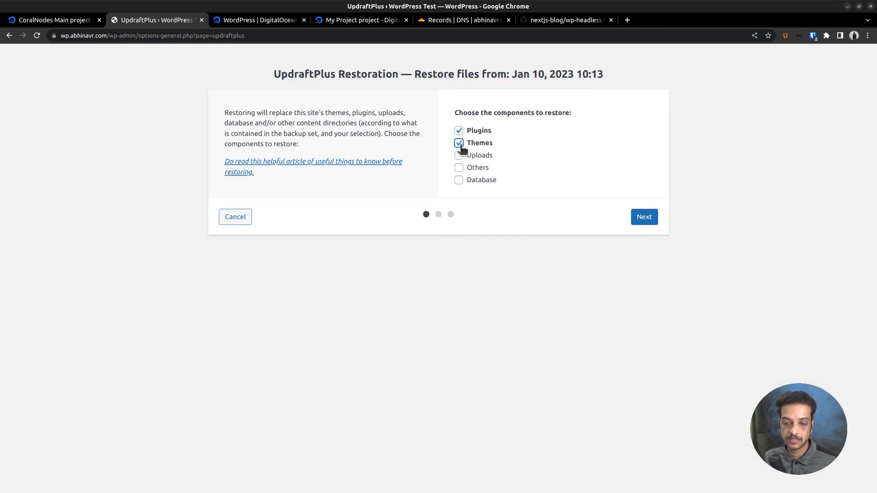
{"action": "left_click", "coordinate": [457, 167]}
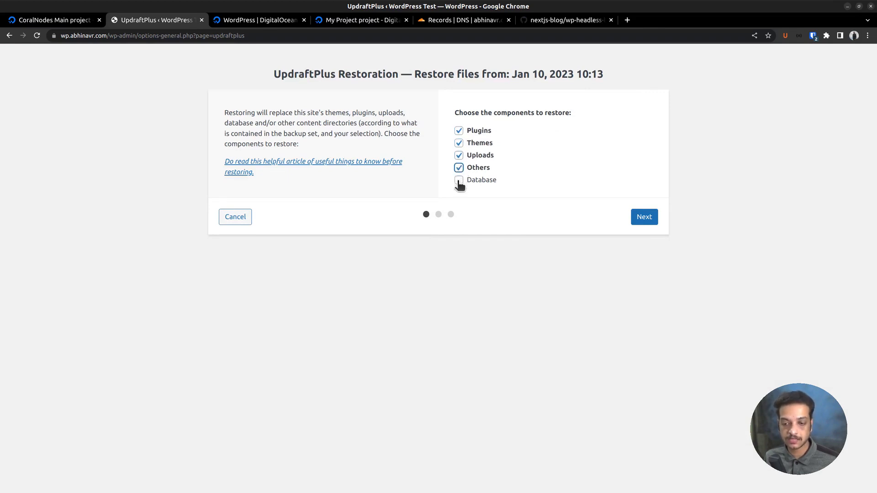
{"action": "left_click", "coordinate": [458, 180]}
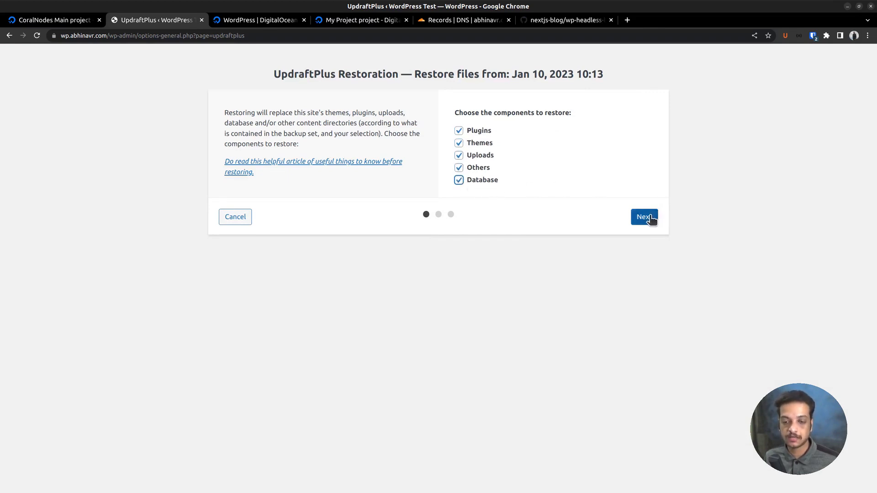
{"action": "left_click", "coordinate": [643, 218]}
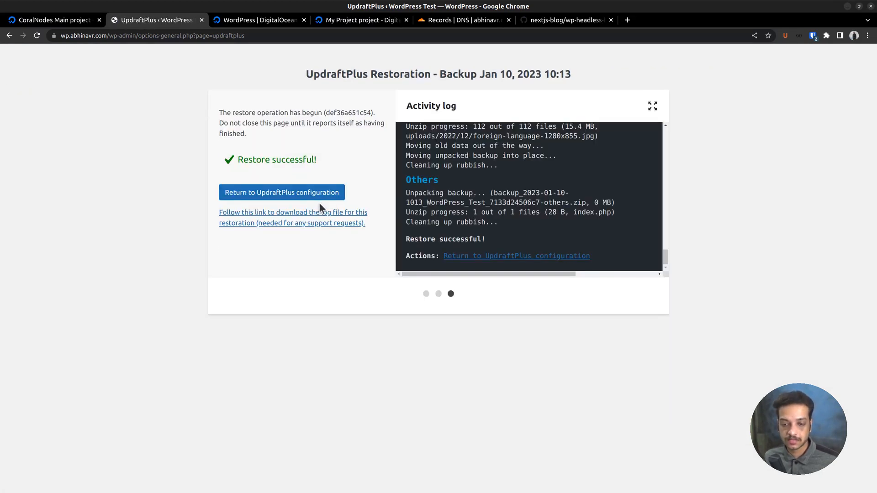
{"action": "left_click", "coordinate": [282, 192]}
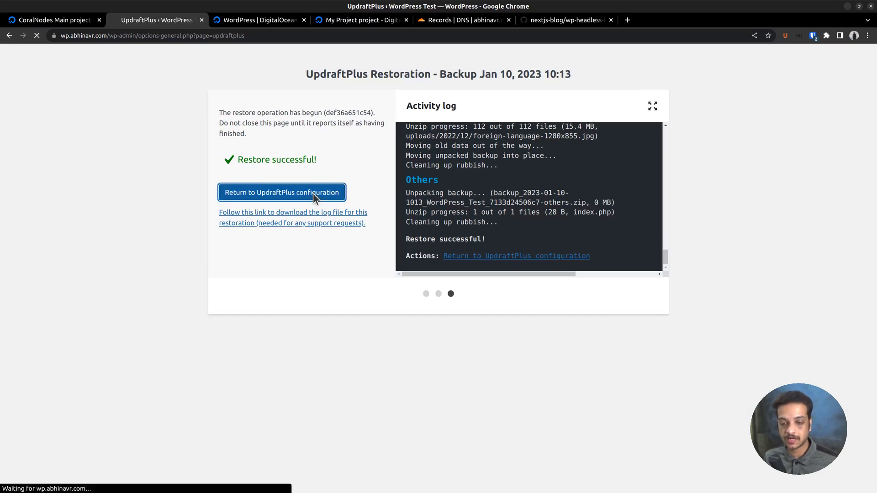
Step: Log back into WordPress to reach the UpdraftPlus page confirming the restore
{"action": "left_click", "coordinate": [282, 191]}
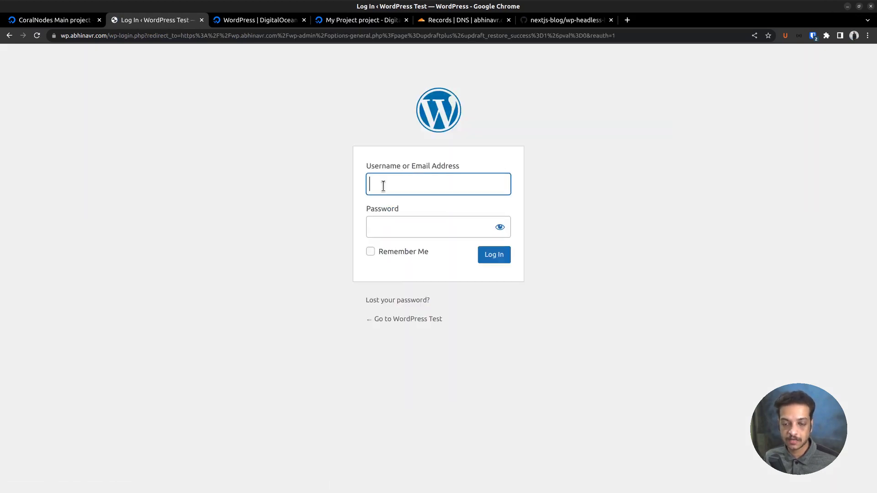
{"action": "left_click", "coordinate": [493, 254]}
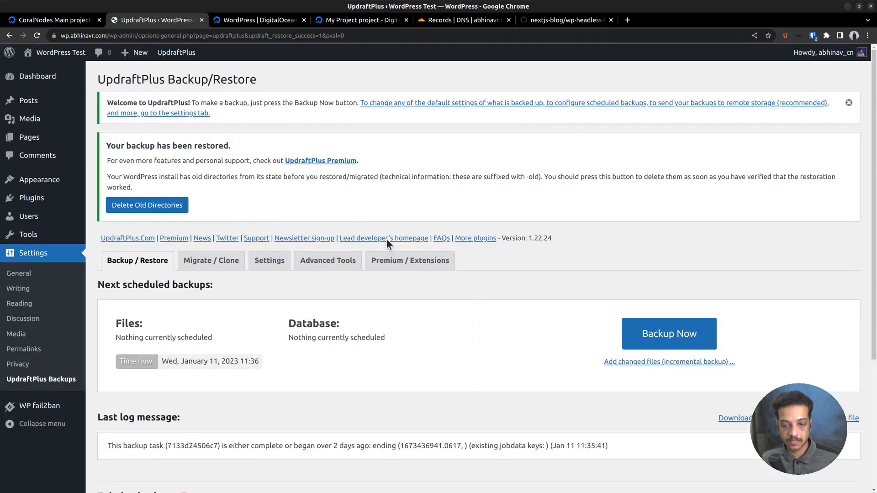
{"action": "mouse_move", "coordinate": [375, 210]}
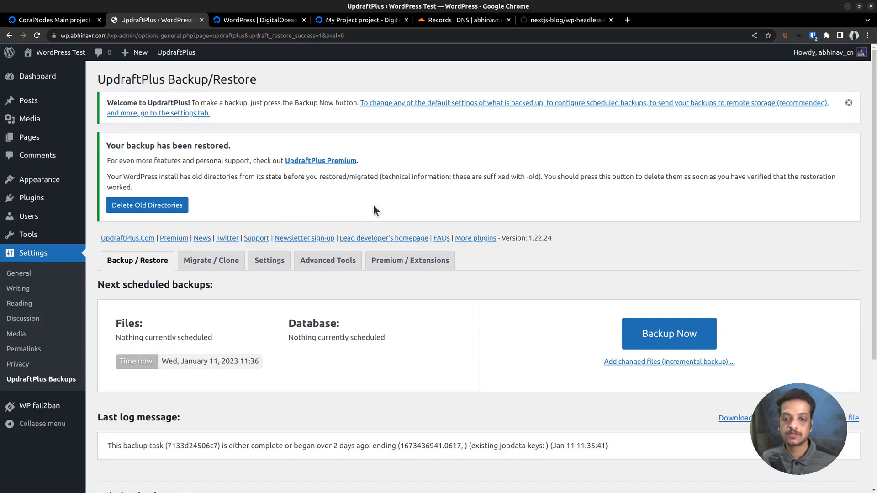
{"action": "mouse_move", "coordinate": [369, 205]}
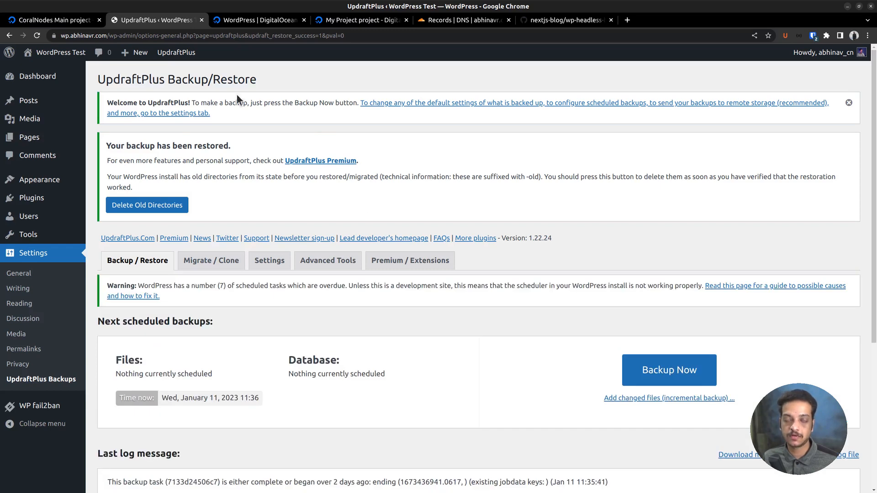
Step: Review the restored Posts list, then view the Pages list in the admin sidebar
{"action": "left_click", "coordinate": [28, 101]}
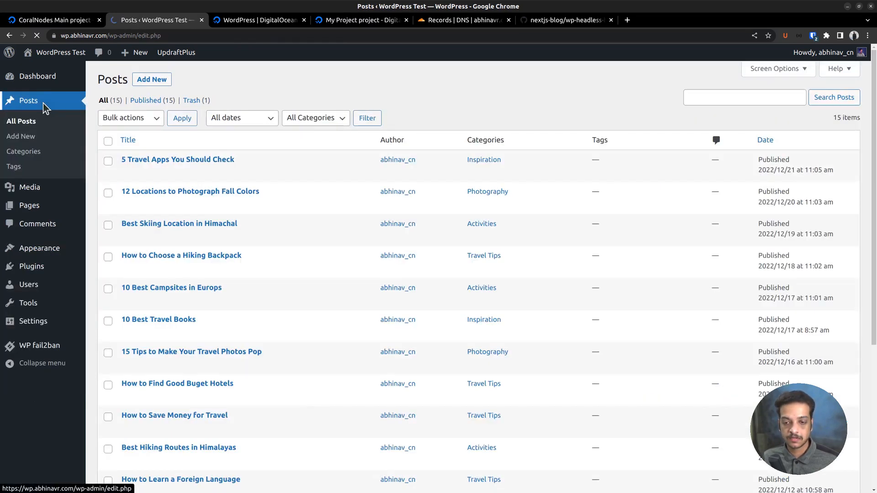
{"action": "scroll", "scroll_direction": "down", "scroll_amount": 3}
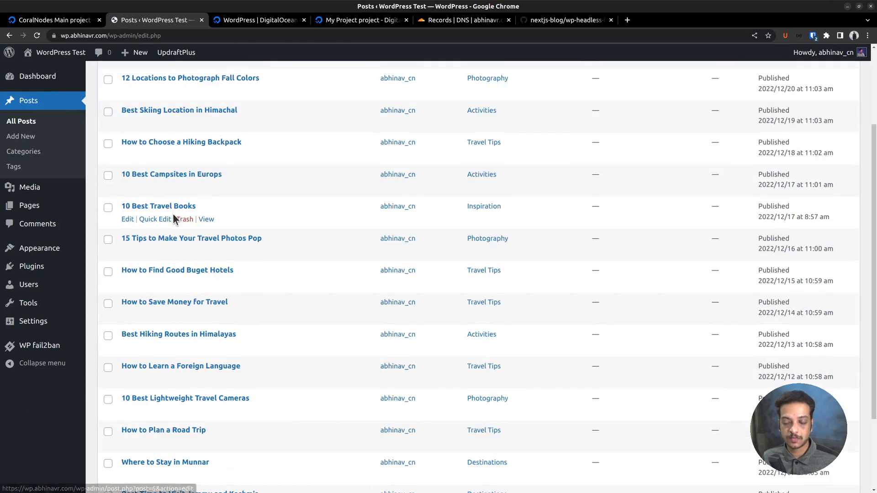
{"action": "scroll", "scroll_direction": "down", "scroll_amount": 3}
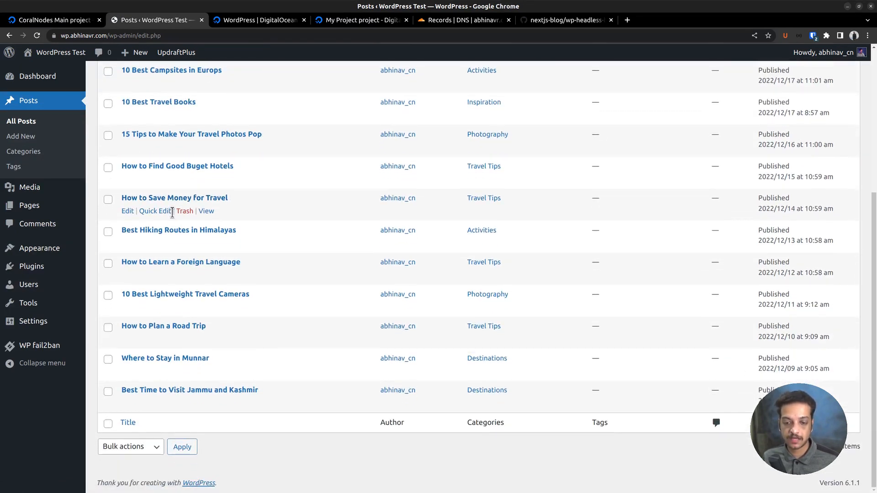
{"action": "scroll", "scroll_direction": "down", "scroll_amount": 3}
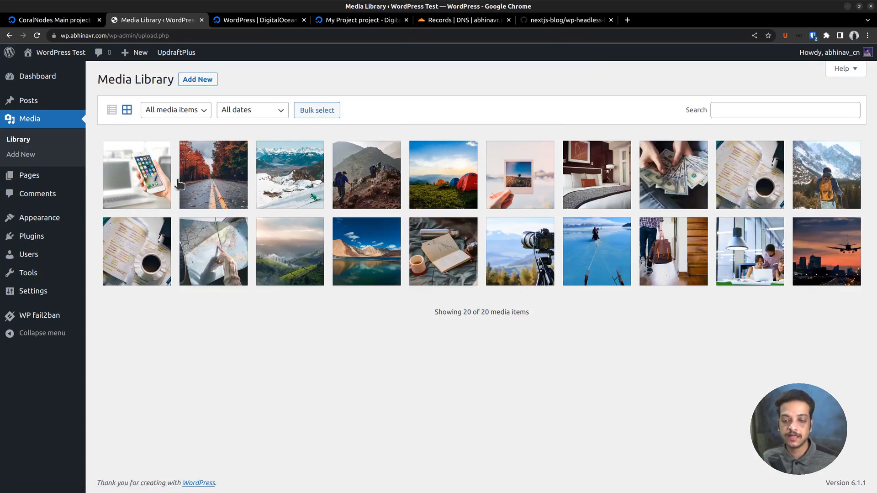
{"action": "mouse_move", "coordinate": [473, 168]}
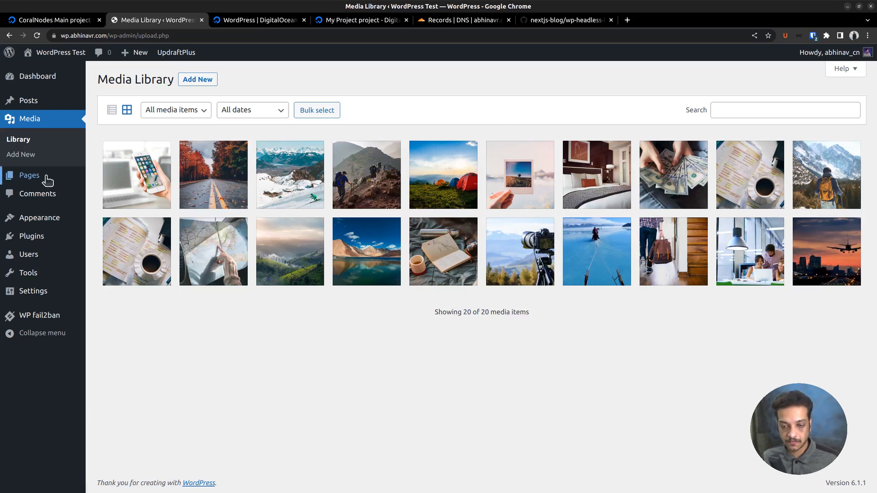
{"action": "left_click", "coordinate": [30, 176]}
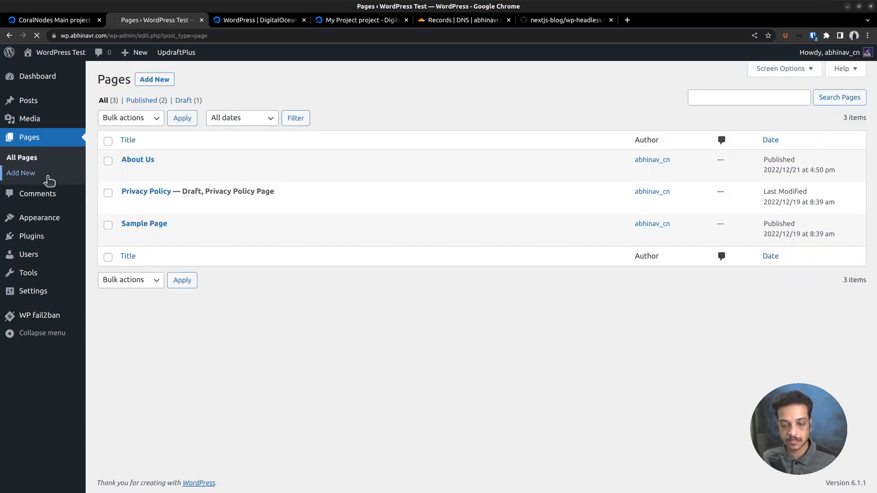
{"action": "mouse_move", "coordinate": [138, 159]}
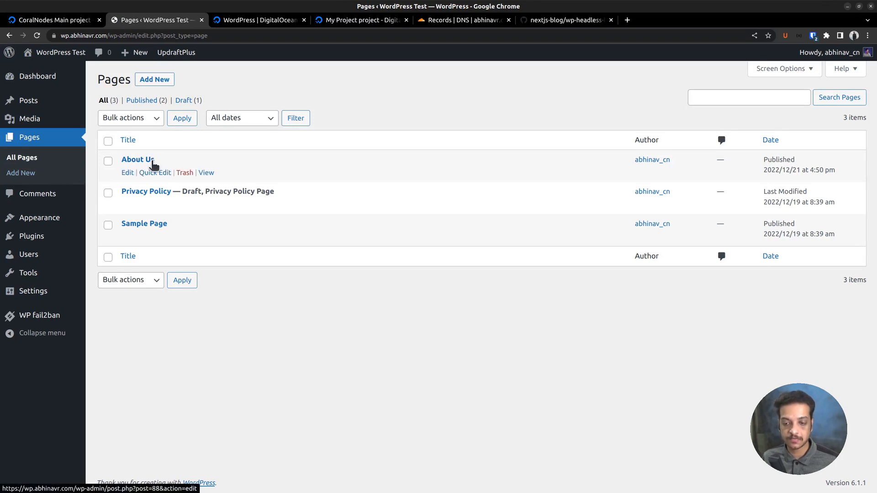
{"action": "mouse_move", "coordinate": [155, 218]}
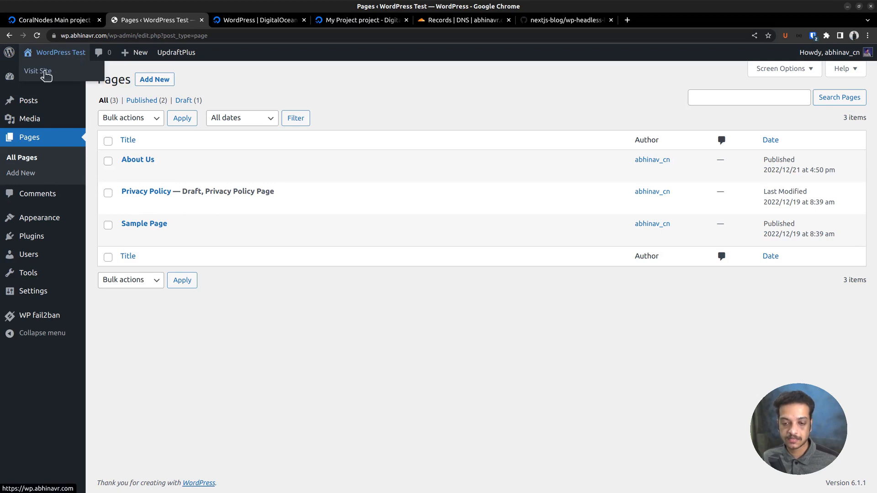
Step: View the public front end showing the restored travel posts with featured images
{"action": "left_click", "coordinate": [38, 72]}
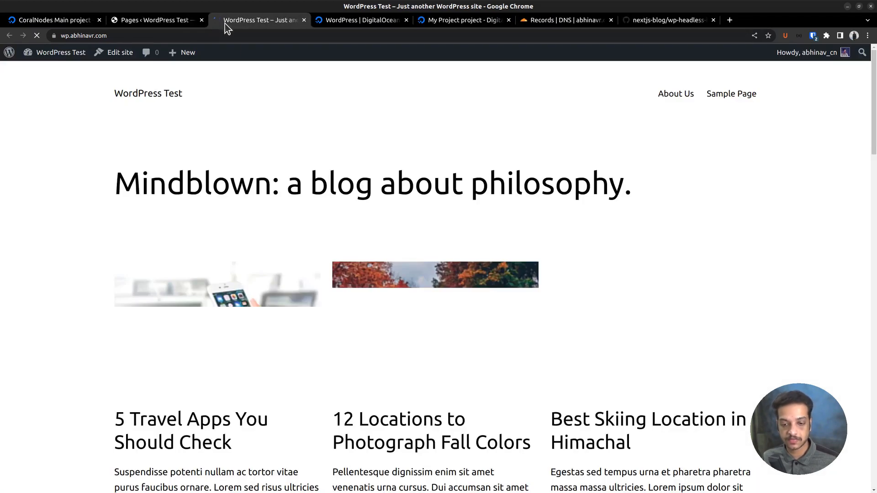
{"action": "scroll", "scroll_direction": "down", "scroll_amount": 3}
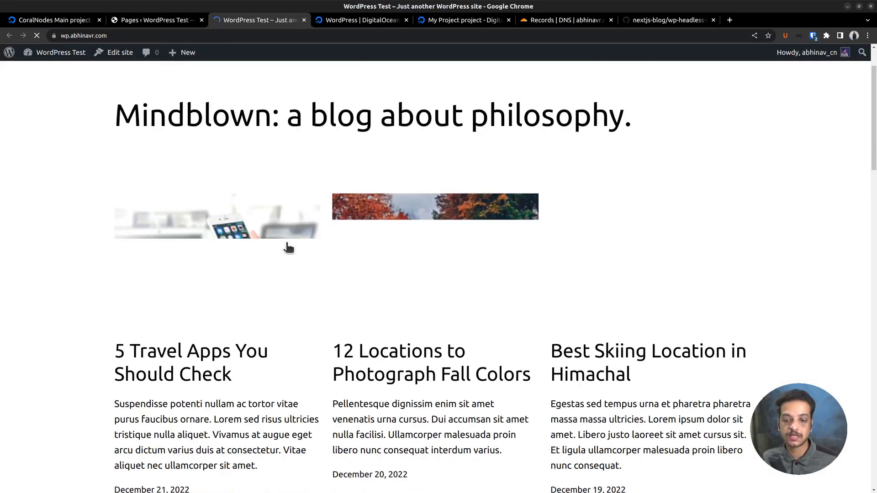
{"action": "scroll", "scroll_direction": "down", "scroll_amount": 3}
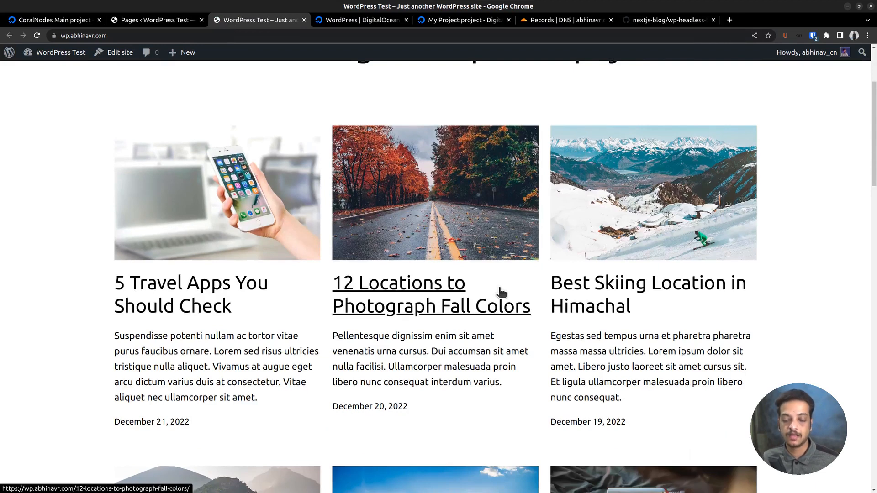
{"action": "mouse_move", "coordinate": [487, 290]}
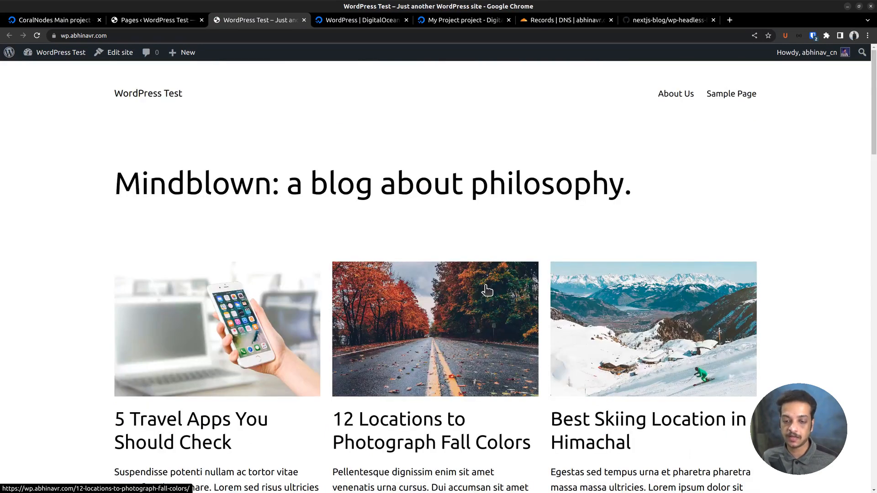
{"action": "mouse_move", "coordinate": [539, 286]}
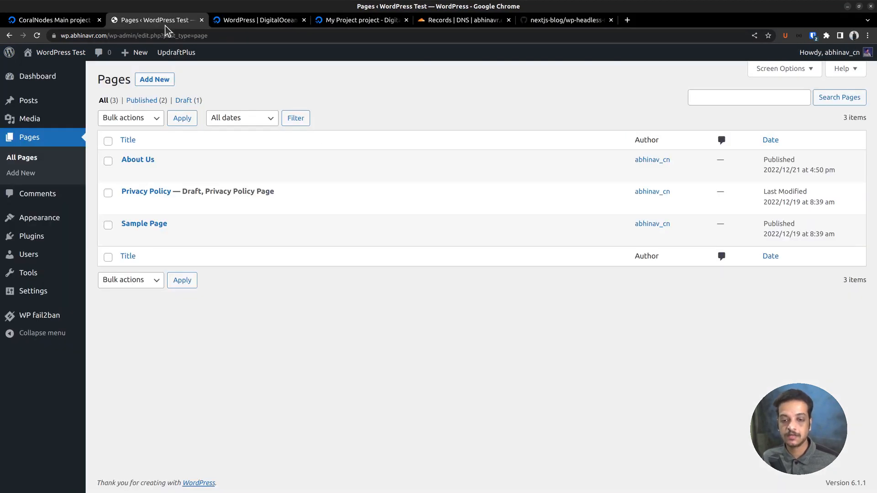
{"action": "mouse_move", "coordinate": [31, 236]}
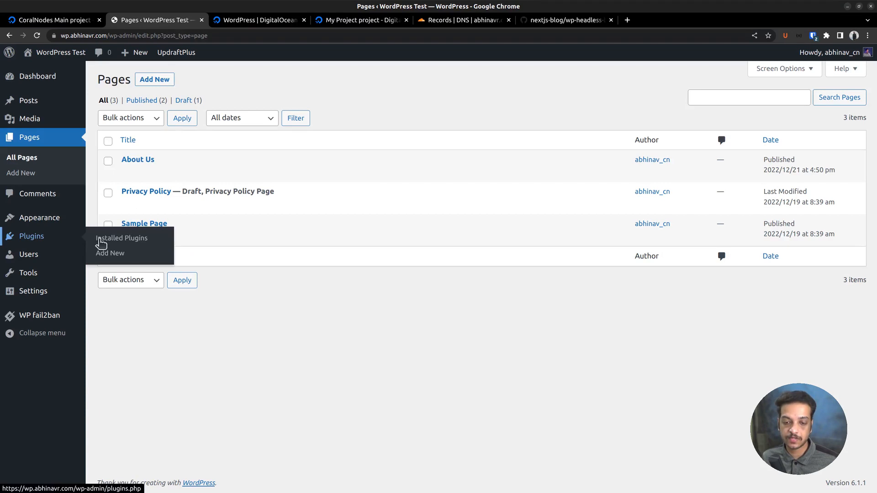
Step: Search the plugin directory for 'wpgraphql', then install and activate WPGraphQL
{"action": "left_click", "coordinate": [110, 253]}
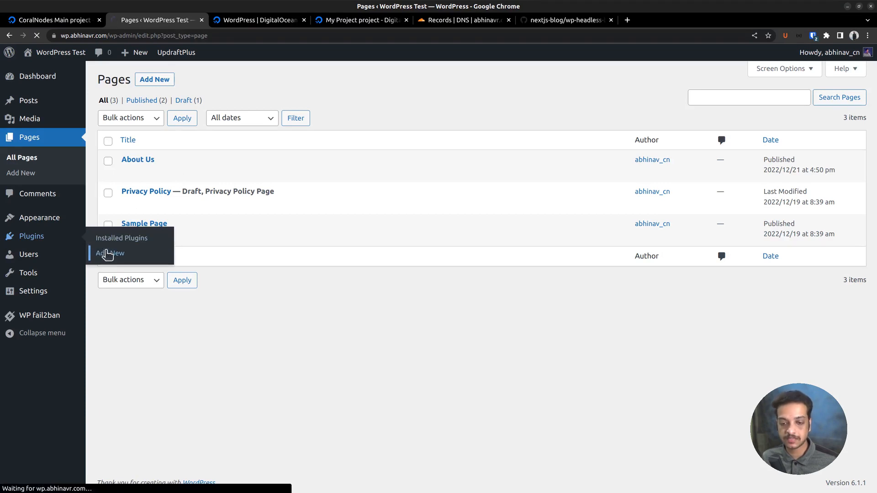
{"action": "left_click", "coordinate": [109, 253]}
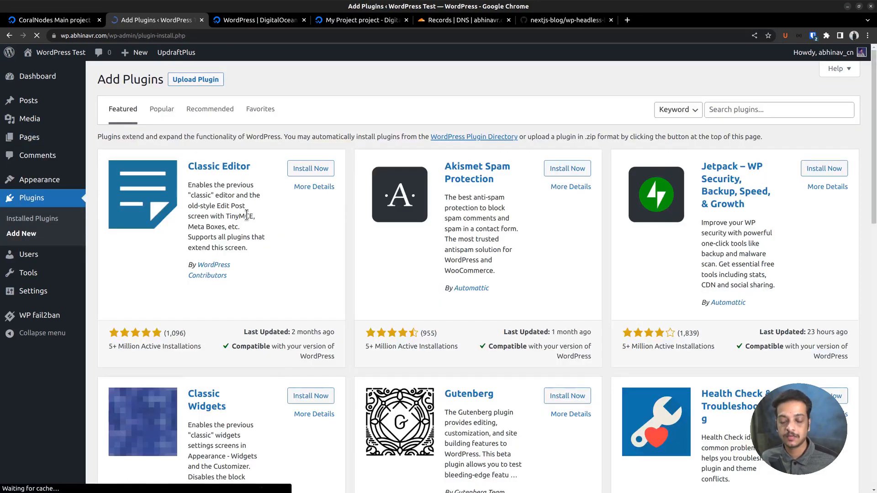
{"action": "left_click", "coordinate": [778, 108]}
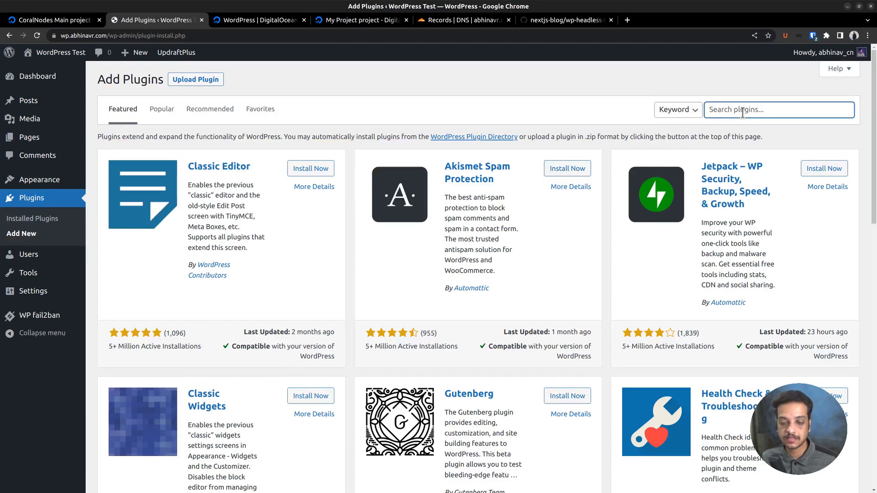
{"action": "type", "text": "wpgraphql"}
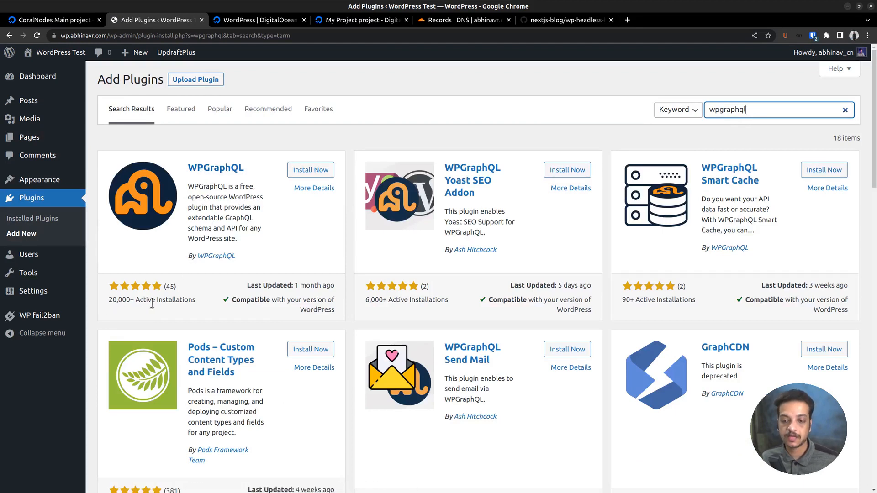
{"action": "left_click", "coordinate": [311, 170]}
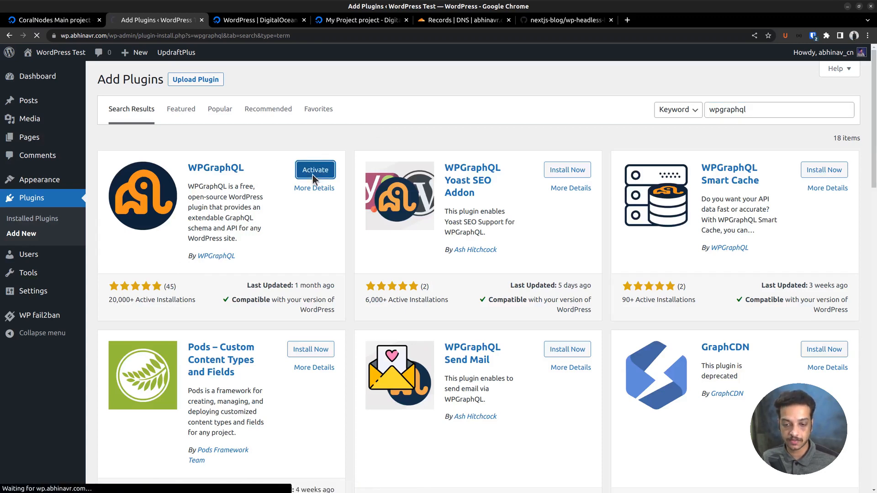
{"action": "left_click", "coordinate": [314, 169]}
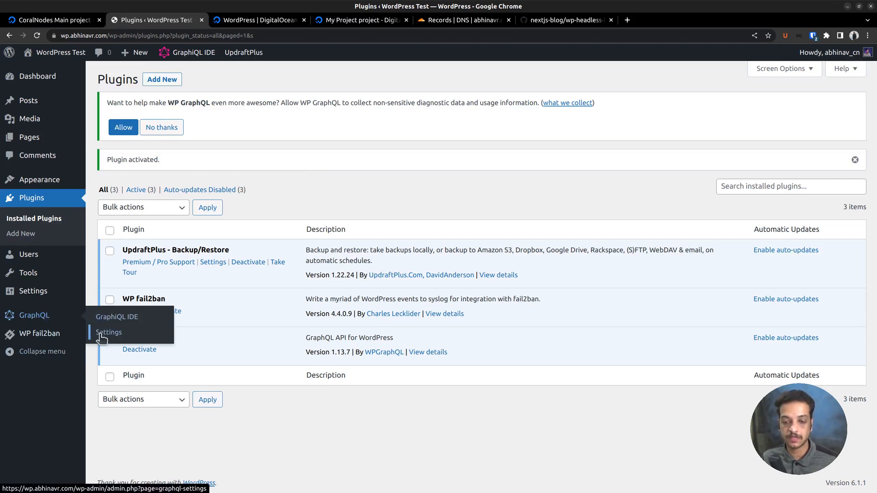
{"action": "left_click", "coordinate": [109, 333]}
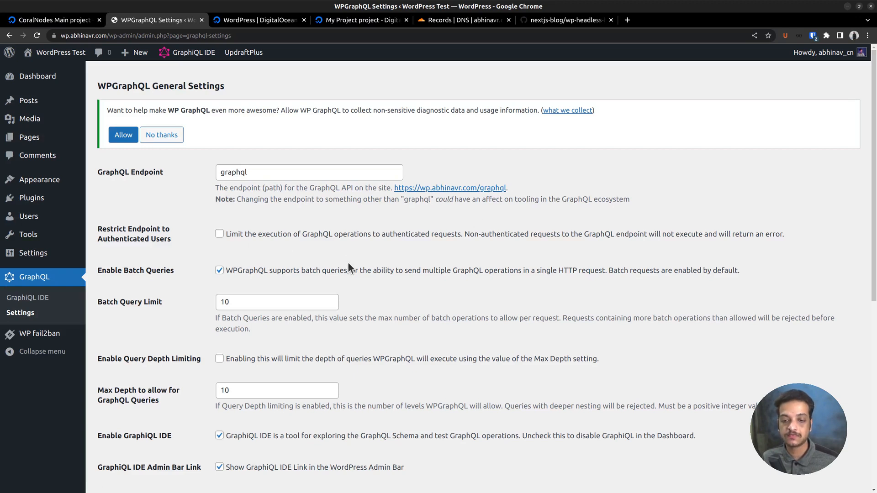
{"action": "mouse_move", "coordinate": [265, 297]}
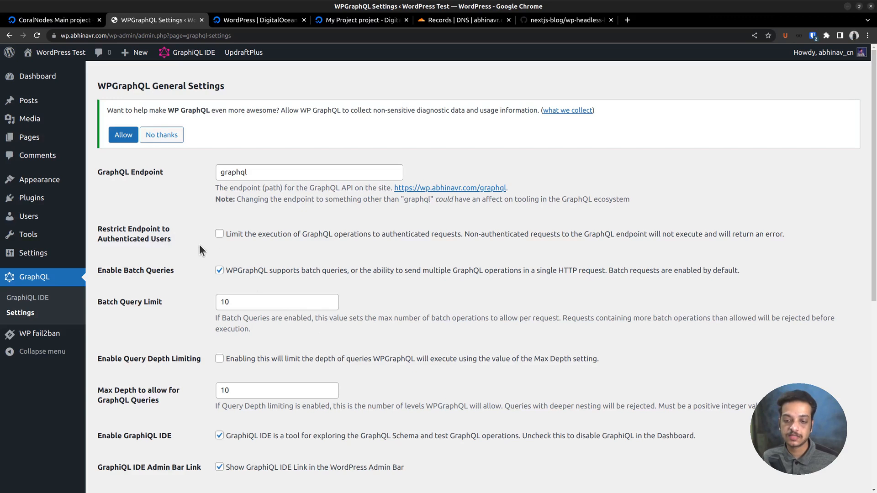
{"action": "mouse_move", "coordinate": [263, 259]}
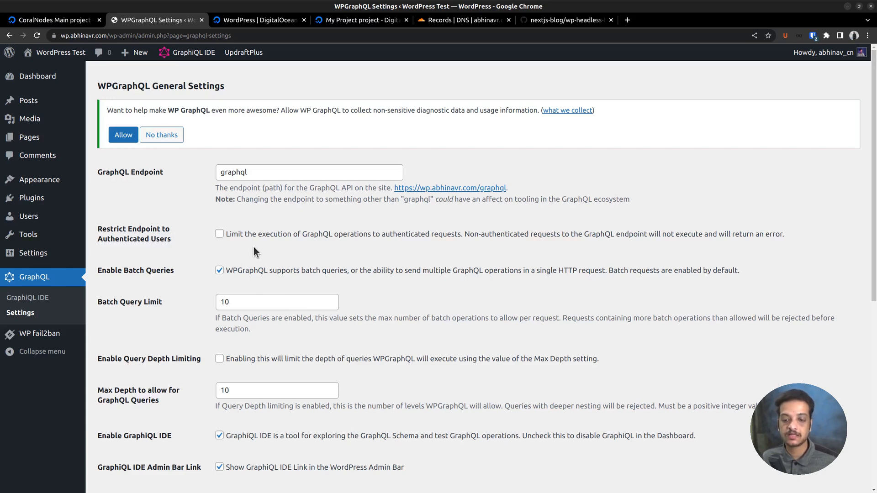
{"action": "mouse_move", "coordinate": [215, 85]}
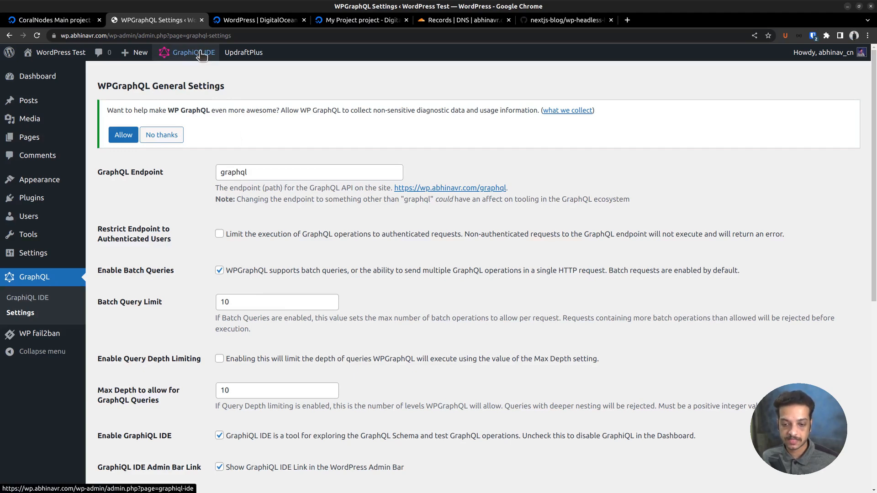
Step: In GraphiQL's Query Composer, add posts > nodes to the query
{"action": "left_click", "coordinate": [195, 52]}
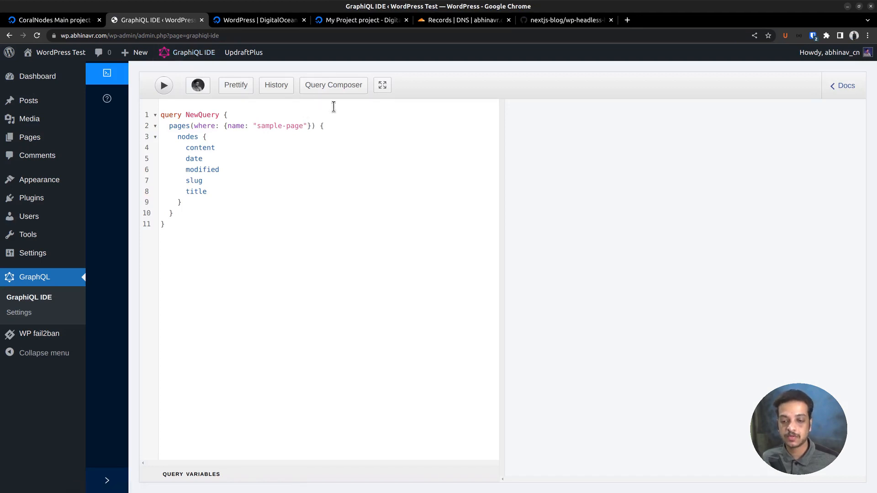
{"action": "left_click", "coordinate": [332, 85]}
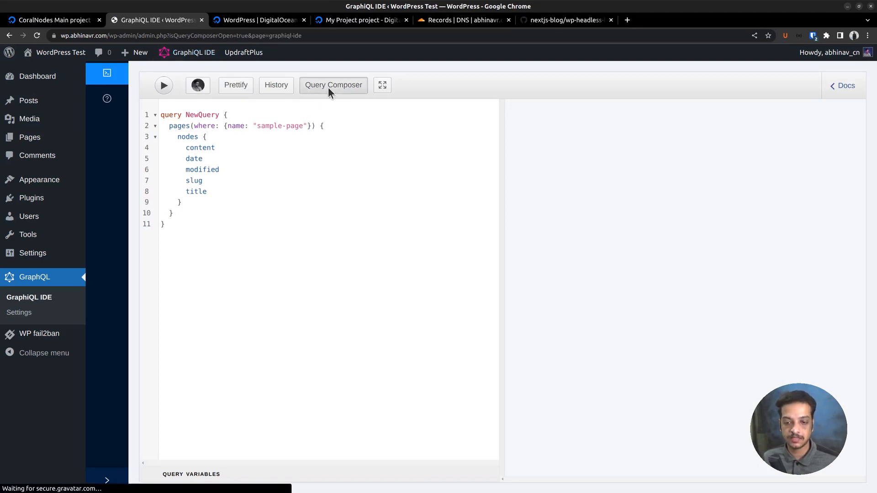
{"action": "left_click", "coordinate": [333, 85]}
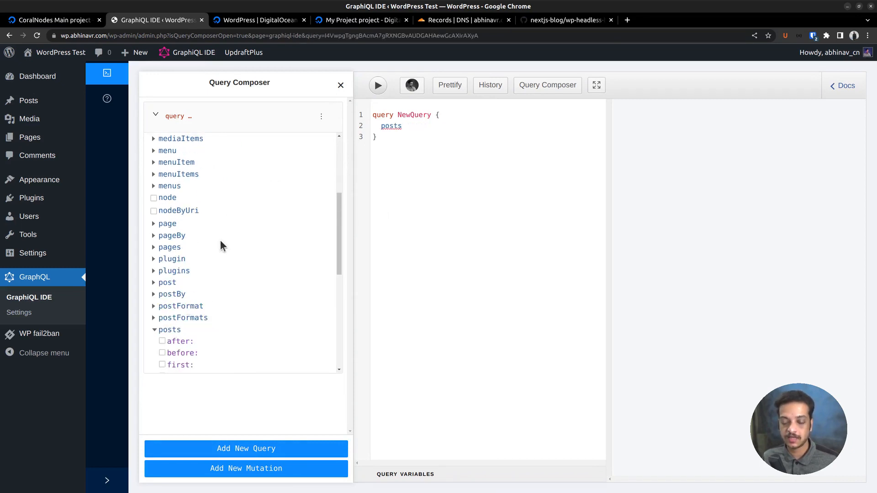
{"action": "scroll", "scroll_direction": "down", "scroll_amount": 3}
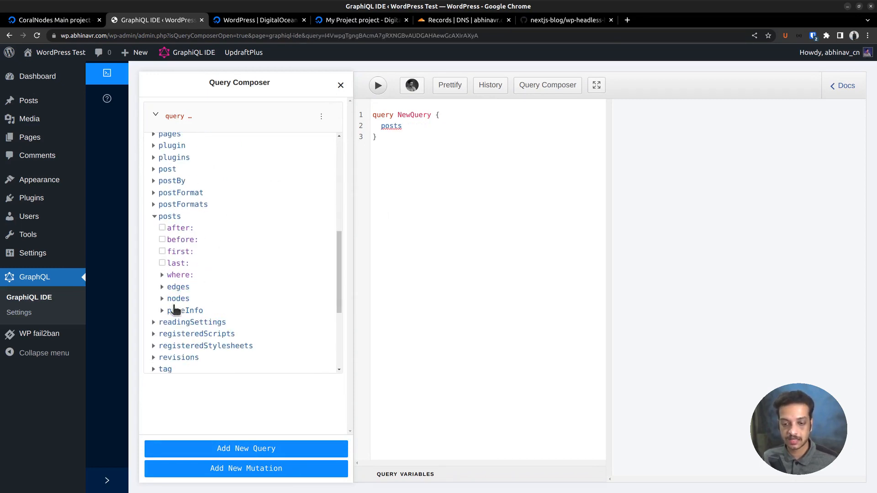
{"action": "left_click", "coordinate": [178, 298]}
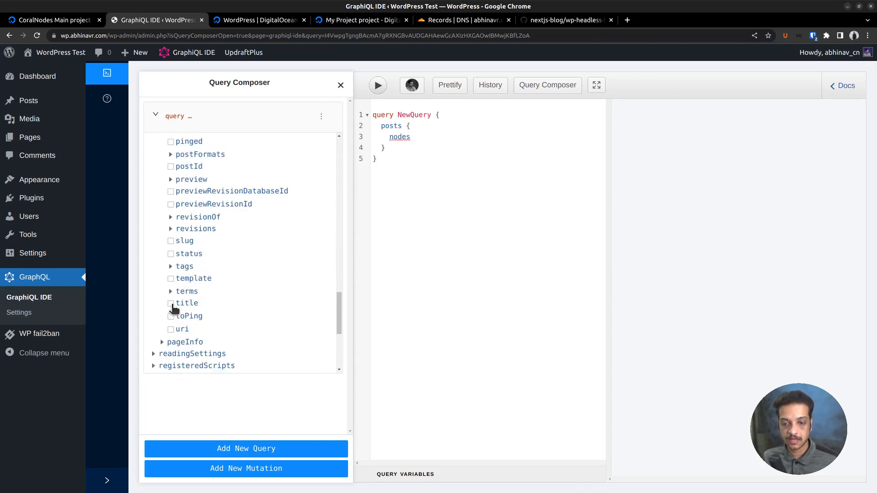
{"action": "mouse_move", "coordinate": [186, 302]}
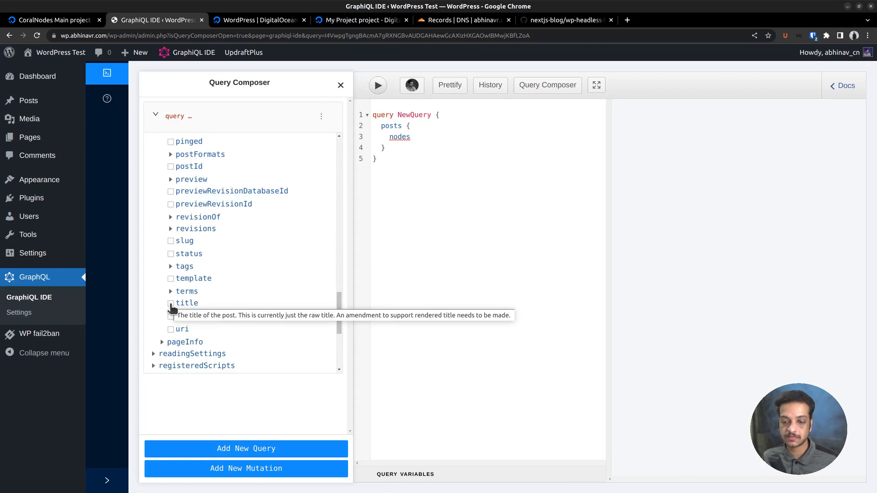
Step: Include each post's title and run the query to return the travel post titles
{"action": "left_click", "coordinate": [170, 302]}
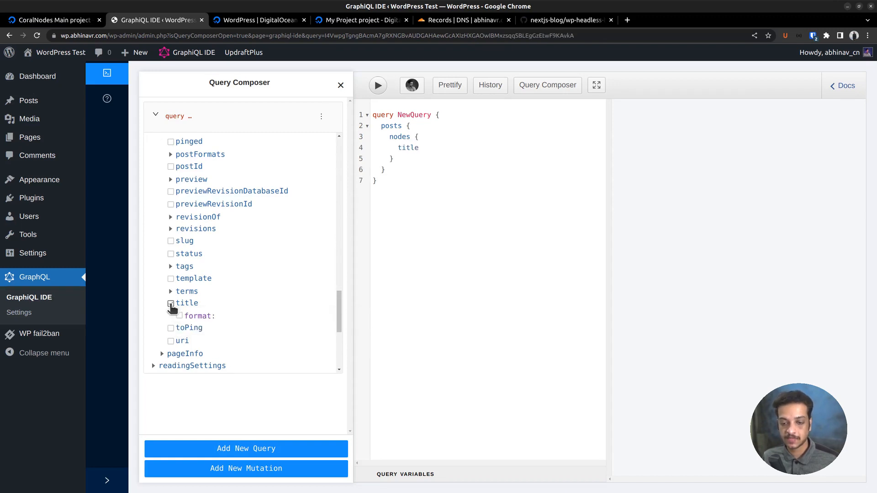
{"action": "left_click", "coordinate": [171, 303]}
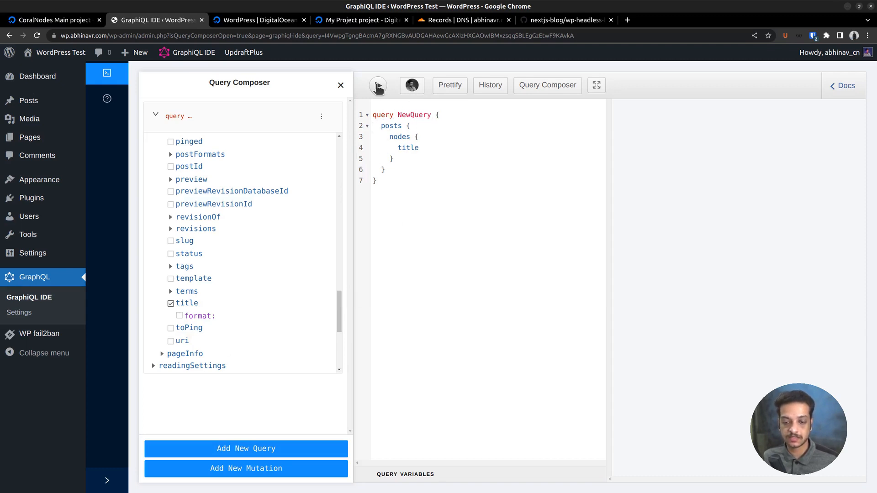
{"action": "left_click", "coordinate": [377, 85]}
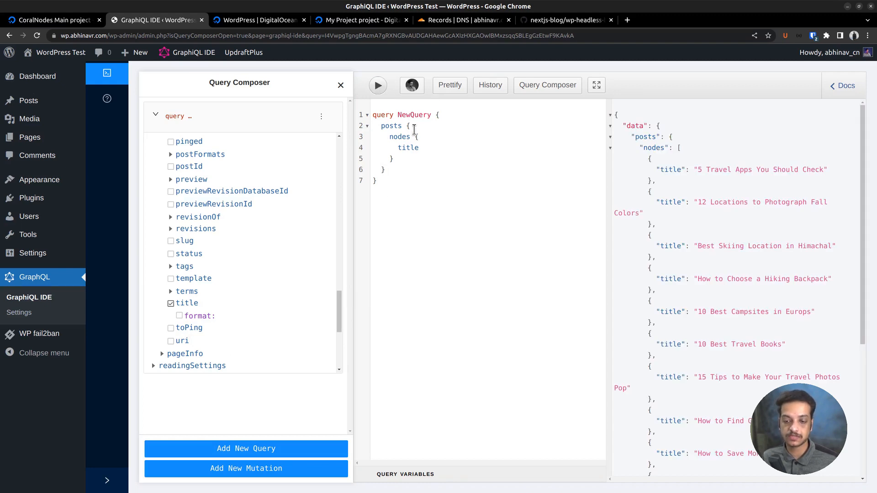
{"action": "mouse_move", "coordinate": [698, 154]}
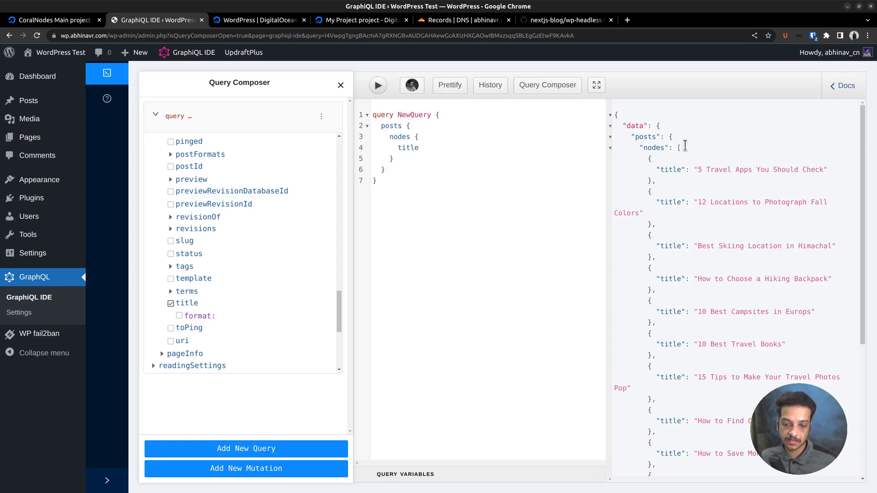
{"action": "mouse_move", "coordinate": [666, 425]}
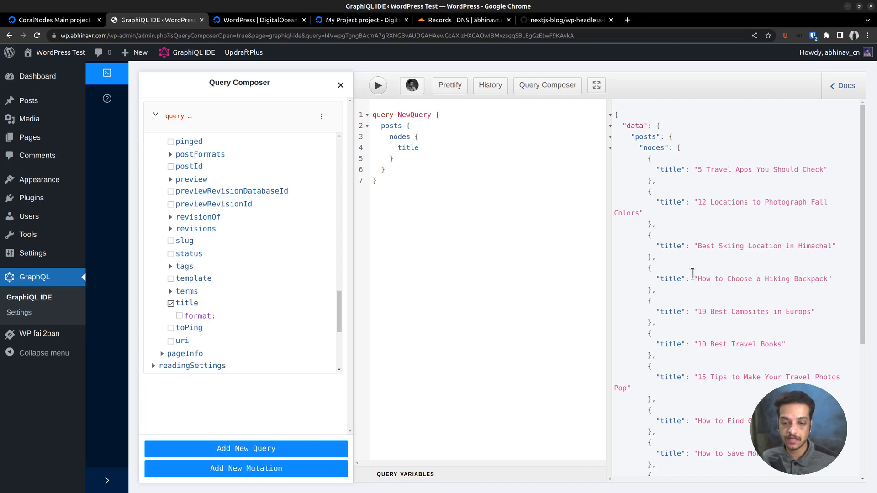
{"action": "mouse_move", "coordinate": [415, 152]}
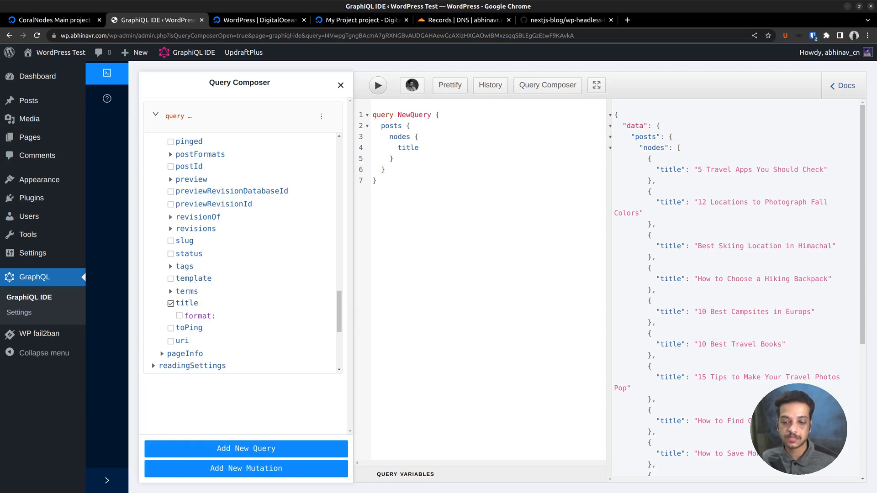
{"action": "mouse_move", "coordinate": [690, 228]}
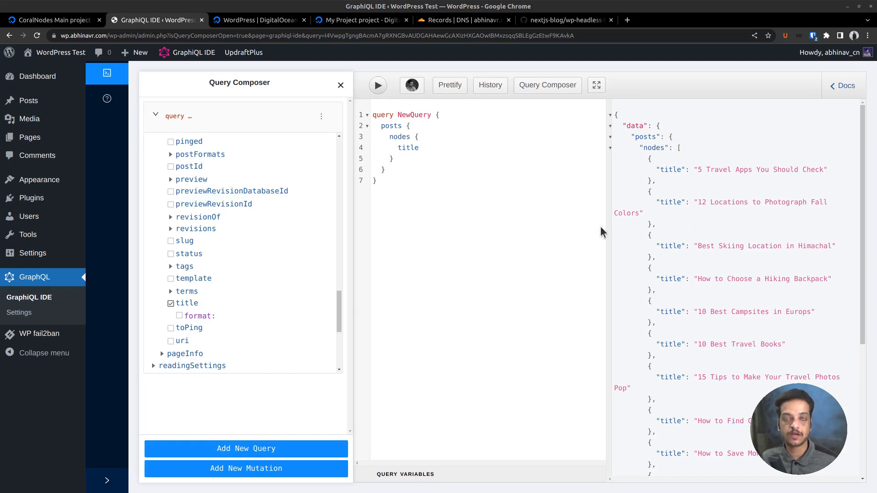
{"action": "mouse_move", "coordinate": [540, 257]}
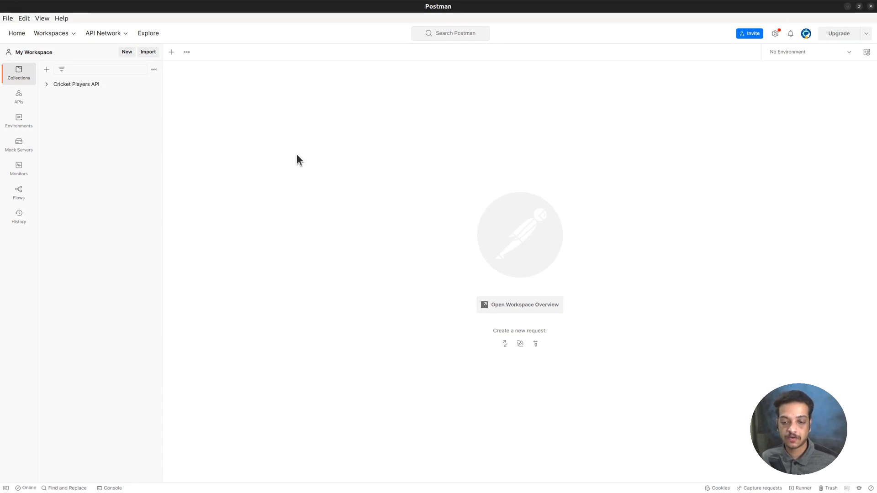
{"action": "mouse_move", "coordinate": [256, 74]}
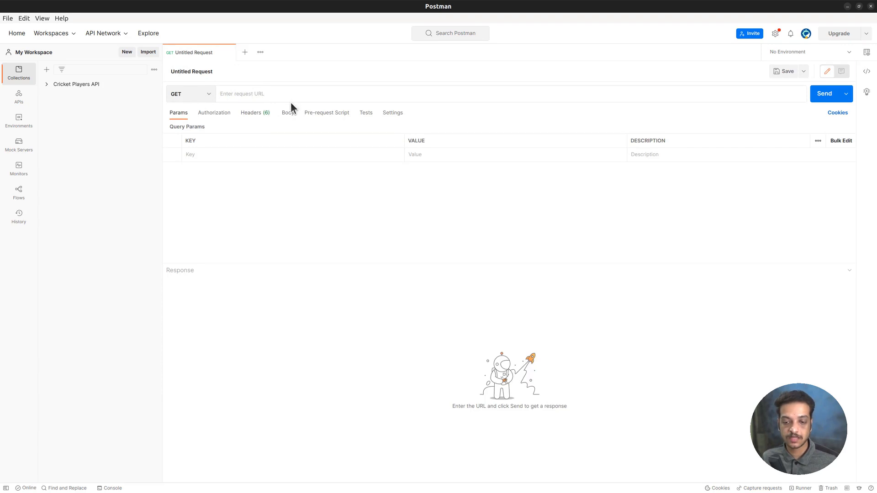
{"action": "type", "text": "https://wp.abhinavr.com/graphql"}
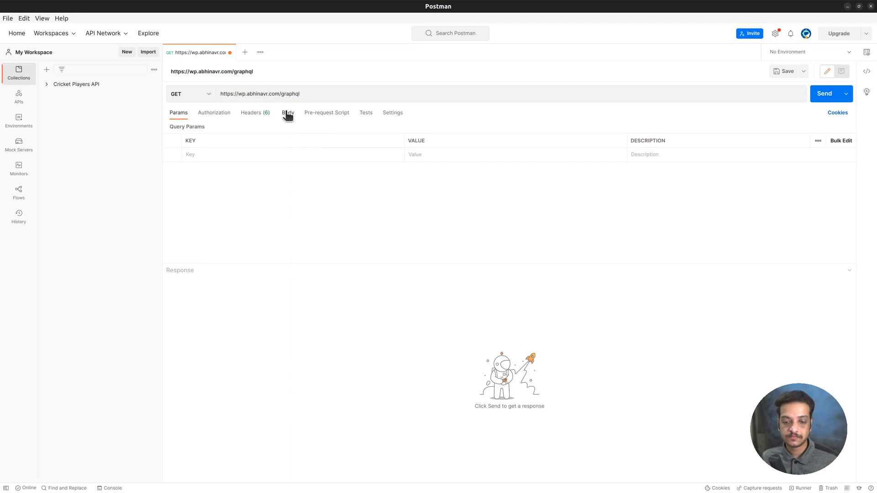
{"action": "mouse_move", "coordinate": [288, 115]}
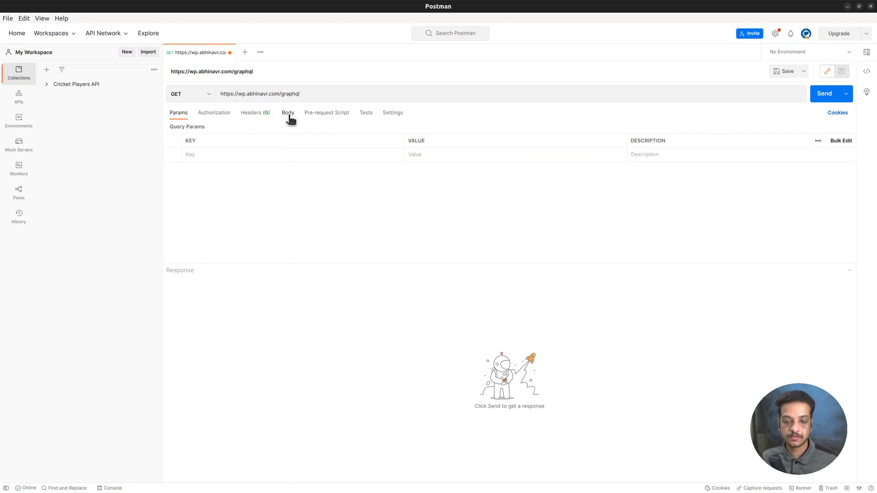
{"action": "left_click", "coordinate": [288, 113]}
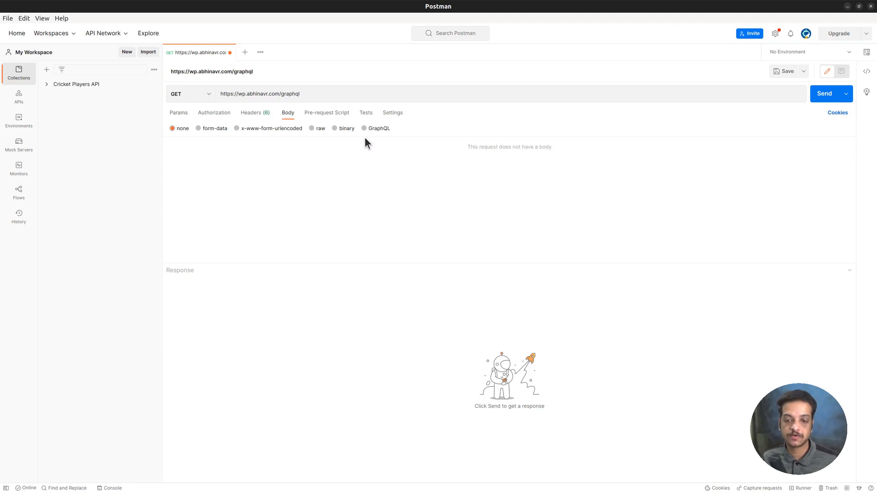
{"action": "left_click", "coordinate": [365, 128]}
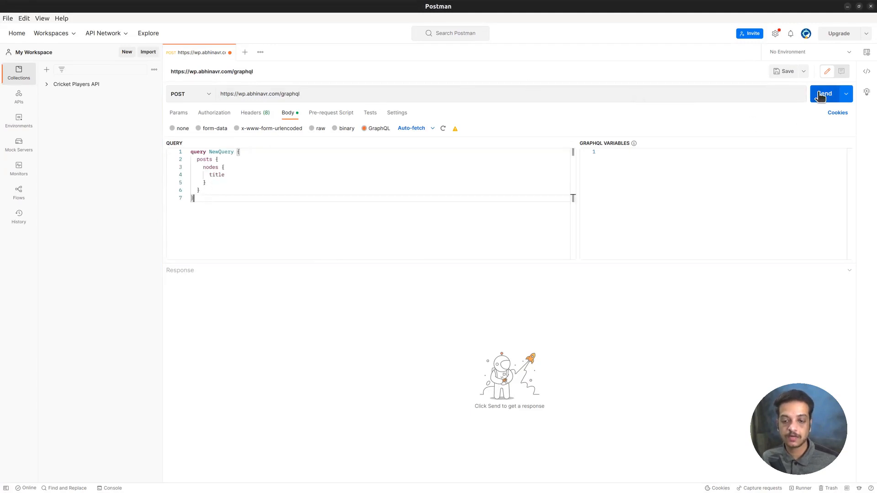
Step: Send the posts query, add the date field under title, and send again for titles with dates
{"action": "left_click", "coordinate": [823, 93]}
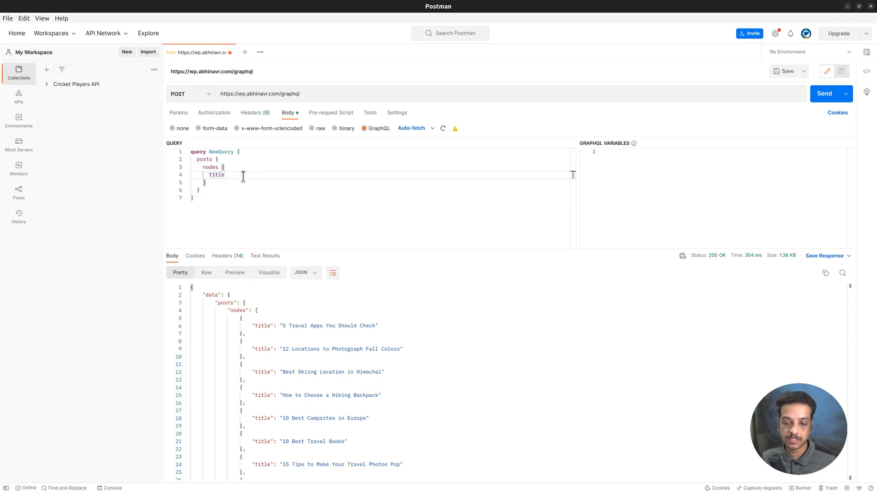
{"action": "type", "text": "date"}
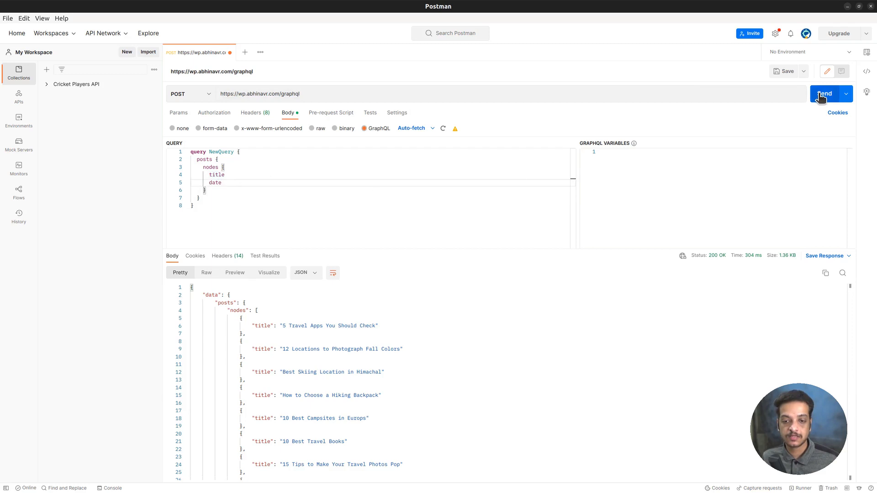
{"action": "left_click", "coordinate": [824, 93]}
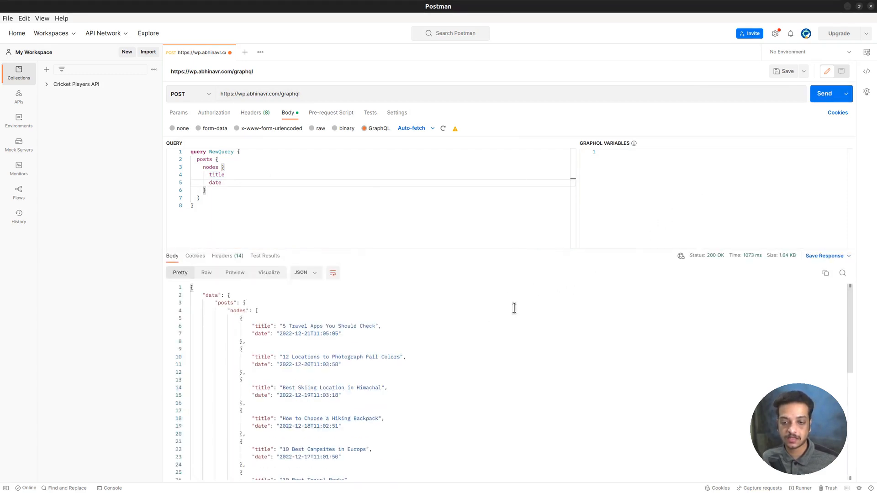
{"action": "mouse_move", "coordinate": [279, 329]}
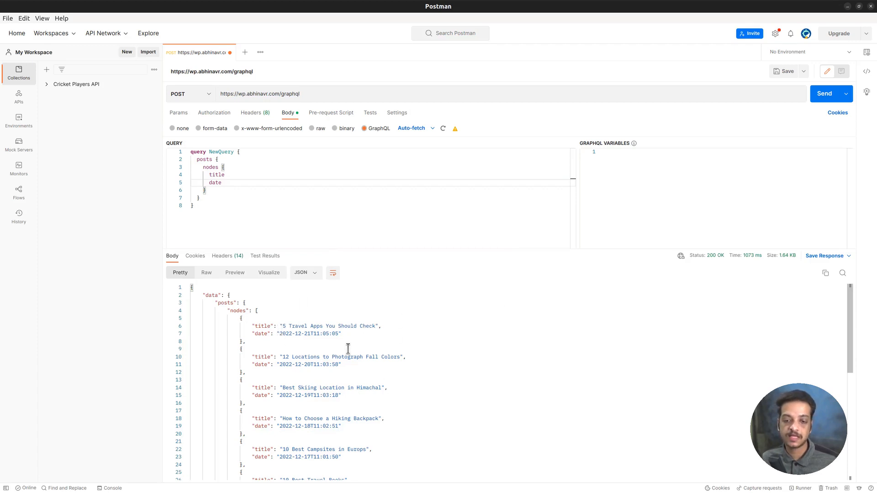
{"action": "mouse_move", "coordinate": [378, 178]}
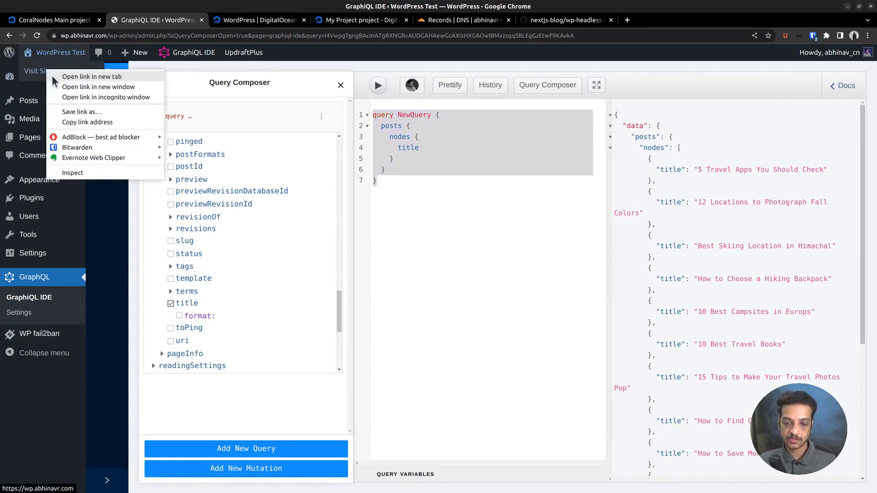
Step: Open the site front end in a new tab and go to Plugins > Add New
{"action": "left_click", "coordinate": [91, 77]}
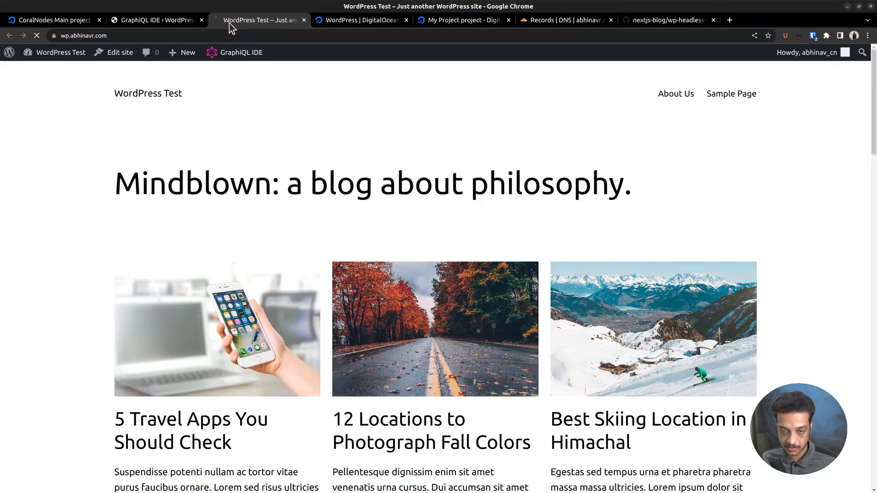
{"action": "left_click", "coordinate": [155, 20]}
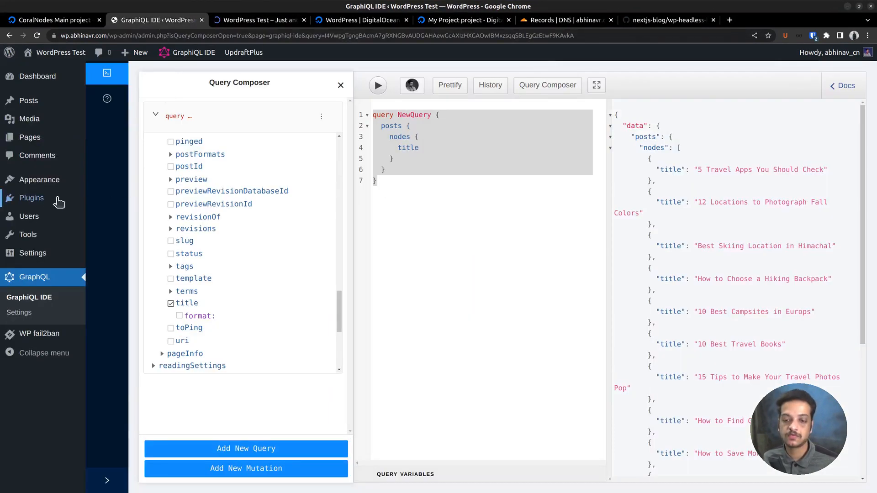
{"action": "left_click", "coordinate": [110, 214]}
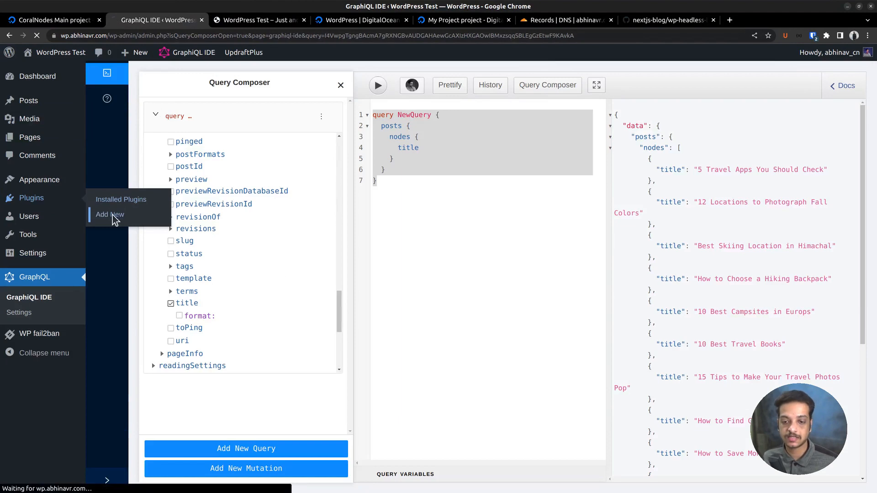
{"action": "left_click", "coordinate": [110, 214]}
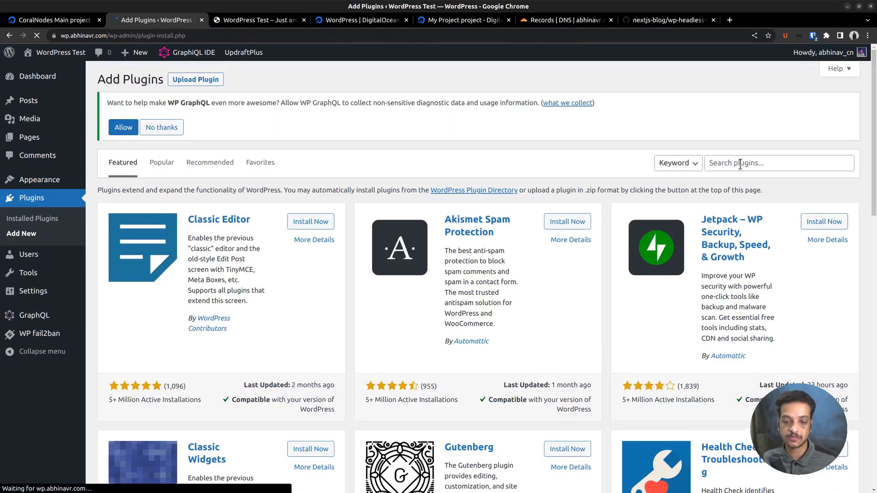
Step: Search for 'headless mode', then install and activate the Headless Mode plugin
{"action": "type", "text": "headless mode"}
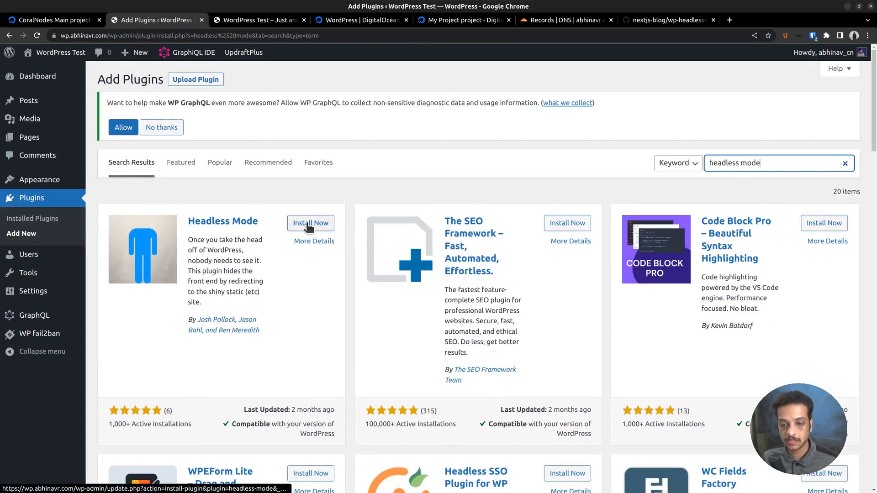
{"action": "left_click", "coordinate": [310, 223]}
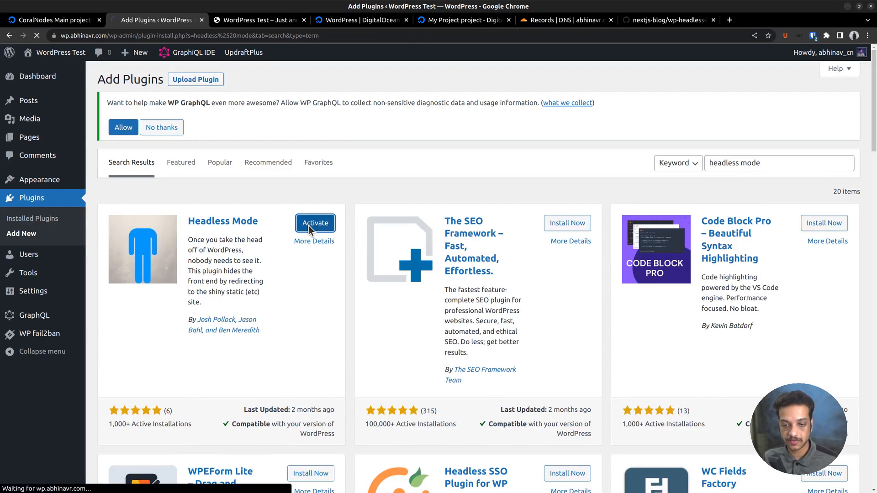
{"action": "left_click", "coordinate": [314, 223]}
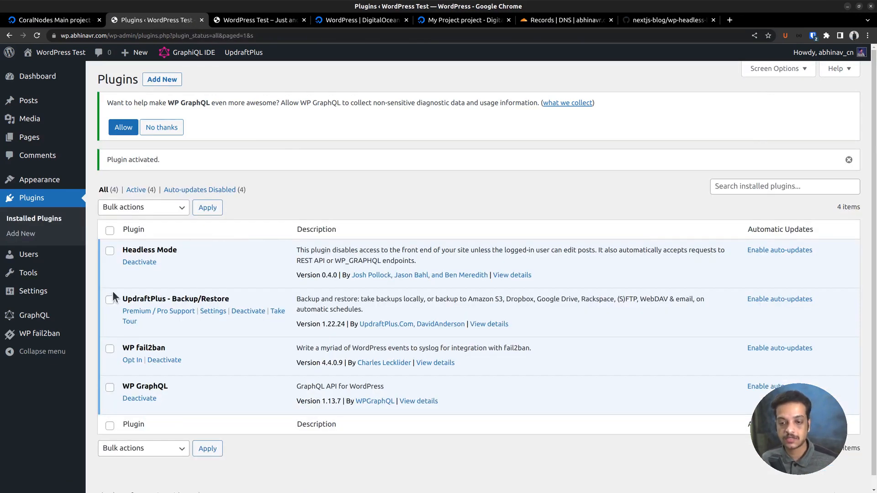
{"action": "mouse_move", "coordinate": [33, 291]}
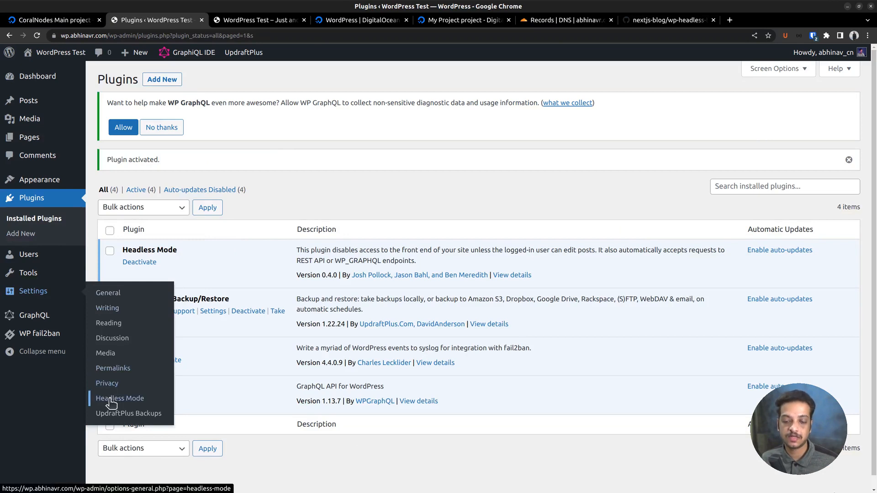
Step: View the Headless Mode settings and select the HEADLESS_MODE_CLIENT_URL define snippet
{"action": "left_click", "coordinate": [119, 398]}
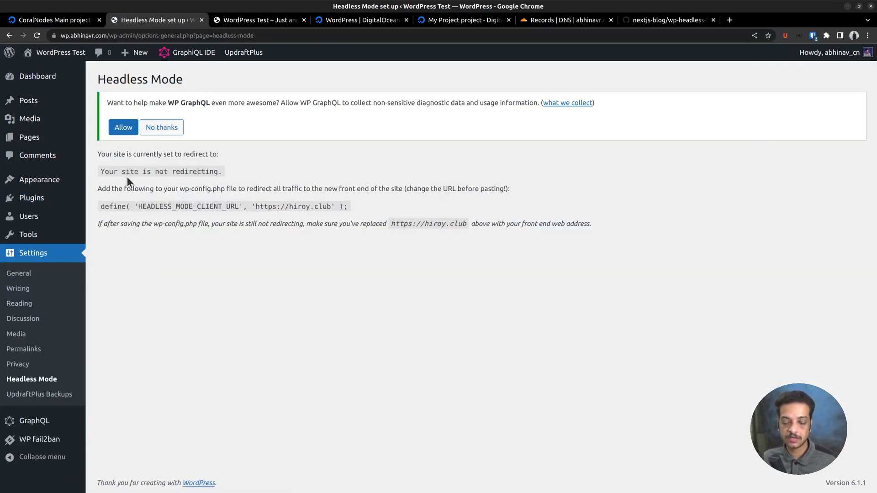
{"action": "mouse_move", "coordinate": [165, 182]}
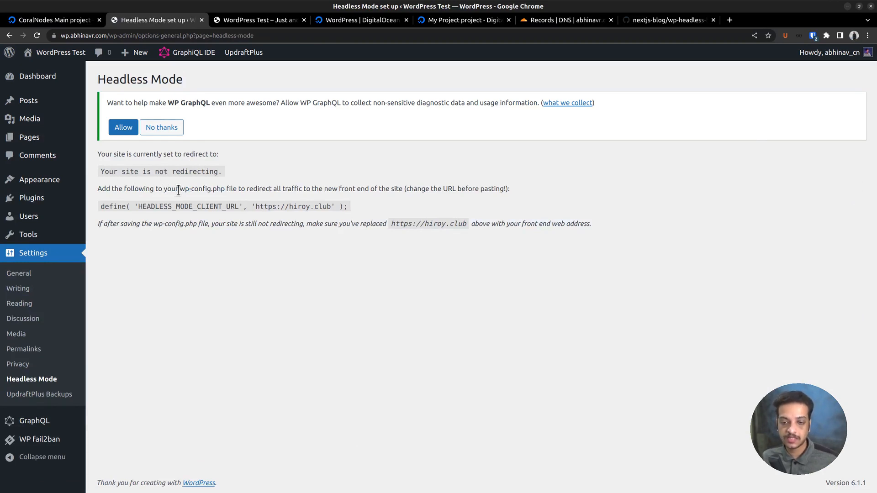
{"action": "mouse_move", "coordinate": [198, 185]}
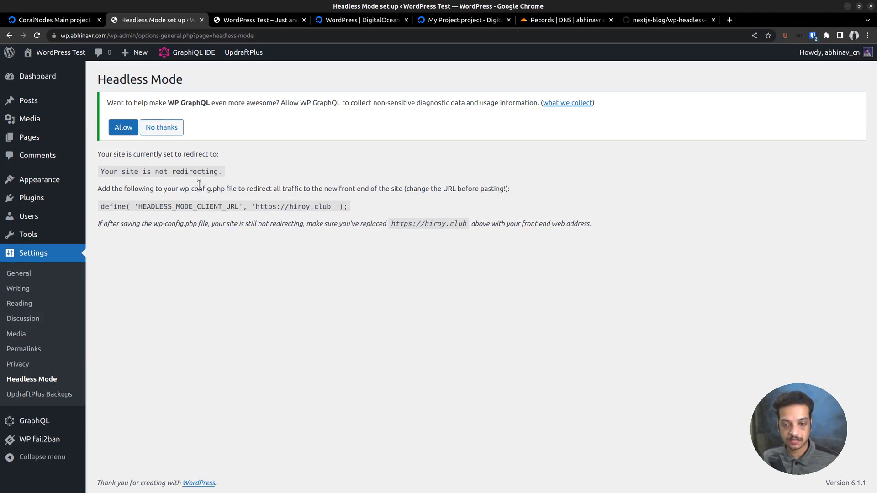
{"action": "left_click_drag", "start_coordinate": [99, 206], "coordinate": [347, 207]}
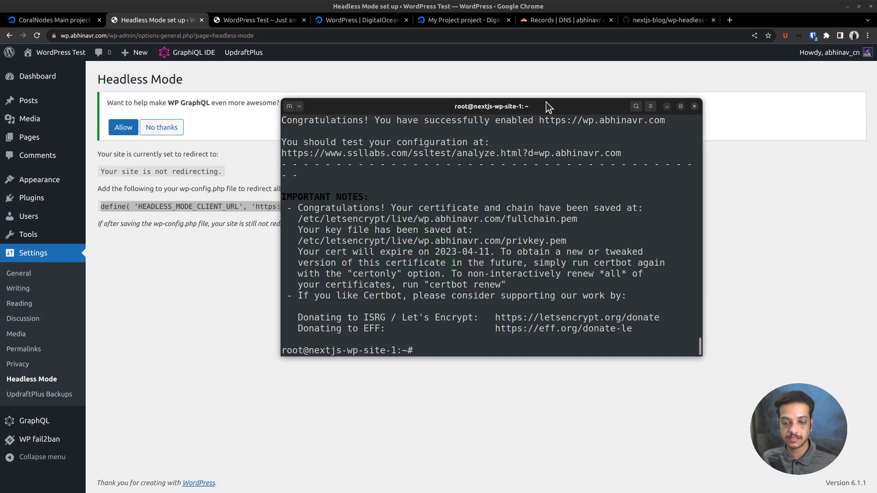
Step: Go to /var/www/html and edit wp-config.php in nano
{"action": "type", "text": "ls"}
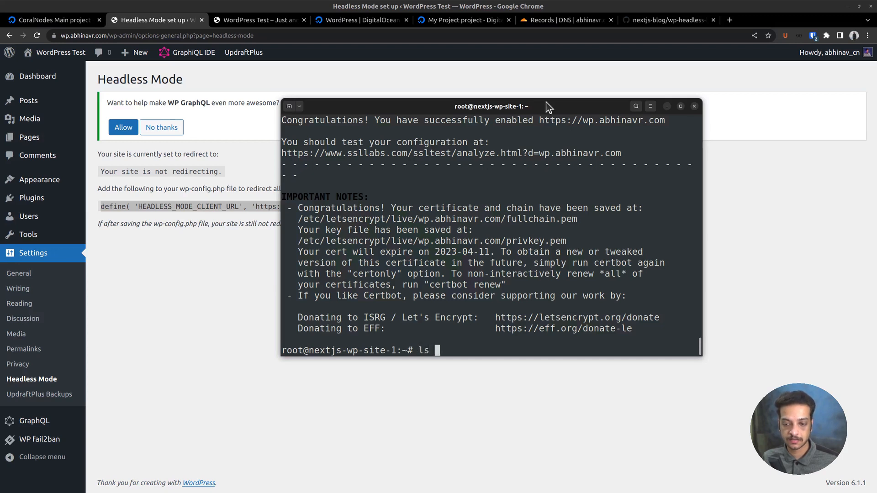
{"action": "type", "text": "/var/html"}
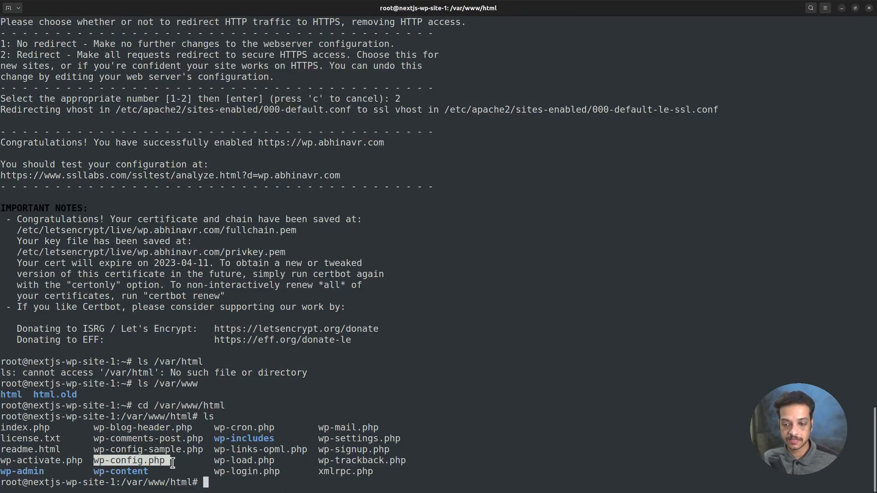
{"action": "type", "text": "nan"}
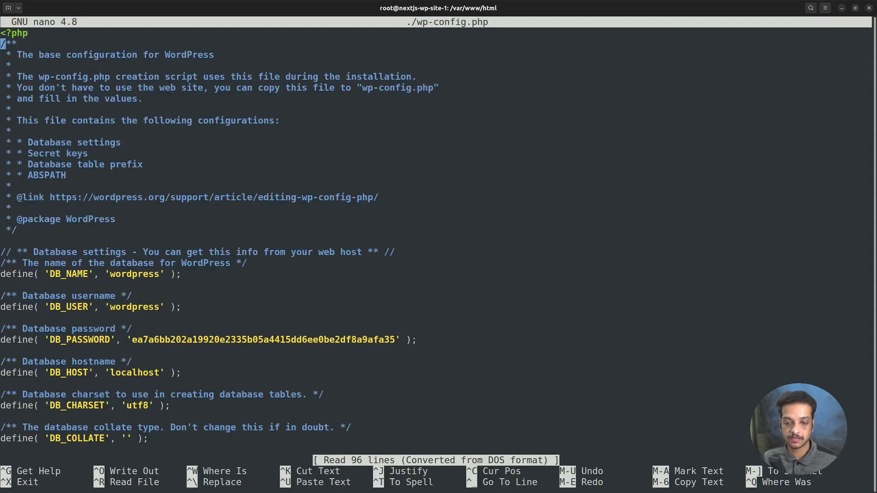
{"action": "scroll", "scroll_direction": "down", "scroll_amount": 3}
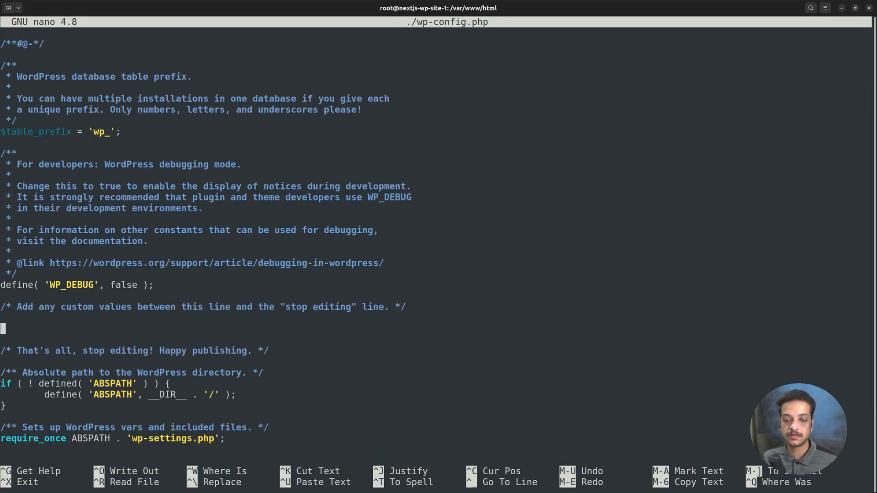
Step: Add the HEADLESS_MODE_CLIENT_URL define and change its URL toward the wp.abhinavr.com domain
{"action": "type", "text": "define( 'HEADLESS_MODE_CLIENT_URL', 'https://hiroy.club' );"}
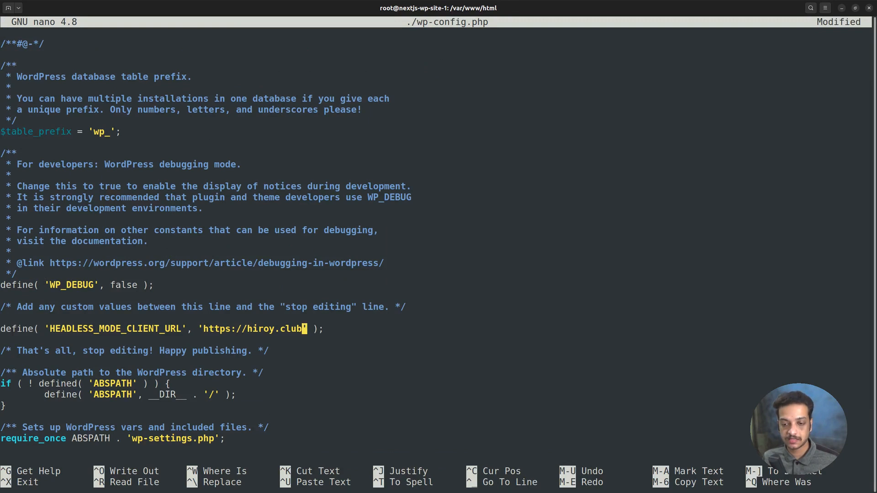
{"action": "type", "text": "wp.abin"}
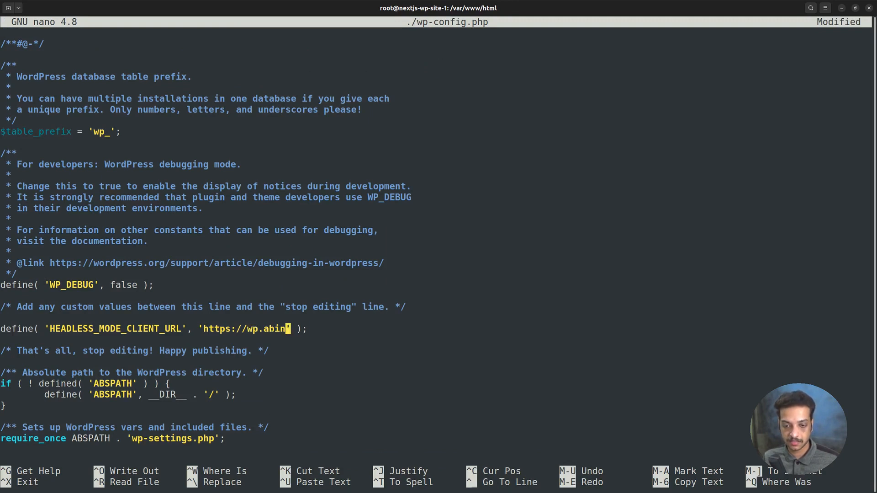
{"action": "key", "text": "BackSpace"}
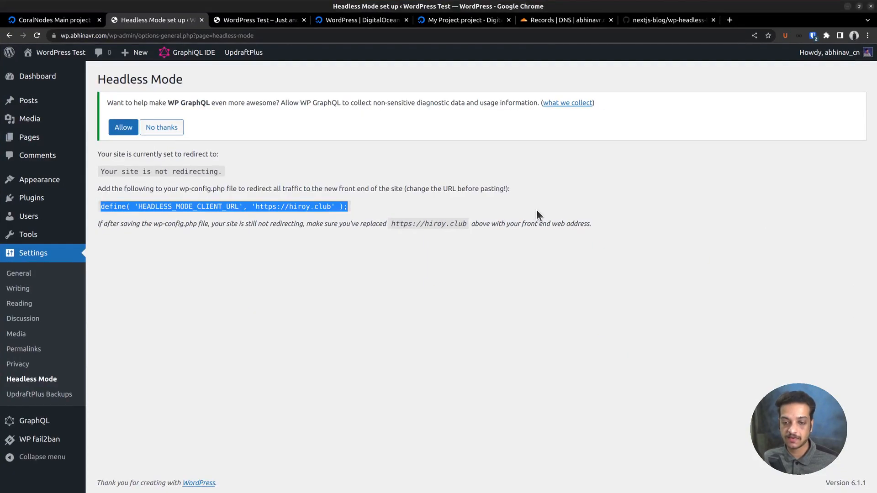
Step: Reload Headless Mode settings to see the wp-login.php redirect, then reload the front-end tab
{"action": "left_click", "coordinate": [36, 35]}
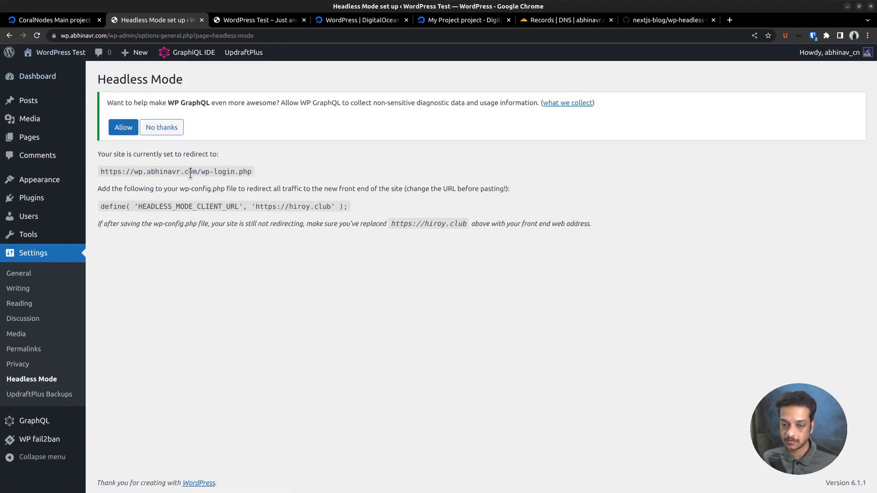
{"action": "left_click", "coordinate": [258, 20]}
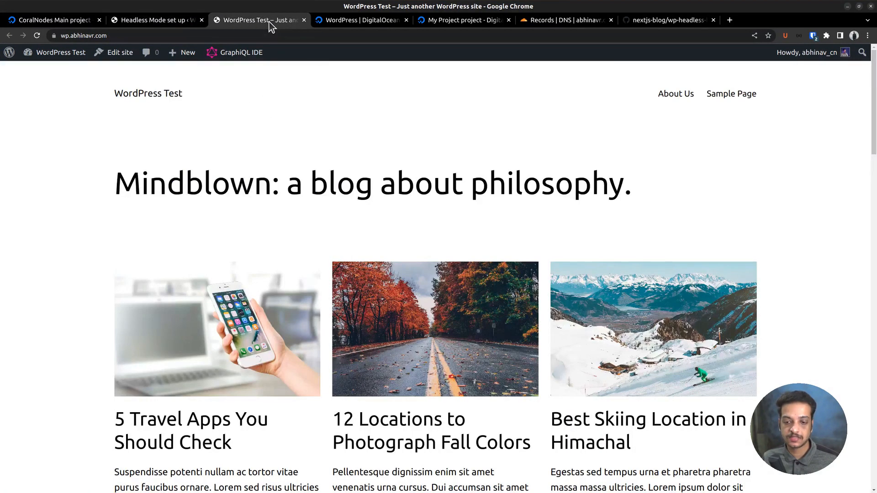
{"action": "left_click", "coordinate": [38, 35]}
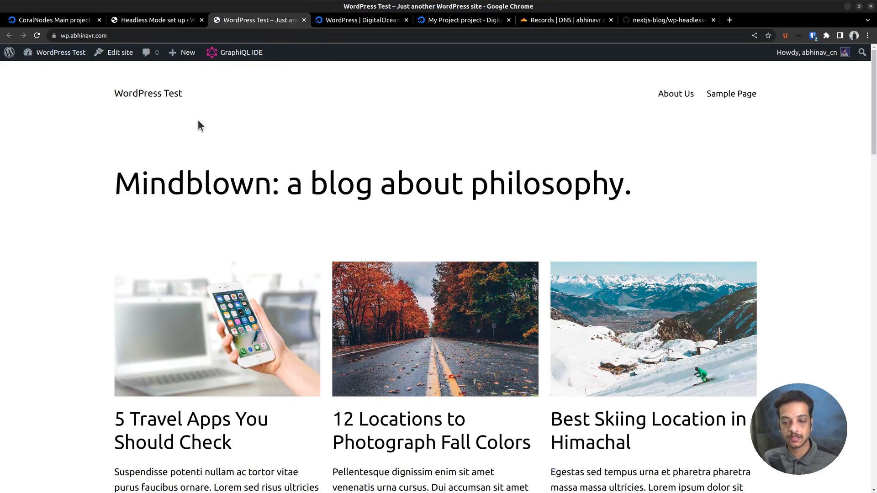
{"action": "mouse_move", "coordinate": [172, 125]}
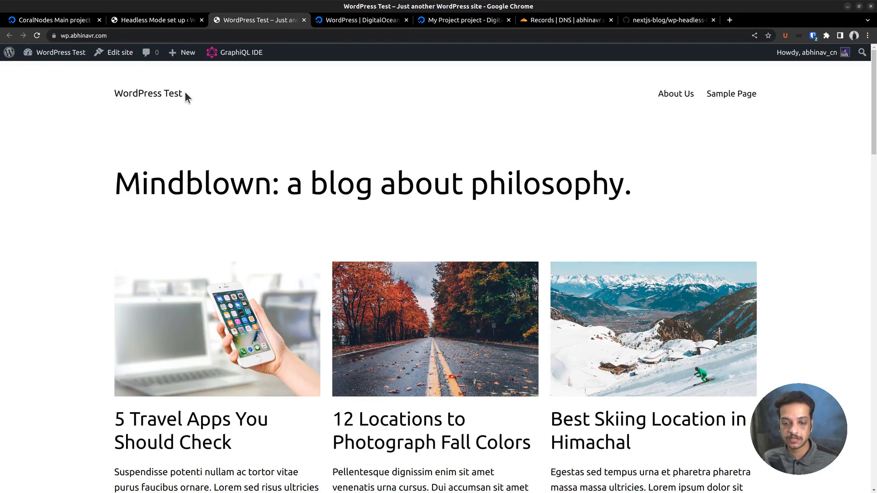
{"action": "left_click", "coordinate": [78, 36]}
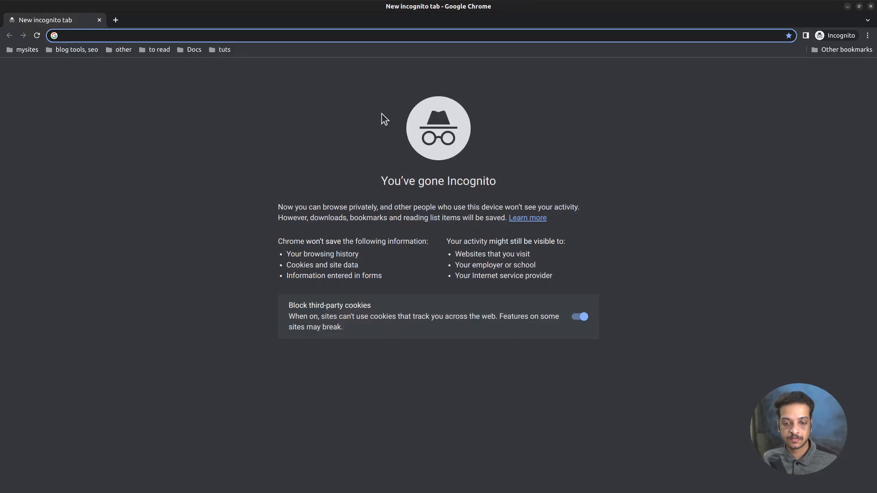
Step: Load wp.abhinavr.com/wp-login.php in the incognito window and focus the username field
{"action": "type", "text": "wp.abhinavr.com/wp-login.php/"}
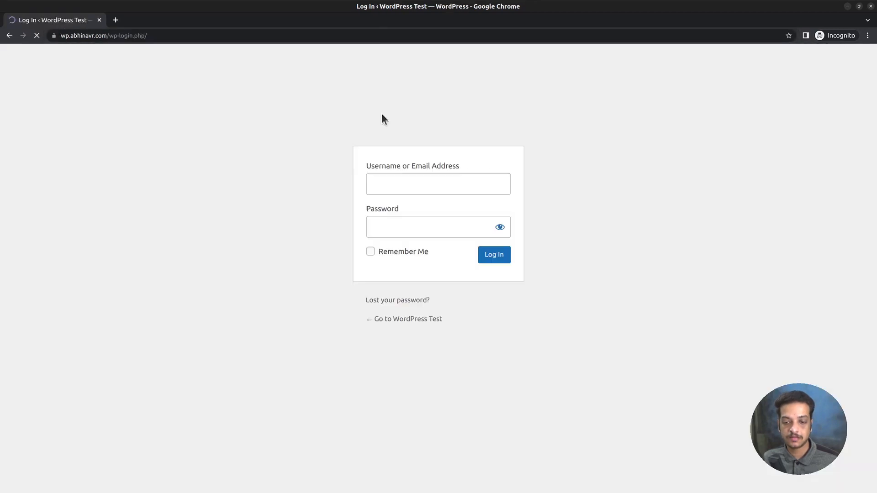
{"action": "left_click", "coordinate": [437, 184]}
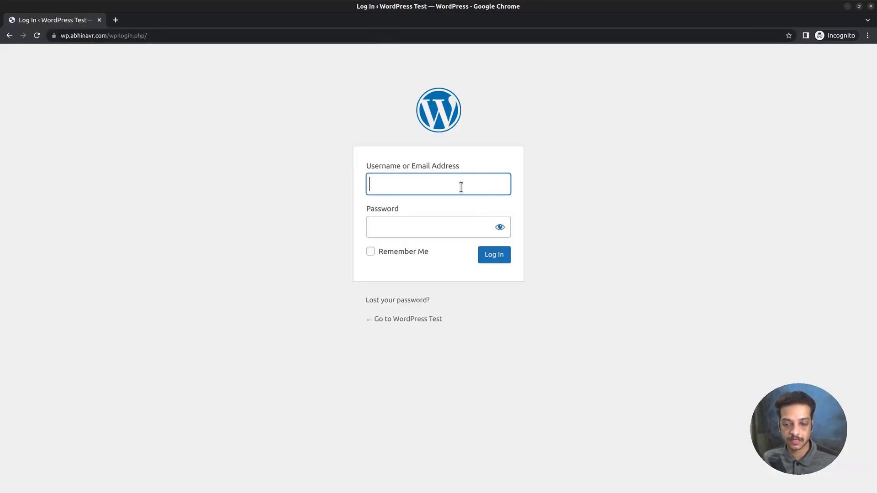